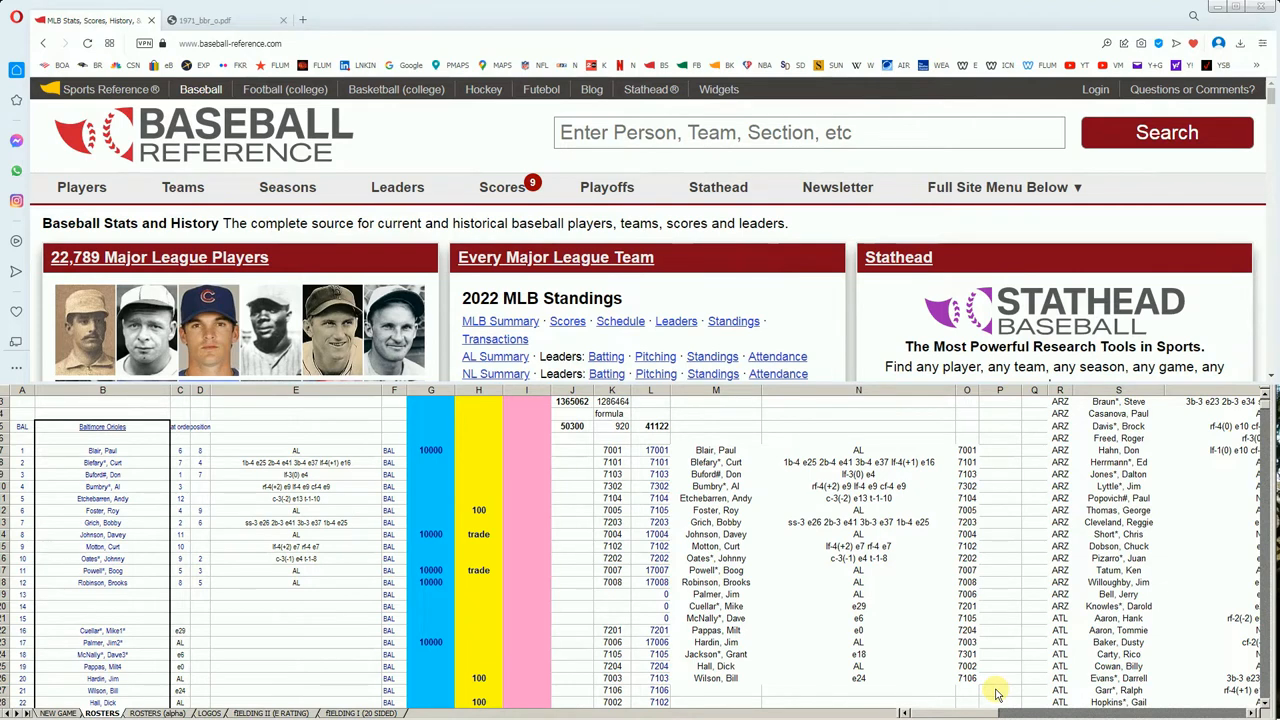
mouse_move(604, 160)
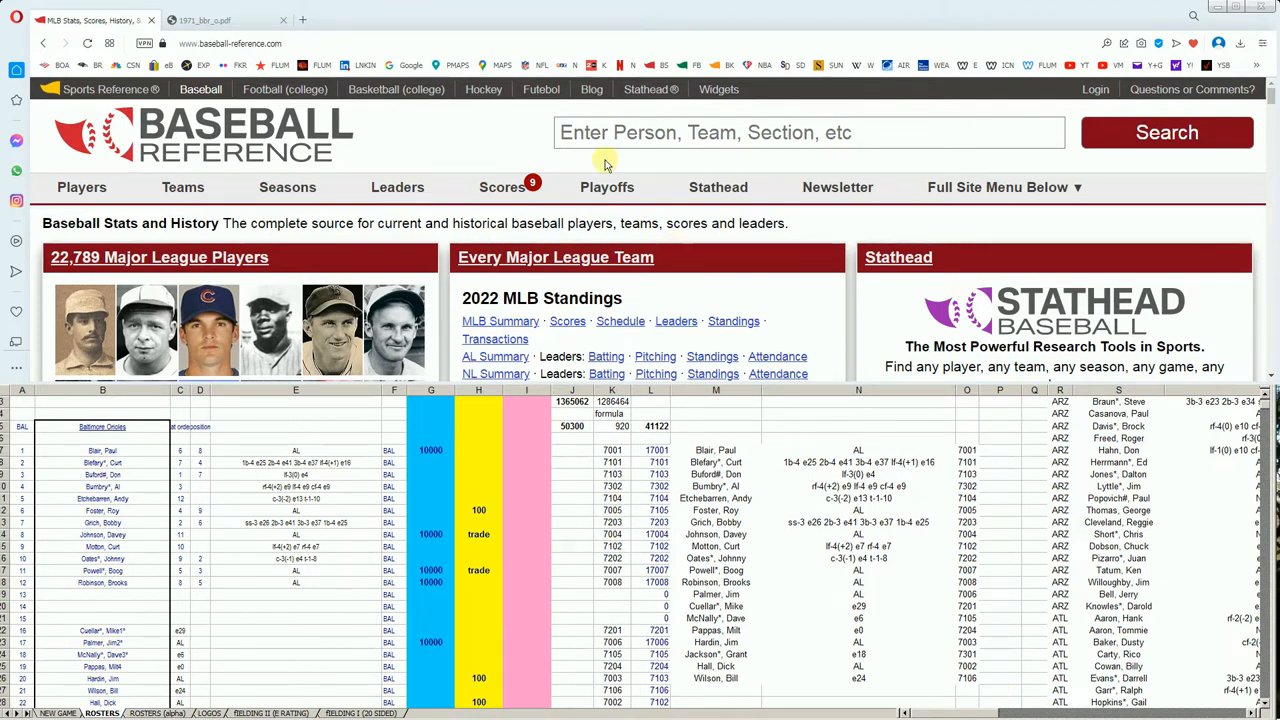
Search 'bravo' and review Ángel Bravo's standard, postseason batting and fielding tables
text(bravo)
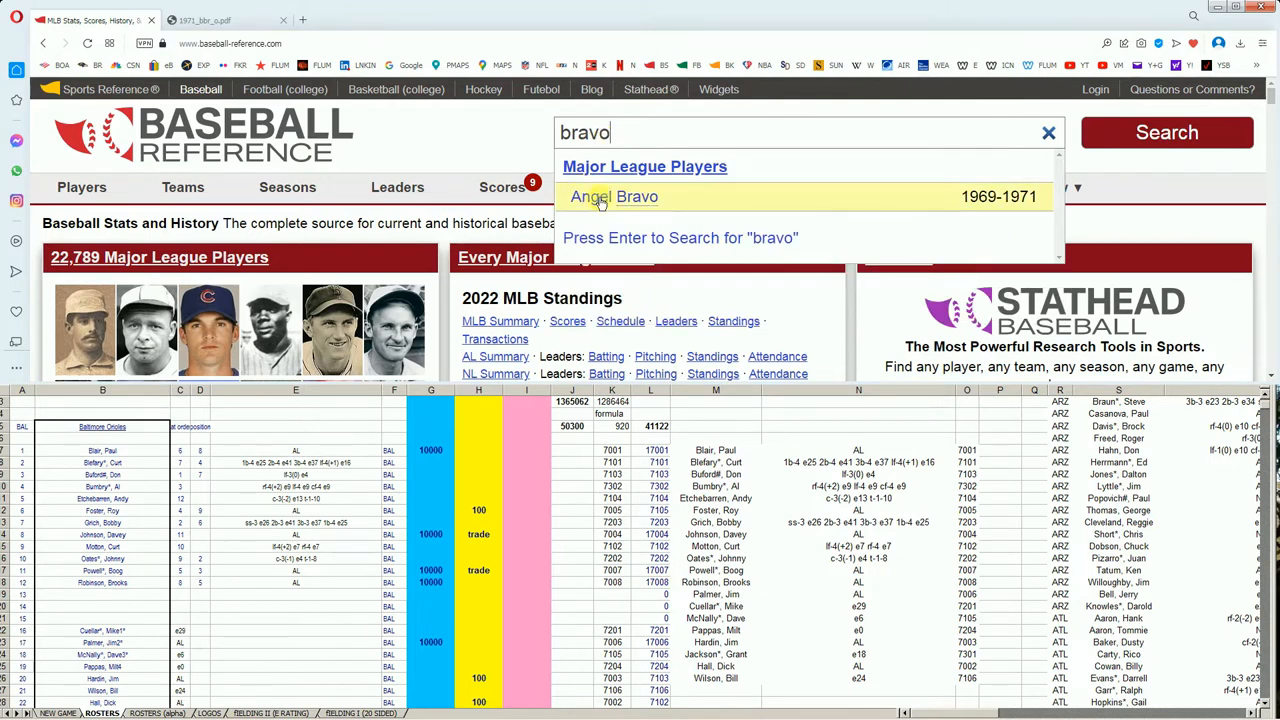
click(614, 196)
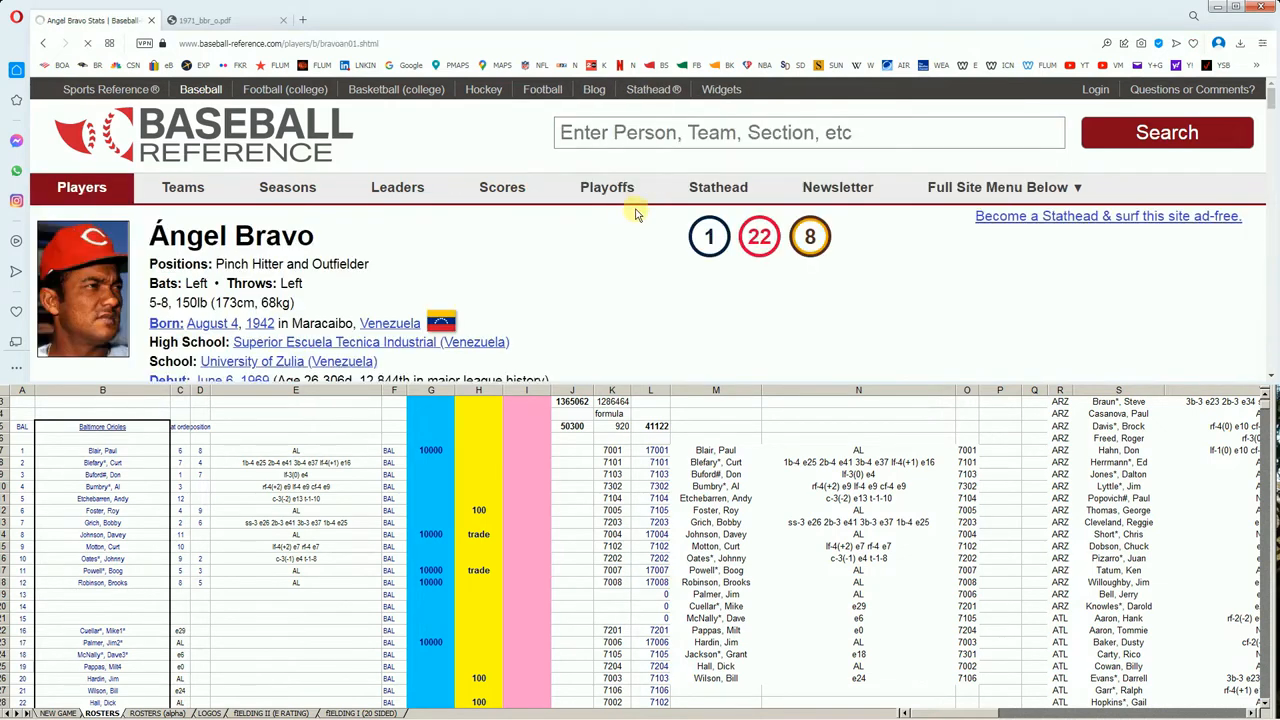
scroll(down, 3)
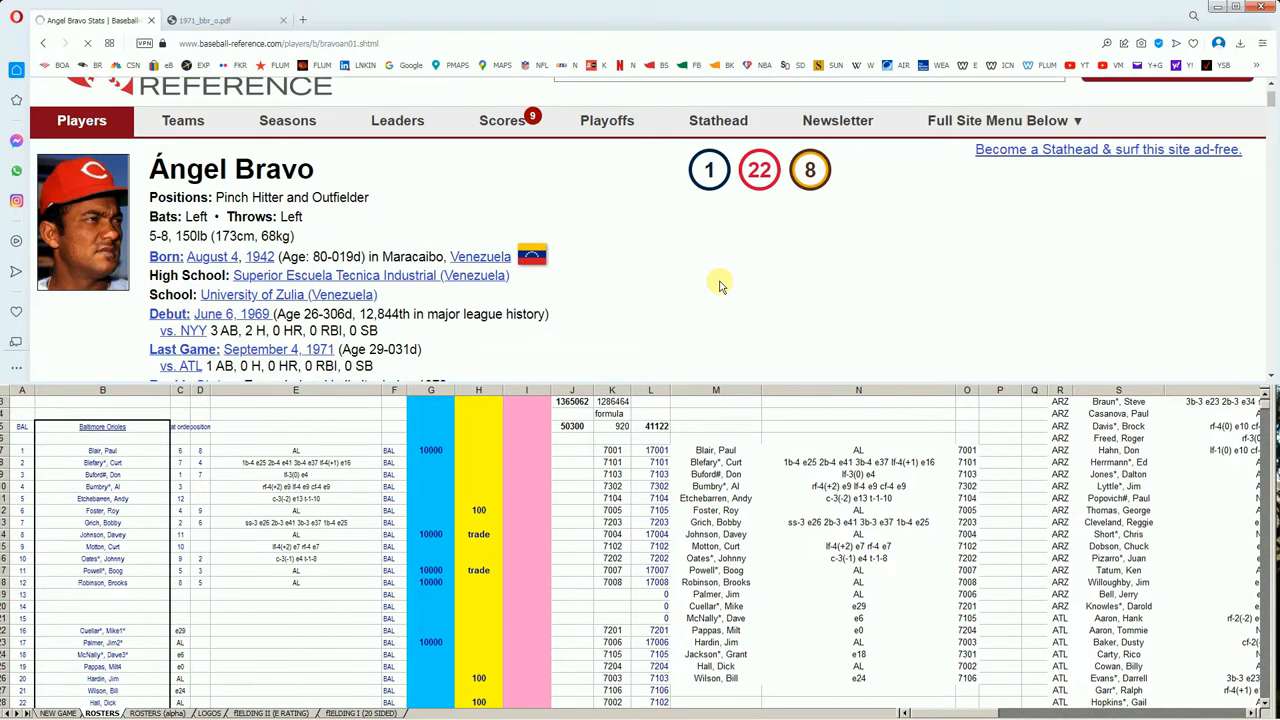
scroll(down, 3)
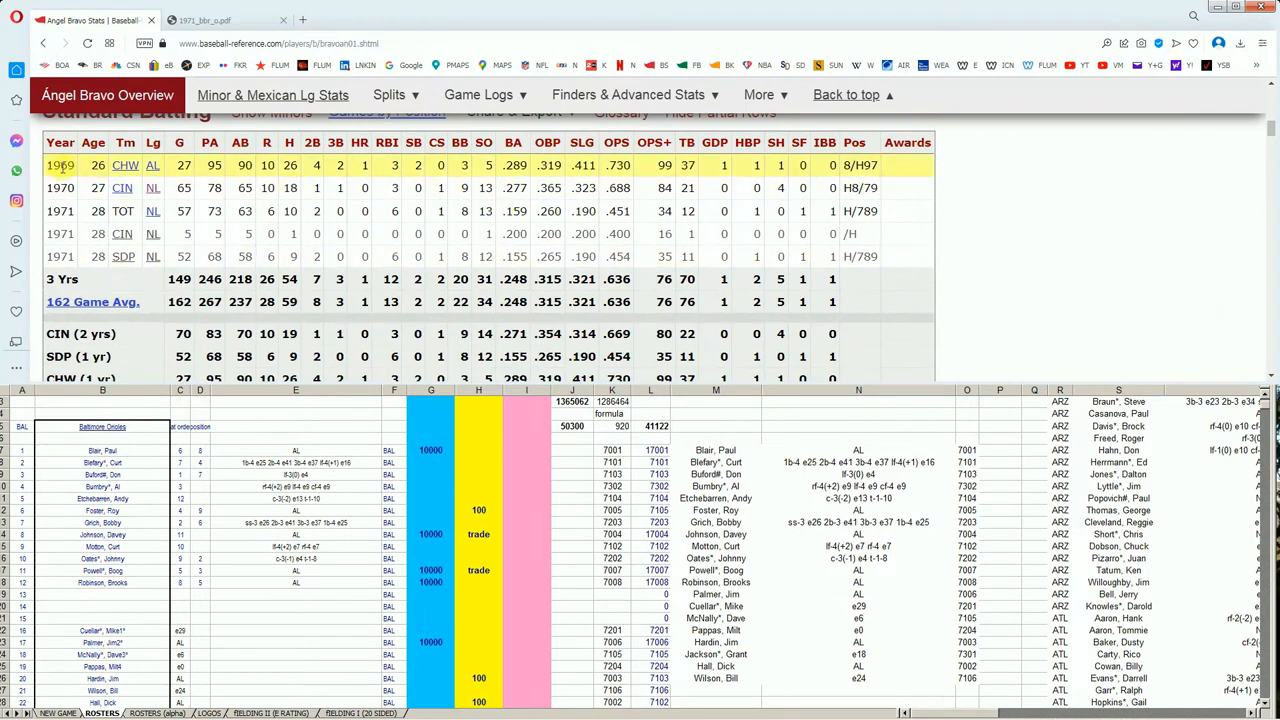
mouse_move(124, 188)
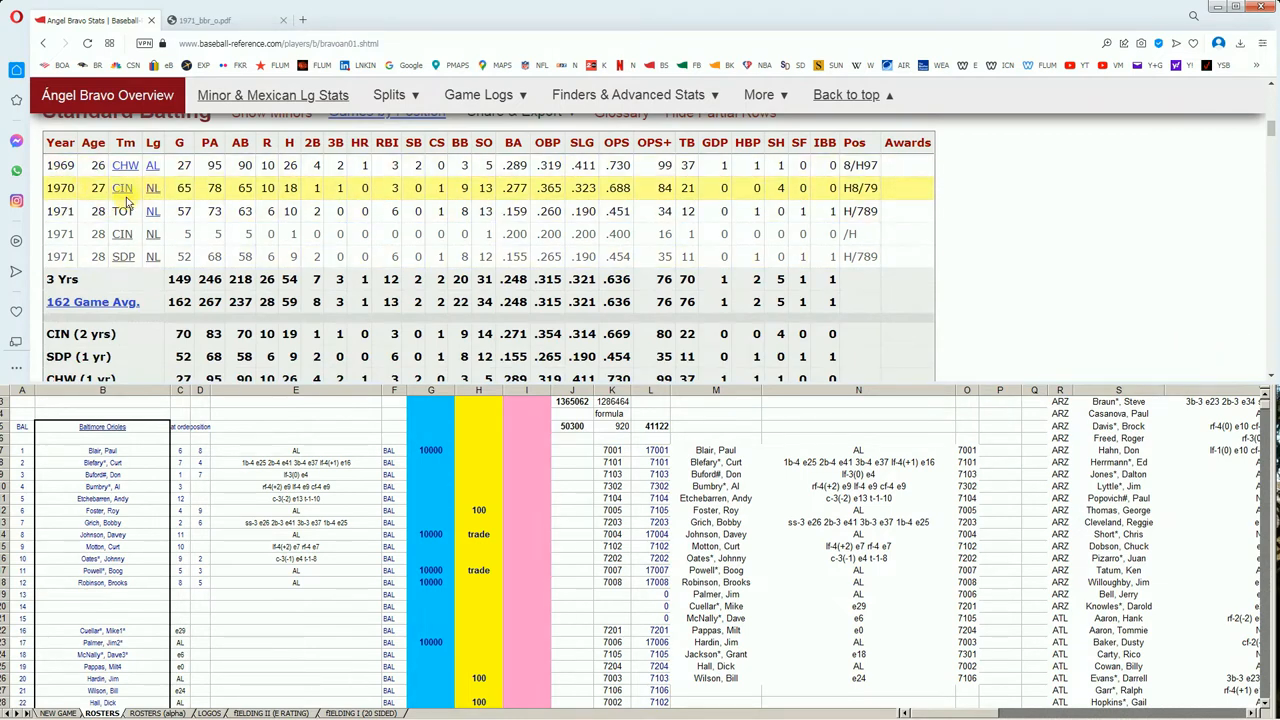
scroll(down, 3)
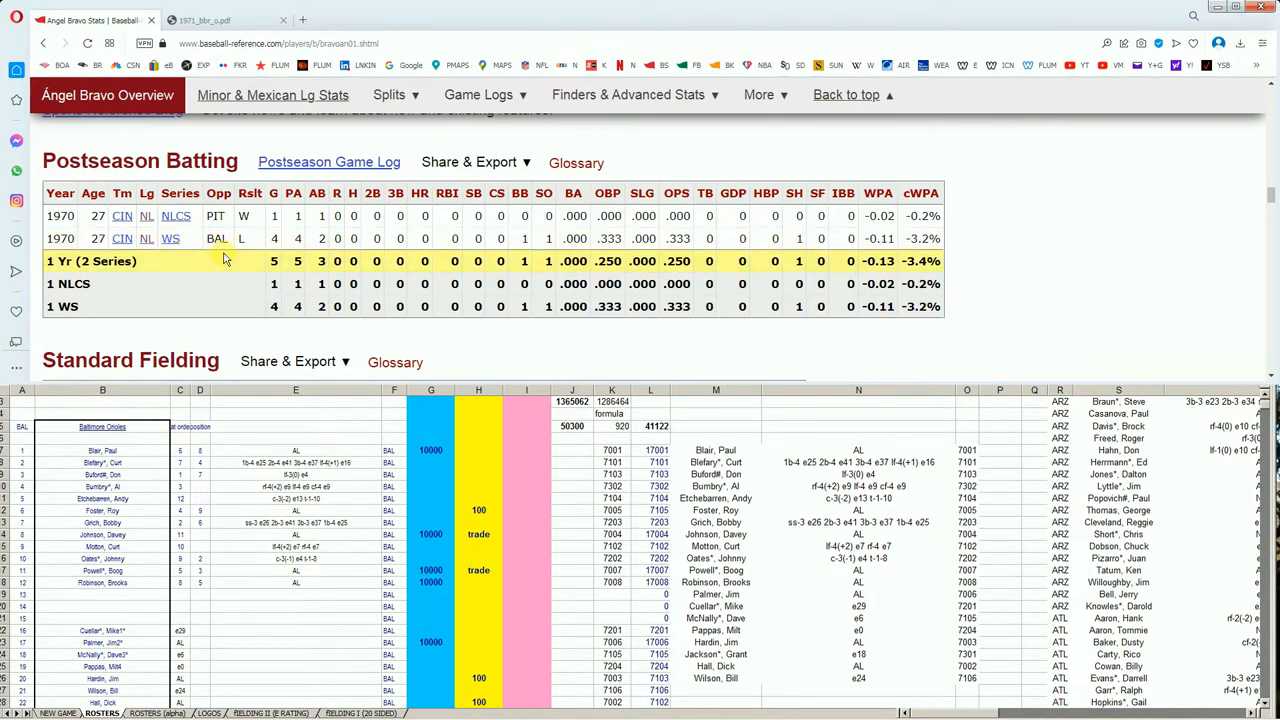
scroll(down, 3)
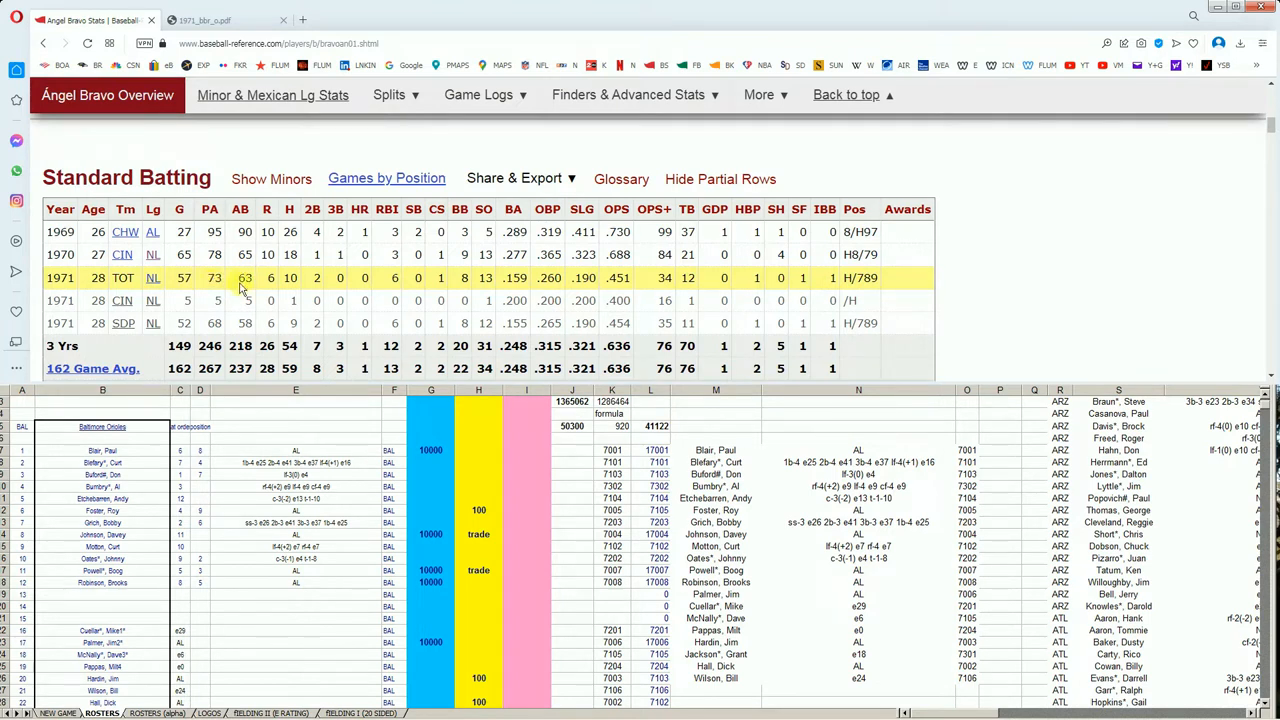
mouse_move(520, 290)
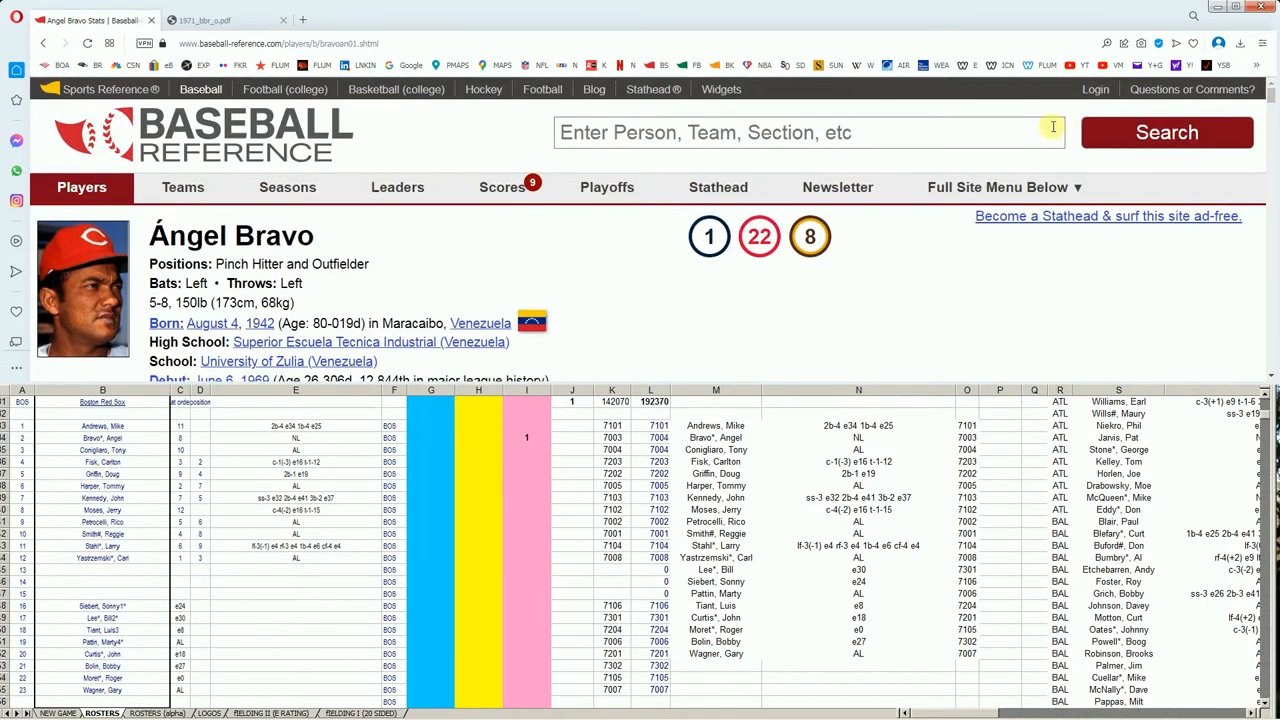
Search 'conig' and open Tony Conigliaro's page to see his 1970 batting row
text(conig)
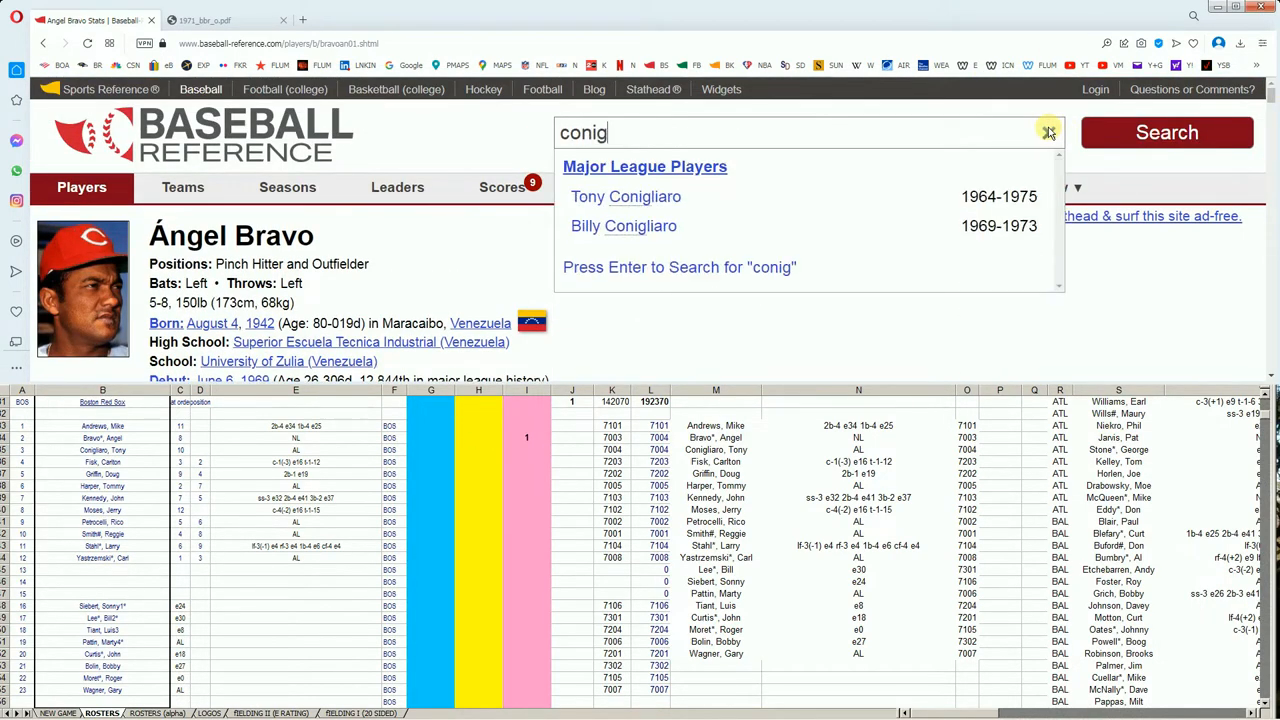
mouse_move(716, 224)
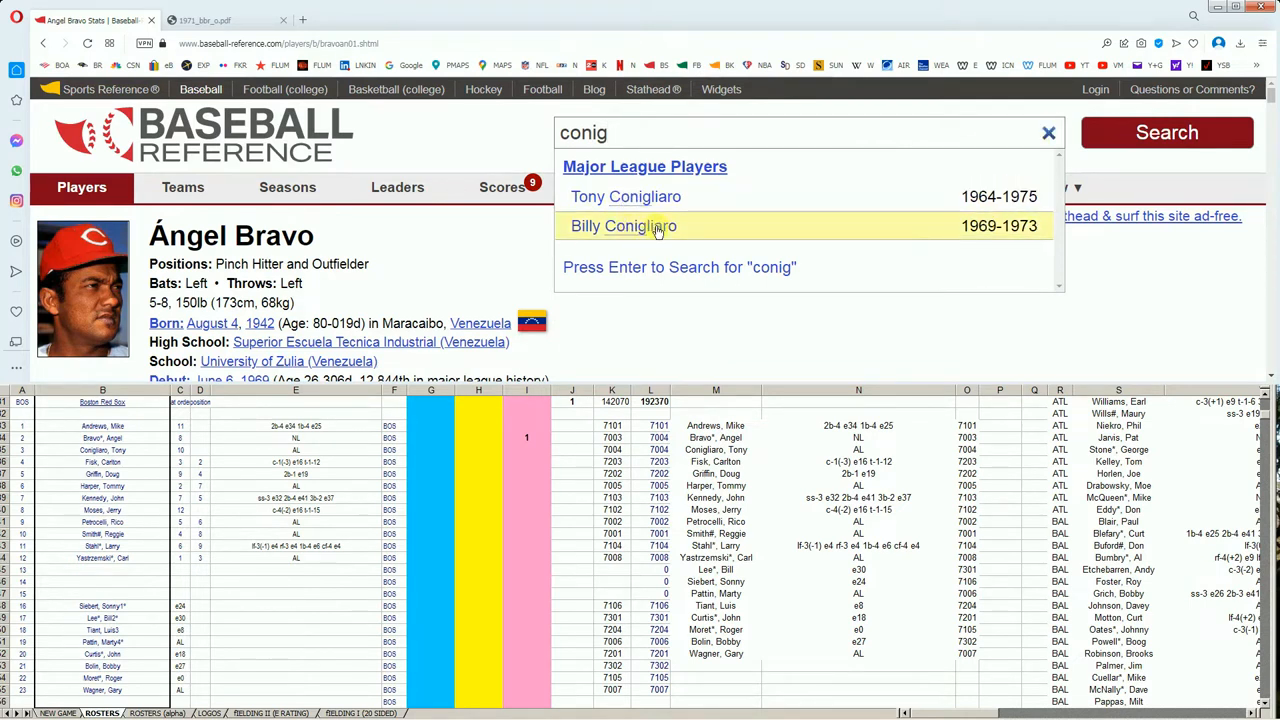
mouse_move(764, 226)
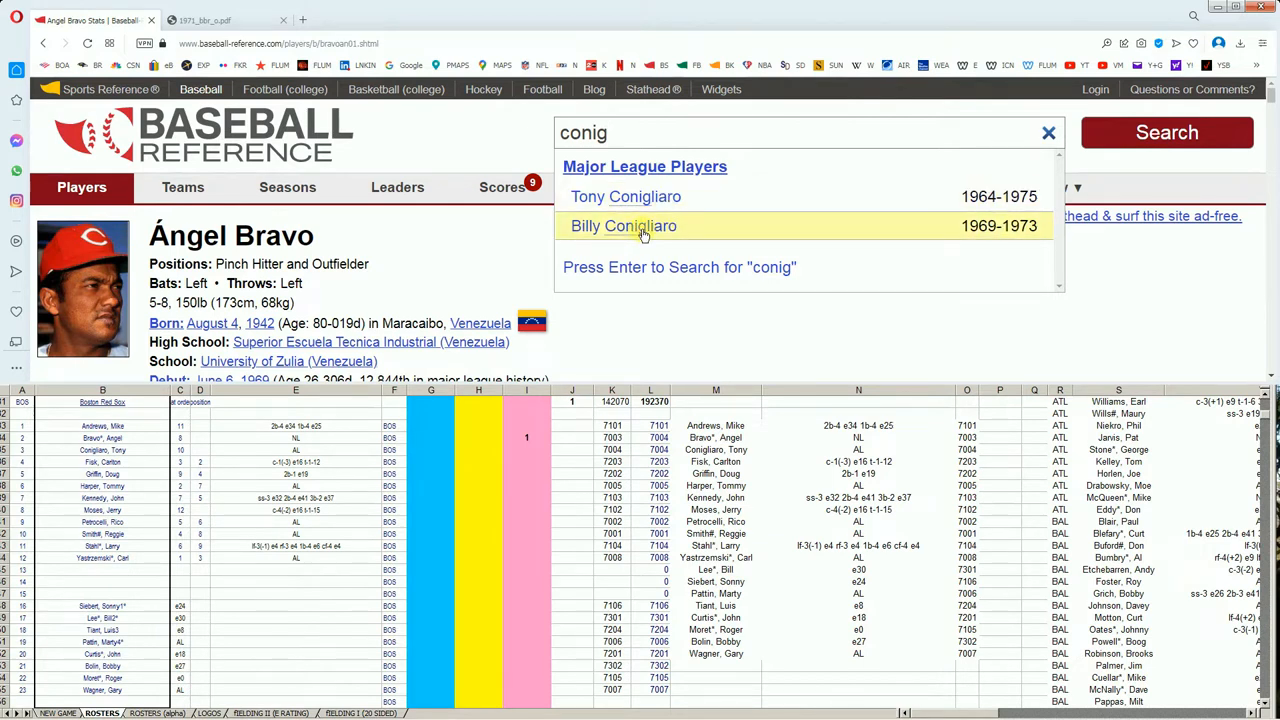
mouse_move(626, 196)
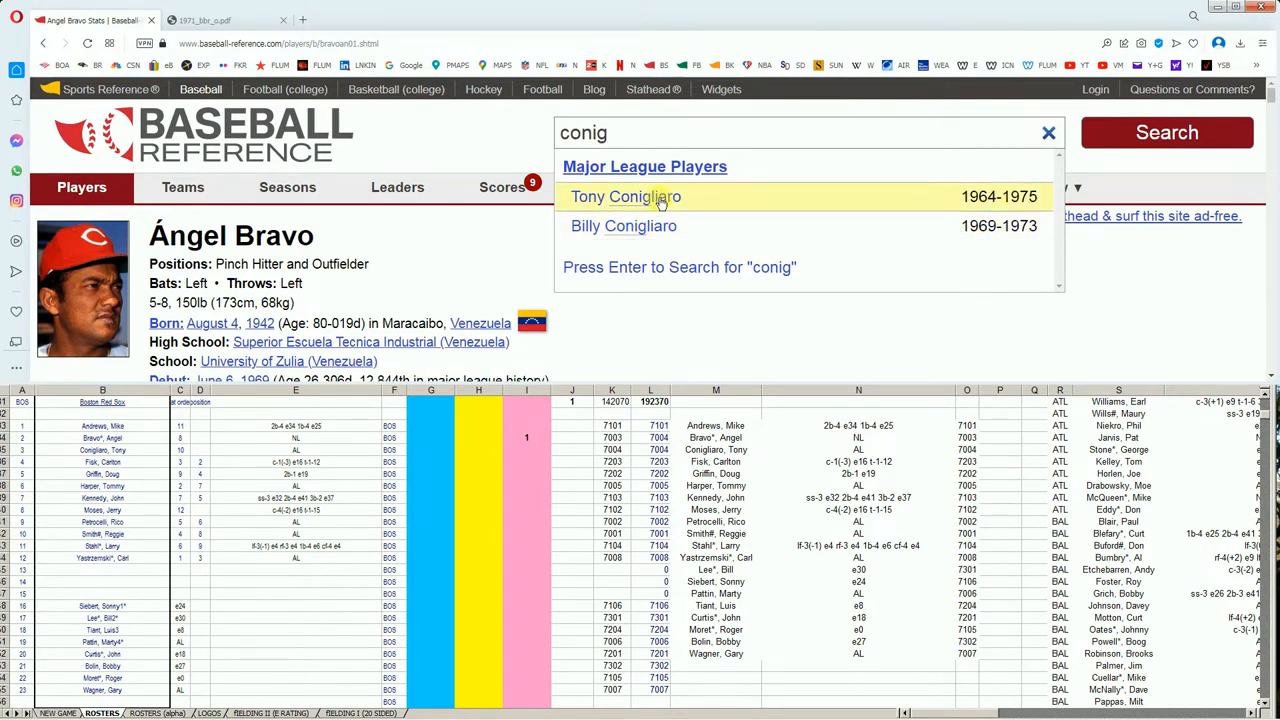
click(624, 196)
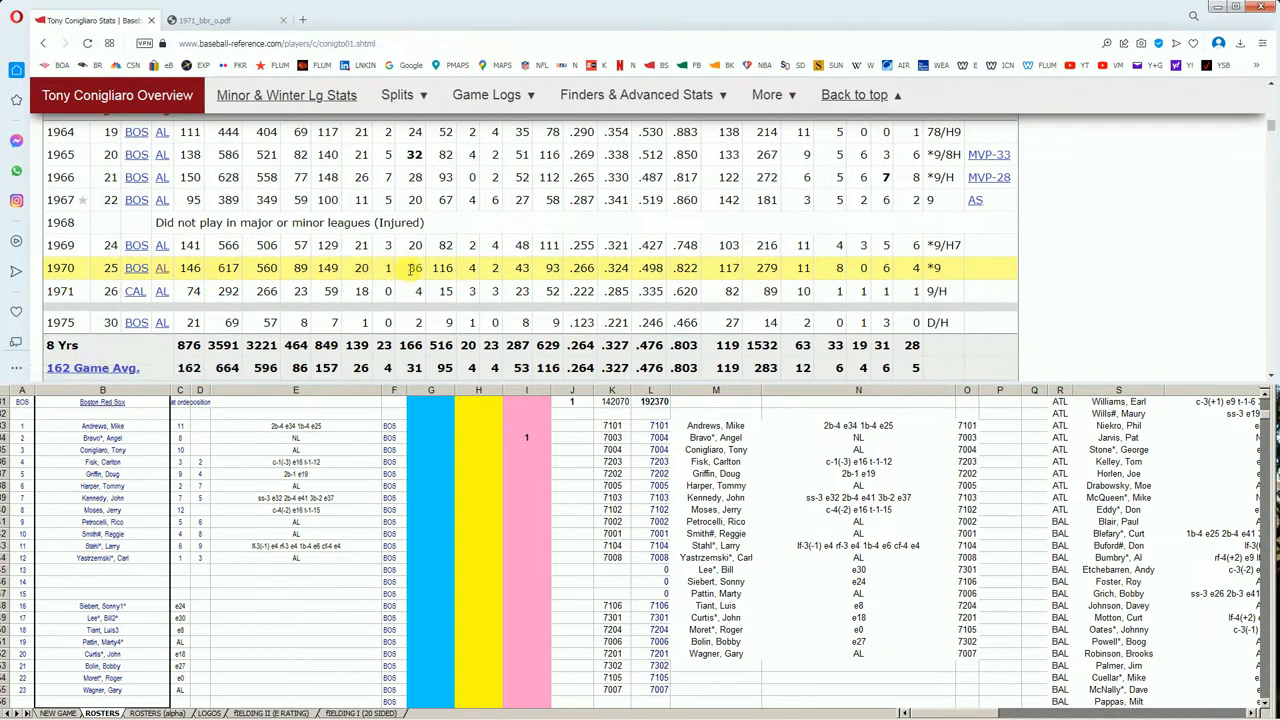
mouse_move(688, 280)
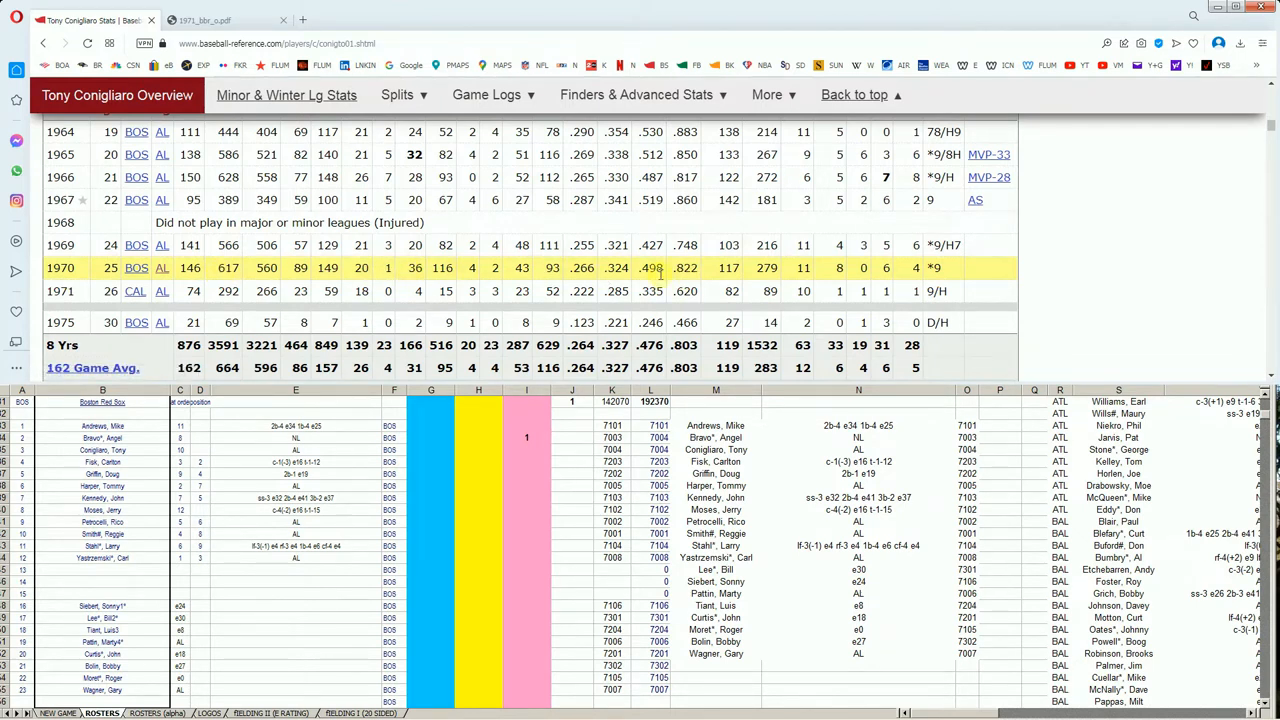
mouse_move(240, 292)
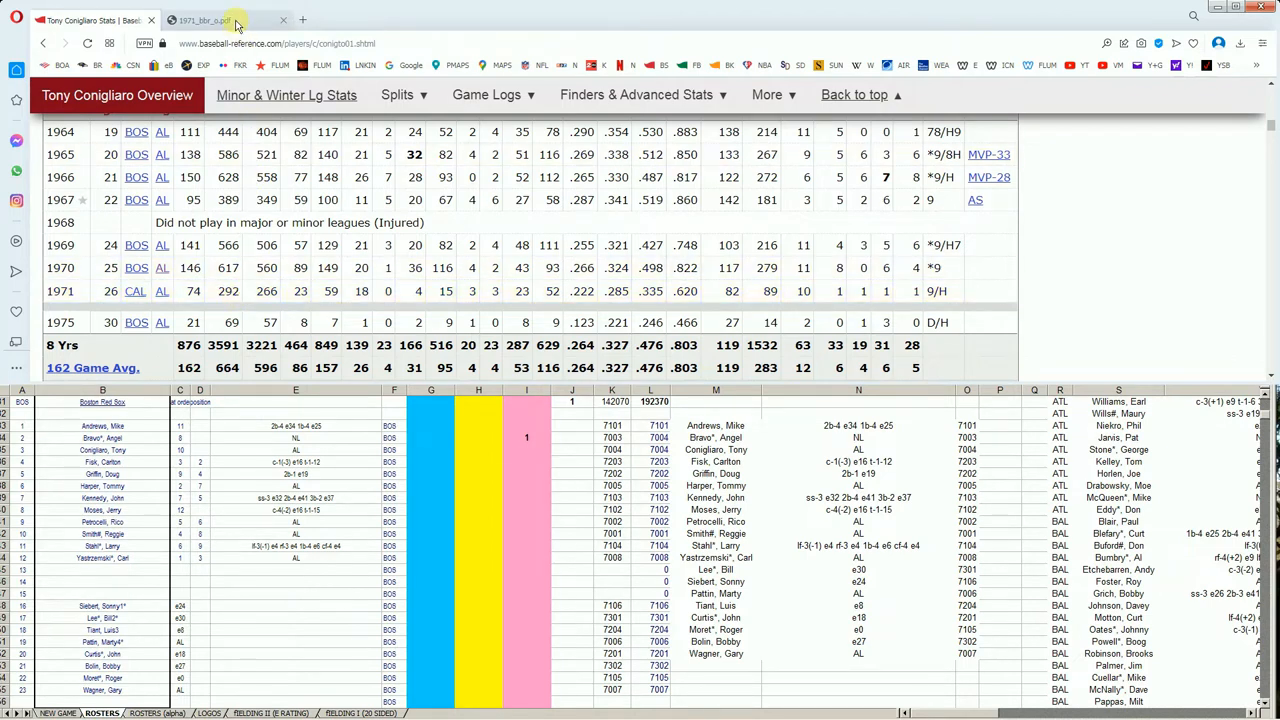
click(204, 20)
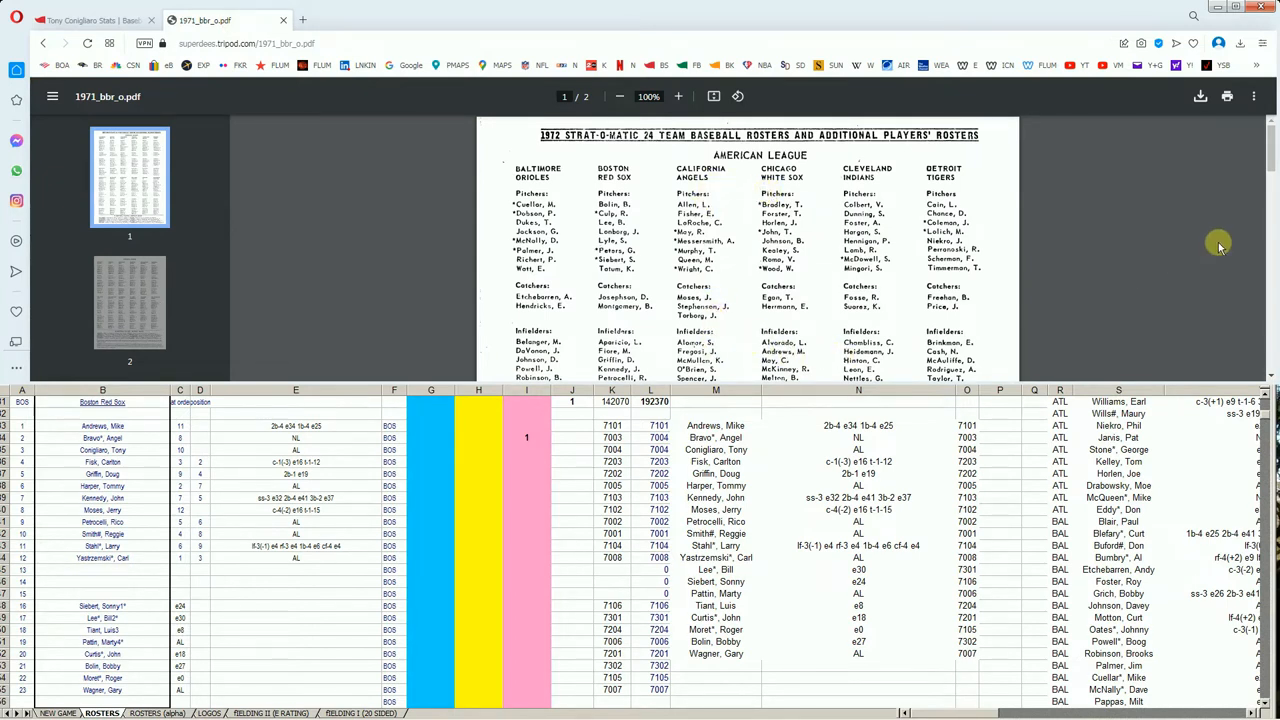
scroll(down, 3)
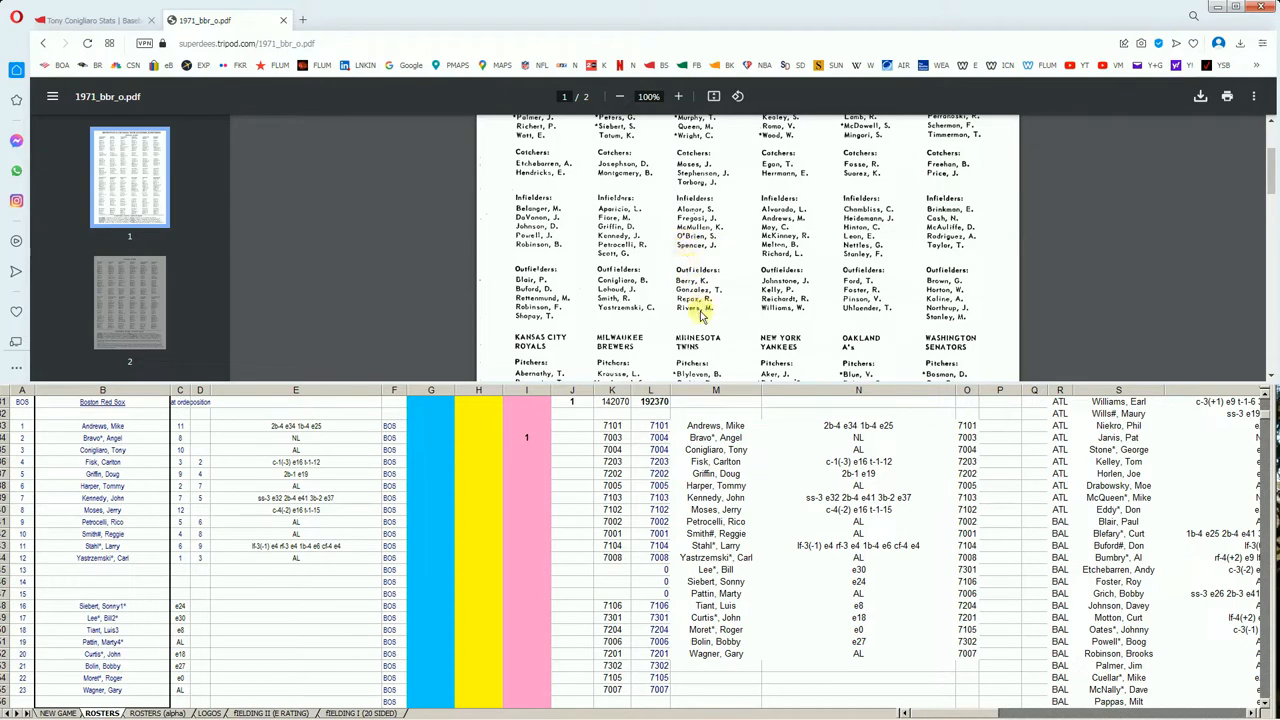
scroll(down, 3)
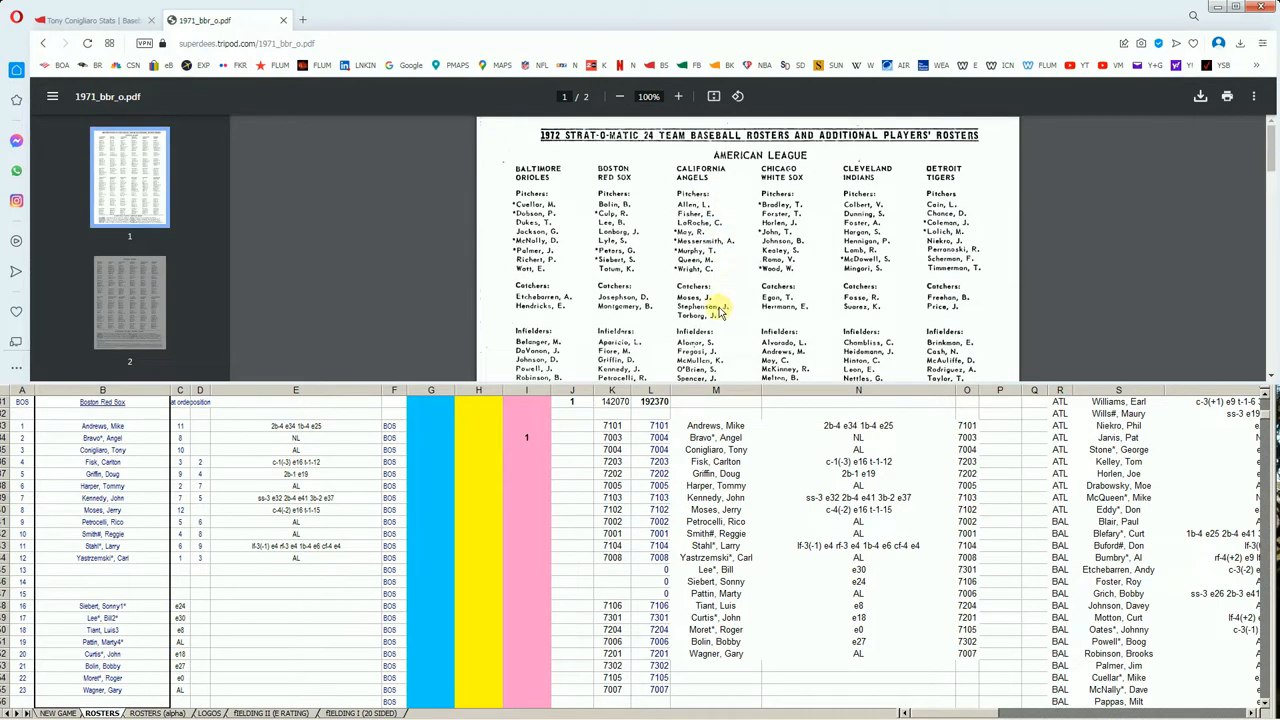
scroll(down, 3)
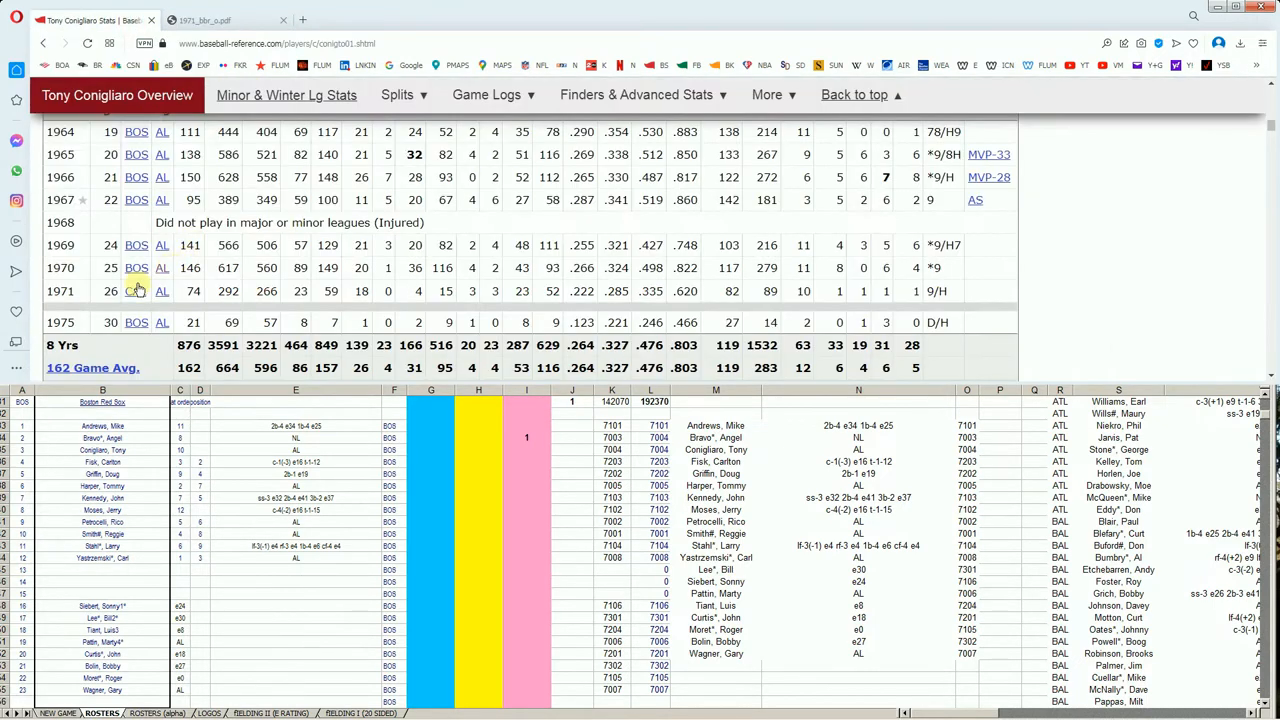
mouse_move(136, 292)
text(h)
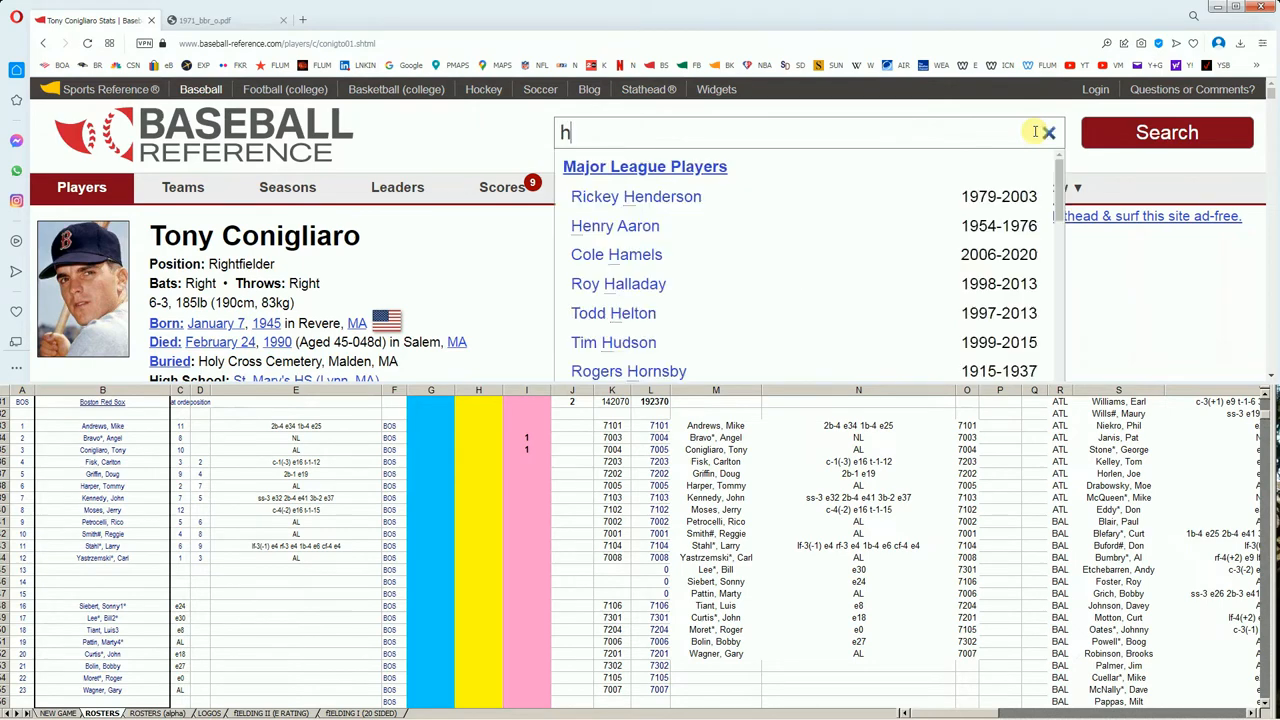
Search 'harper' and open Tommy Harper's Standard Batting table at the 1970-71 rows
text(arper)
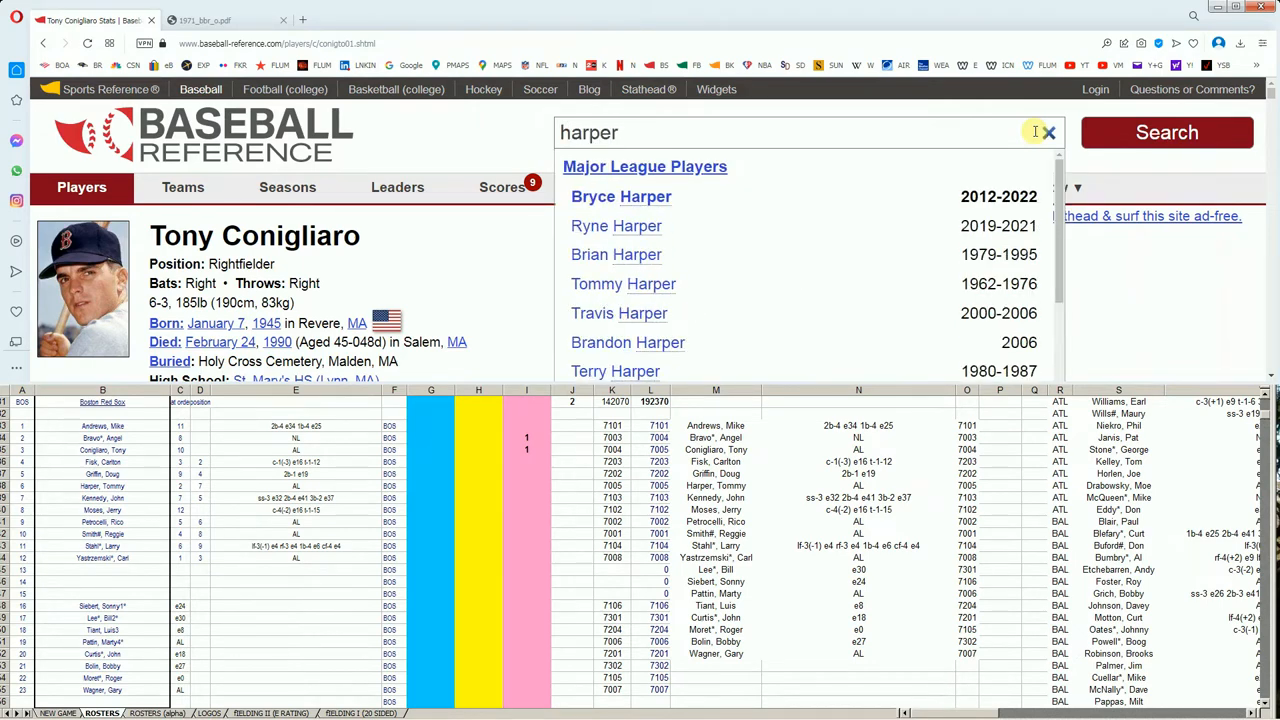
click(624, 284)
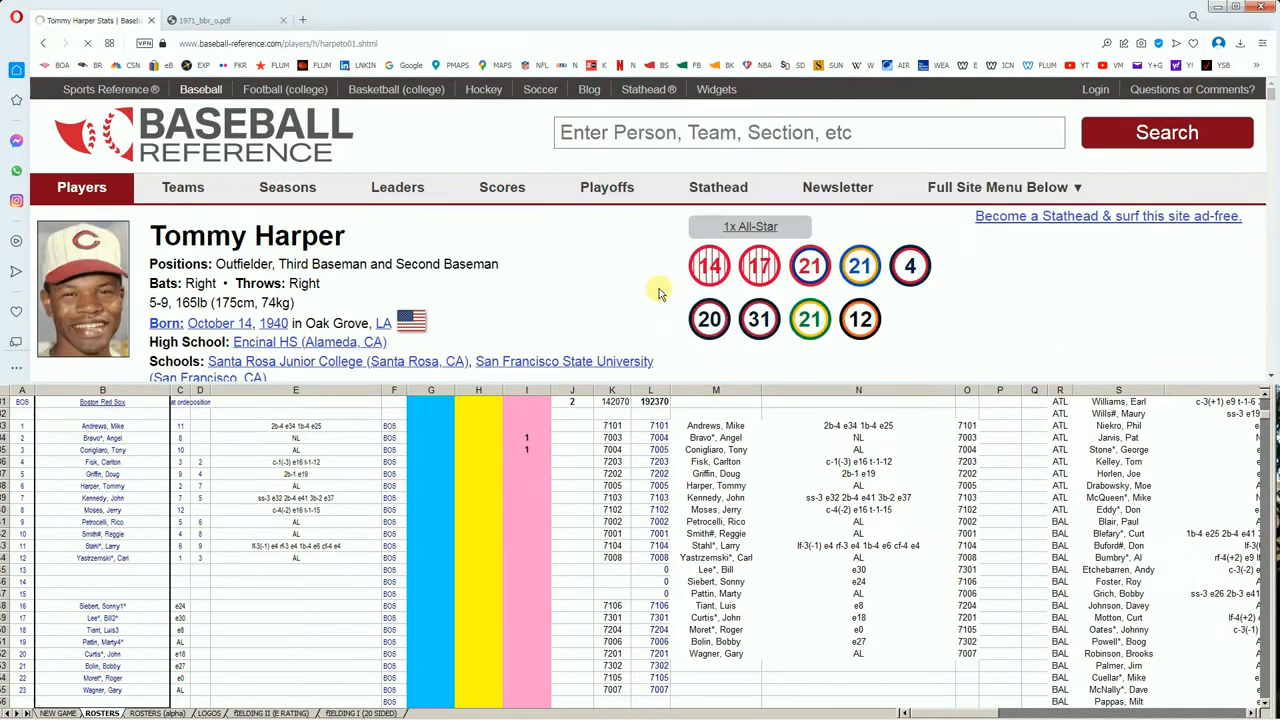
scroll(down, 3)
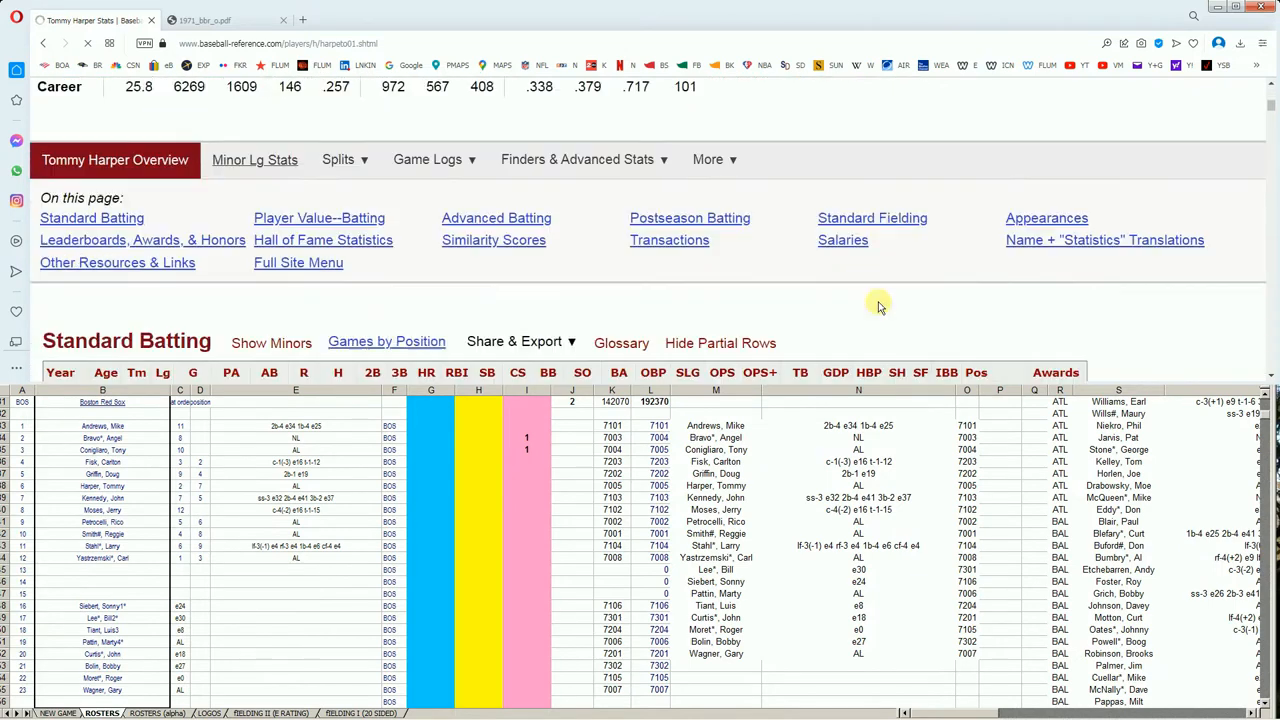
scroll(down, 3)
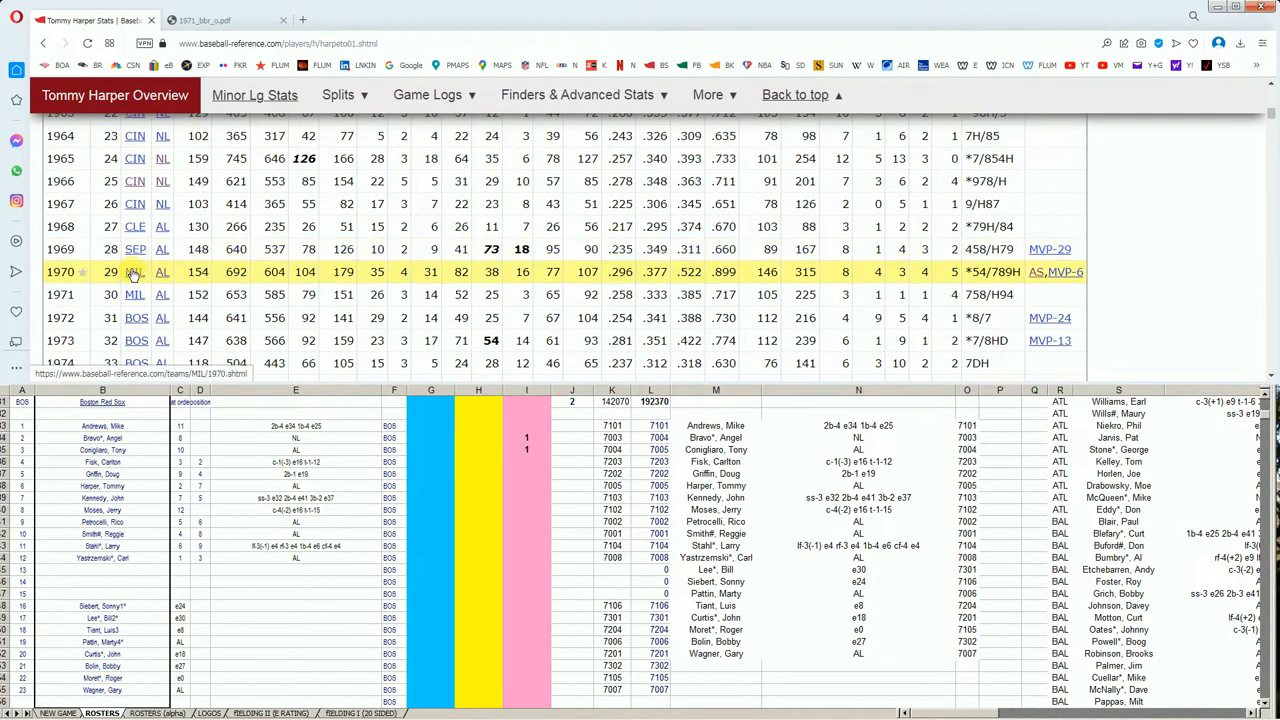
mouse_move(136, 272)
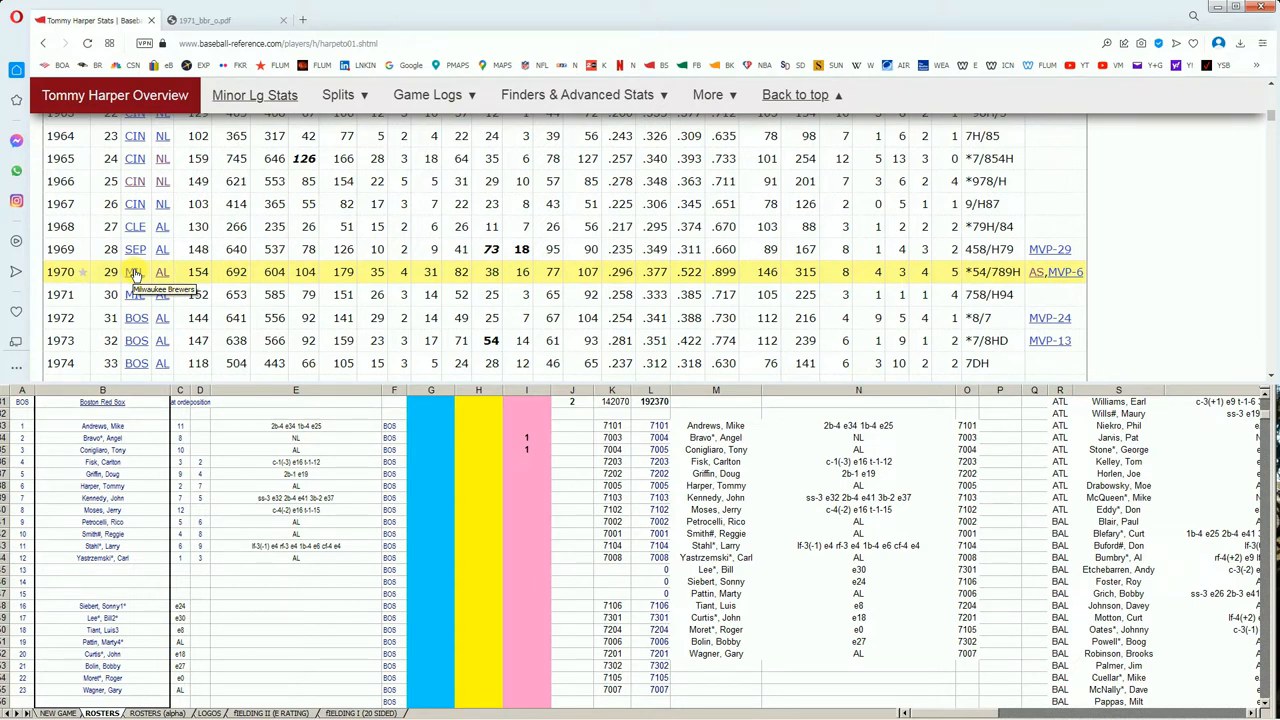
mouse_move(730, 272)
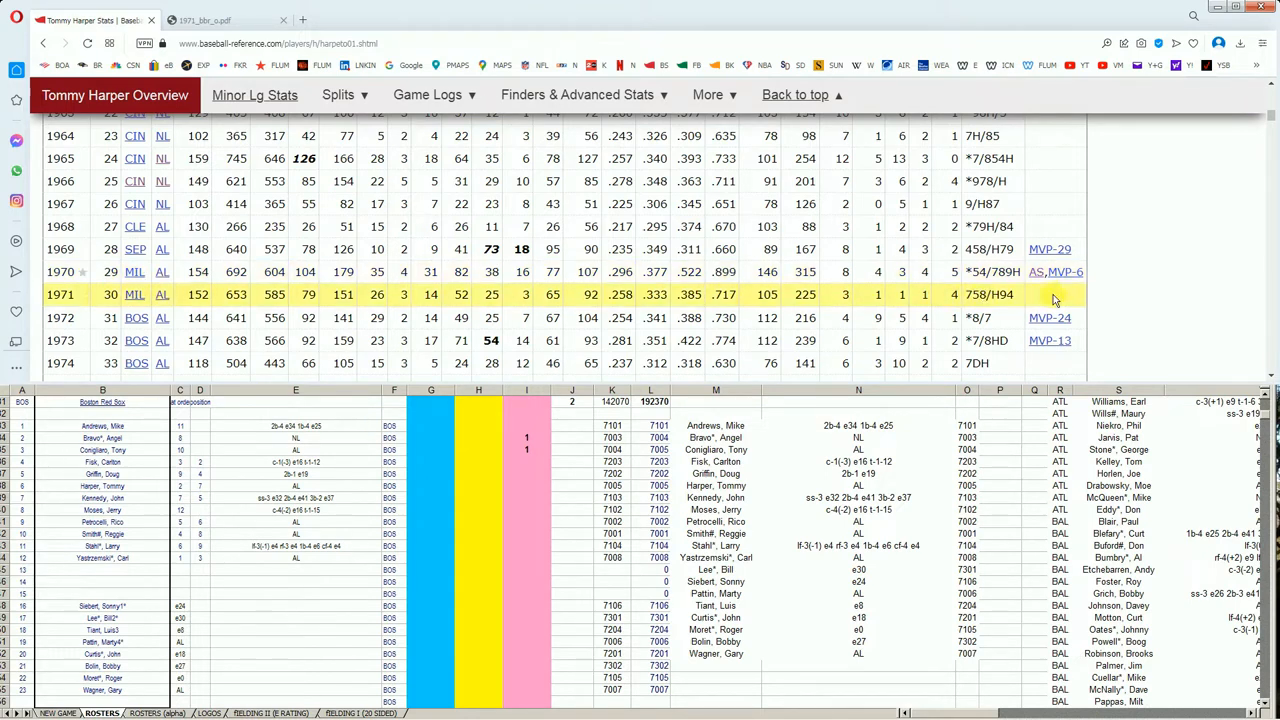
mouse_move(492, 272)
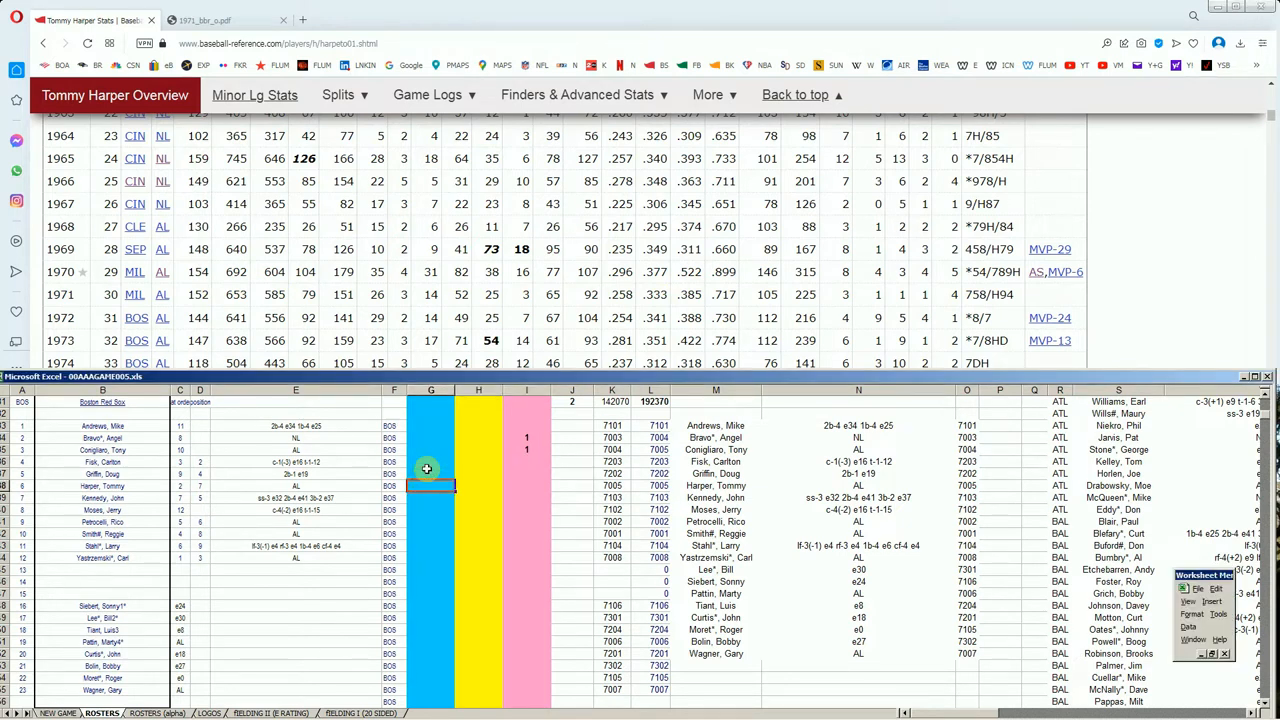
Enter 10000 in column G on Tommy Harper's row and scan his batting table to 1972
text(10000)
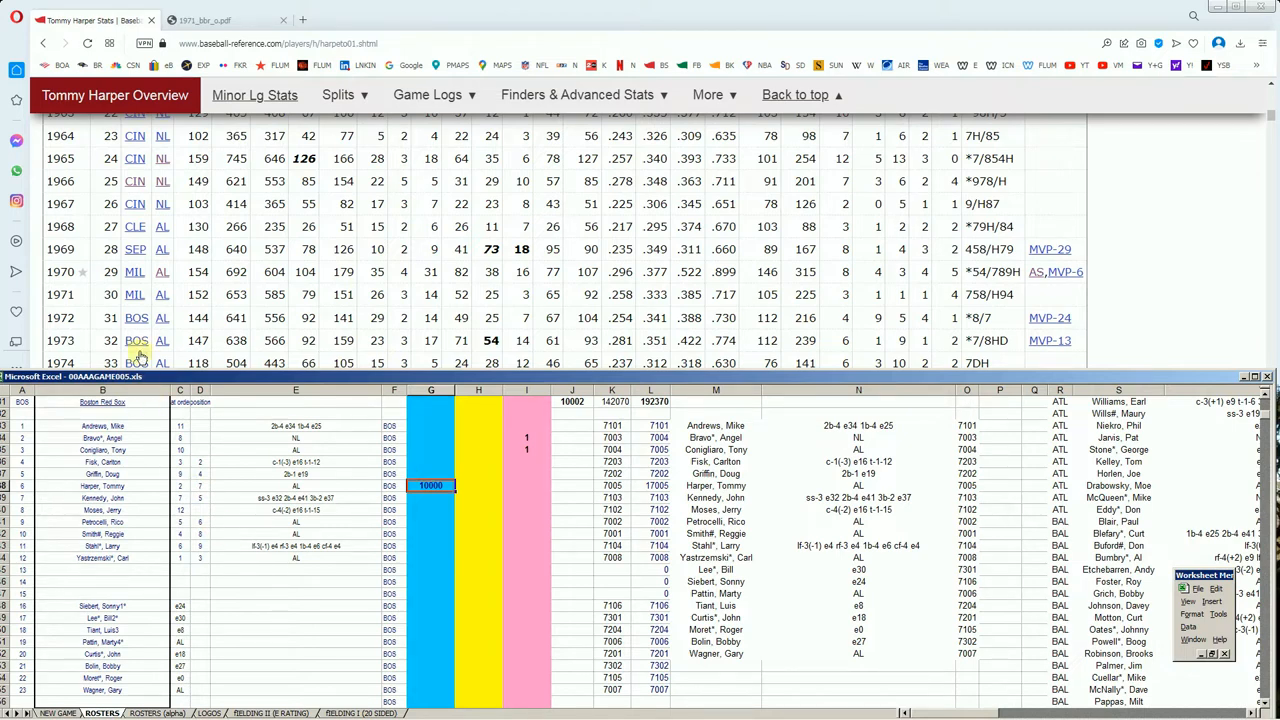
mouse_move(1236, 280)
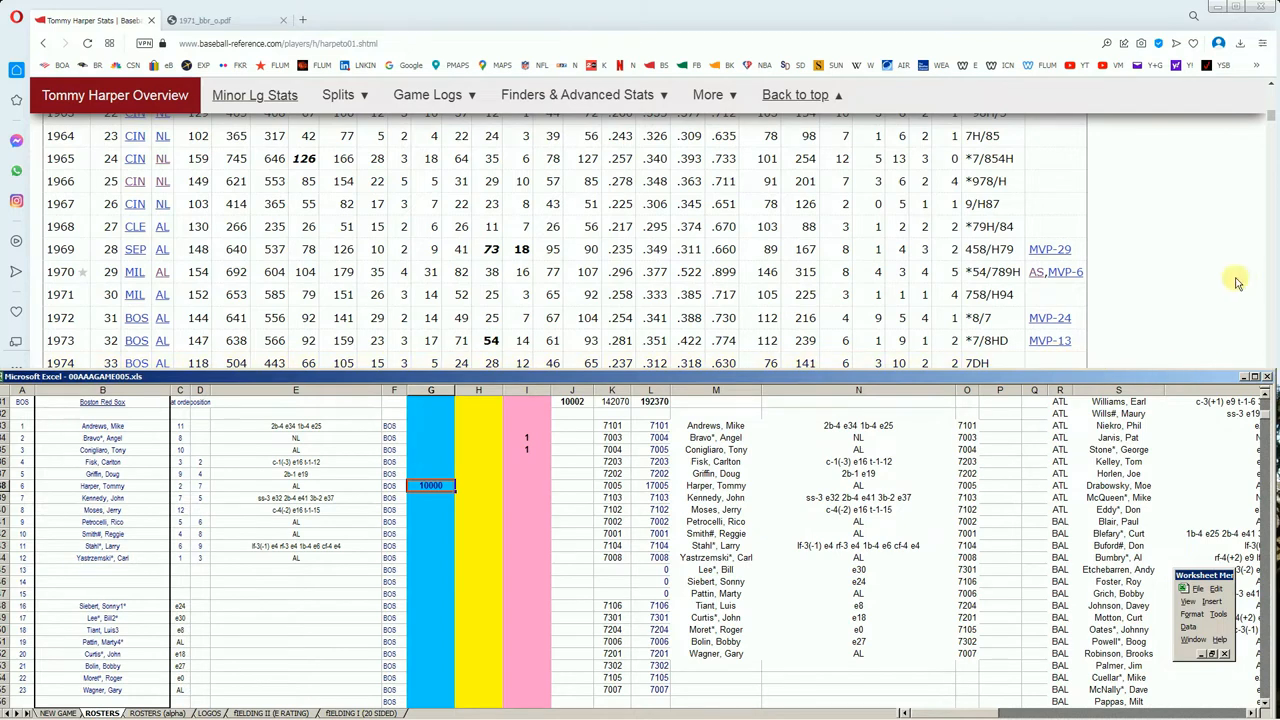
scroll(down, 3)
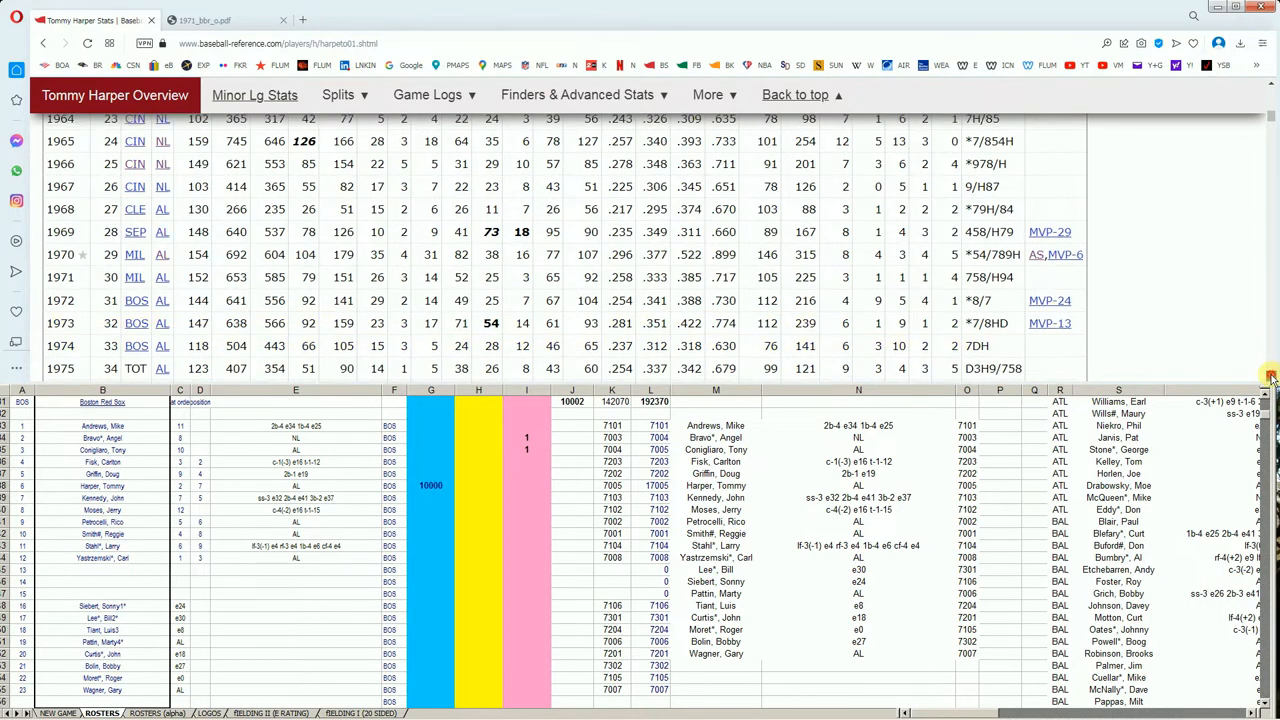
scroll(down, 3)
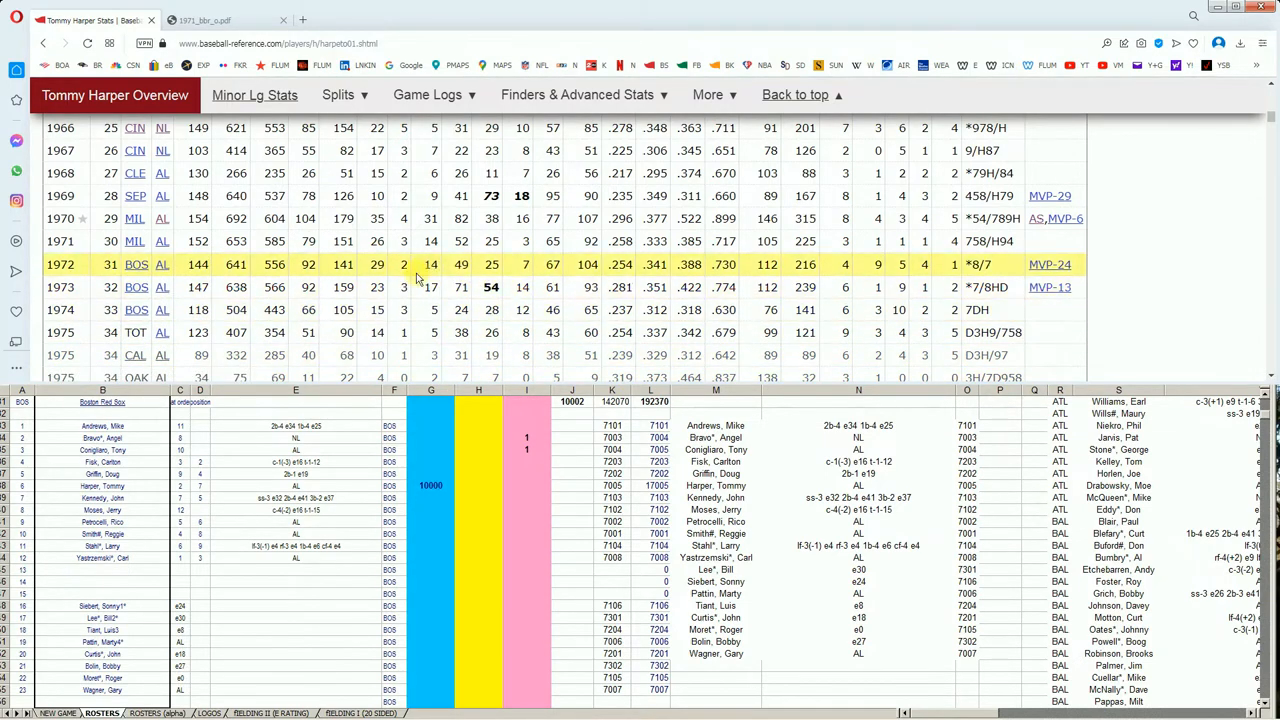
mouse_move(996, 258)
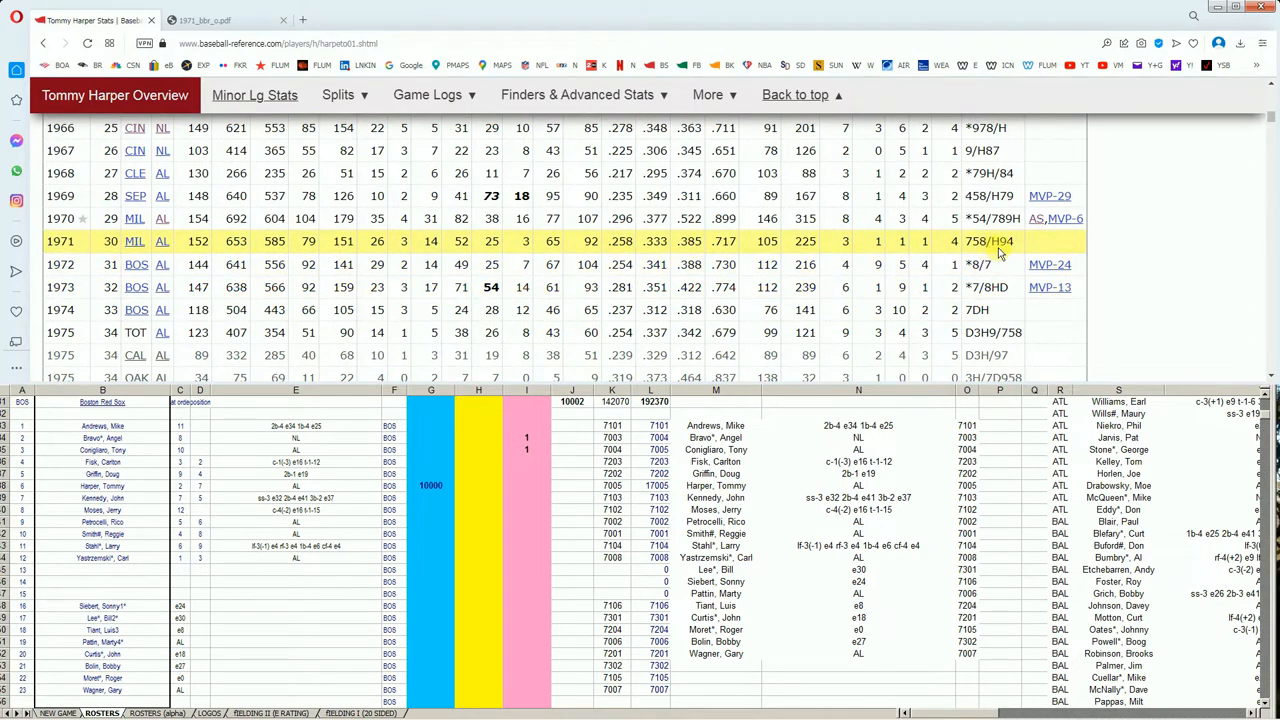
mouse_move(710, 308)
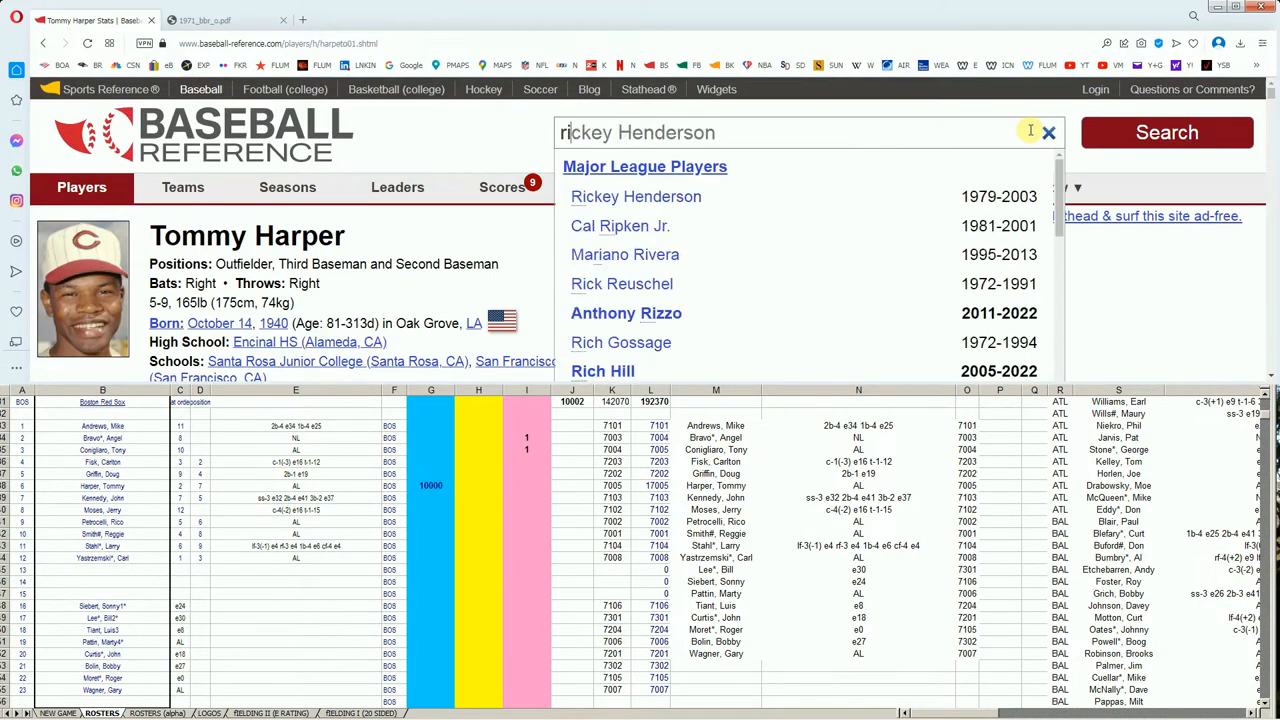
Search 'rico' and open Rico Petrocelli's Standard Batting table
text(rico Carty)
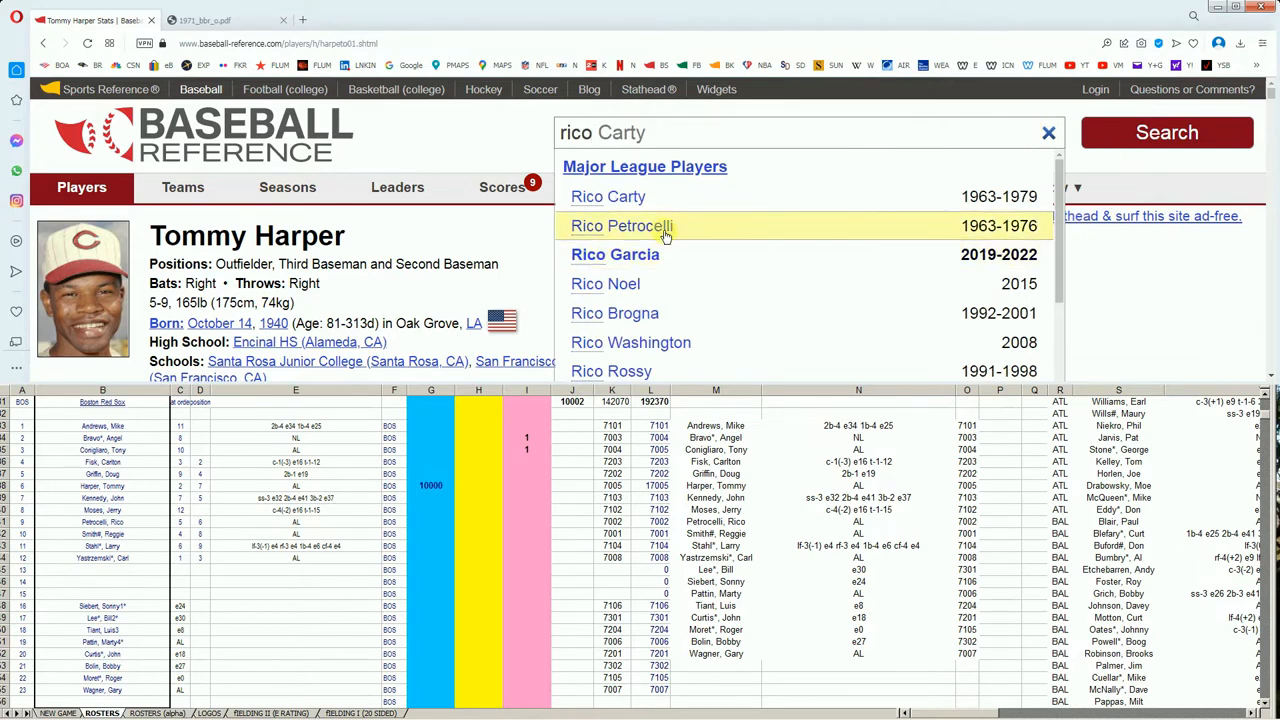
click(620, 224)
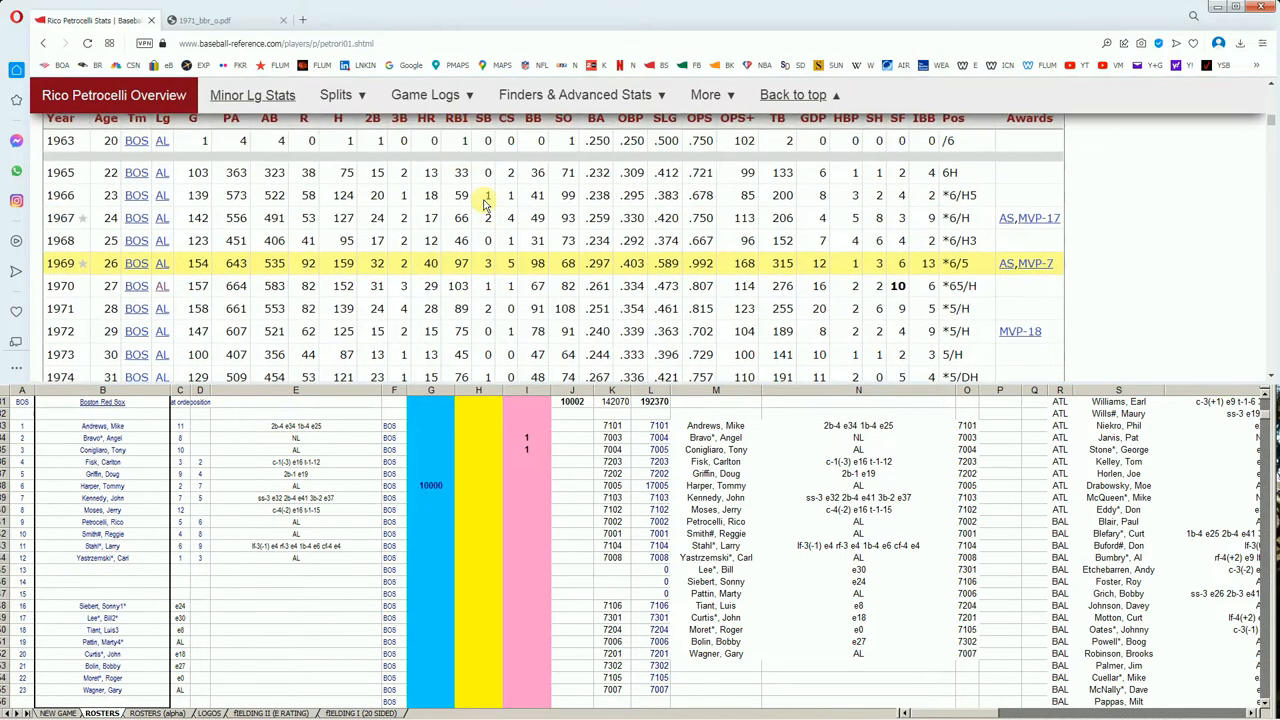
scroll(down, 3)
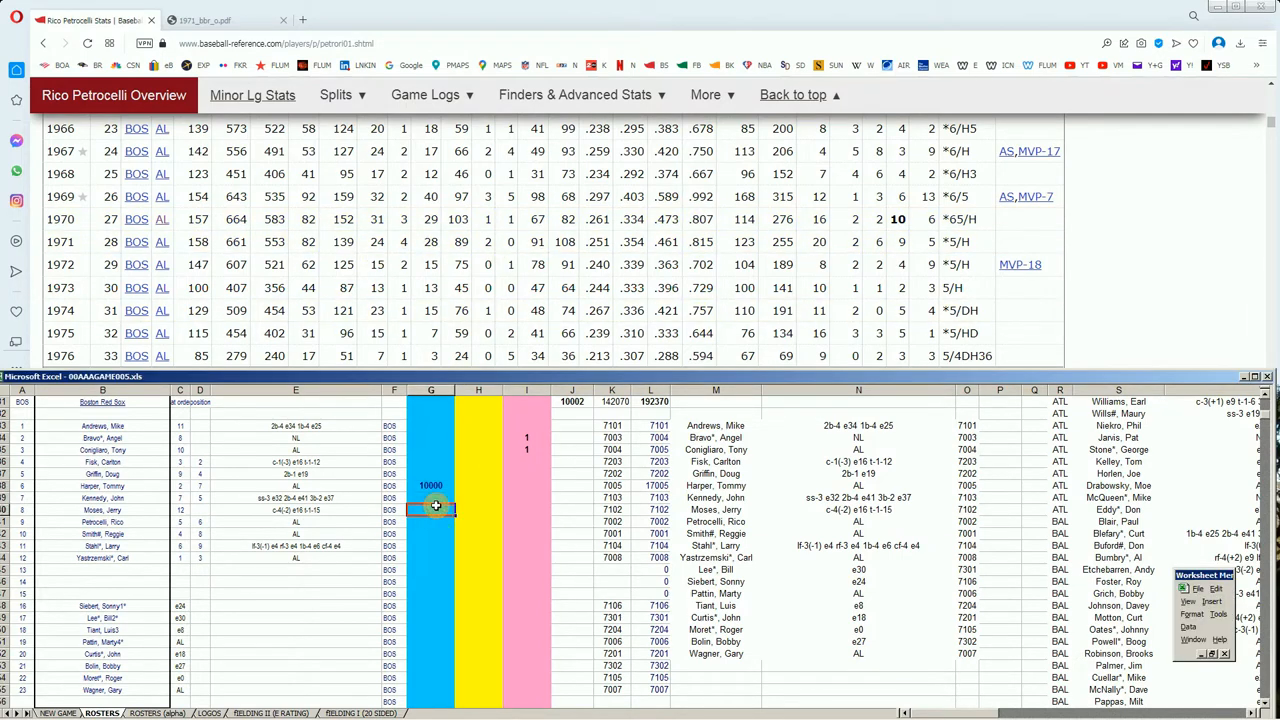
Select the next column G cell for 10000, then open Reggie Smith's batting table around 1969
click(436, 504)
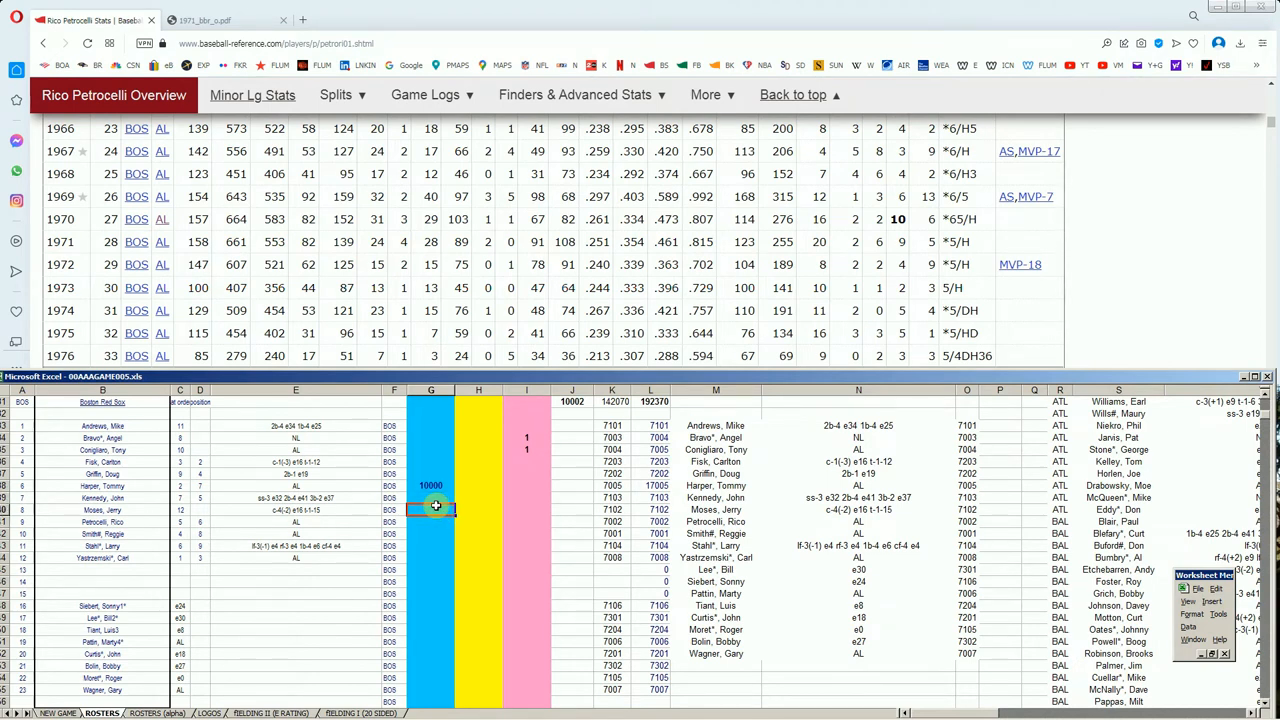
click(430, 520)
text(10000)
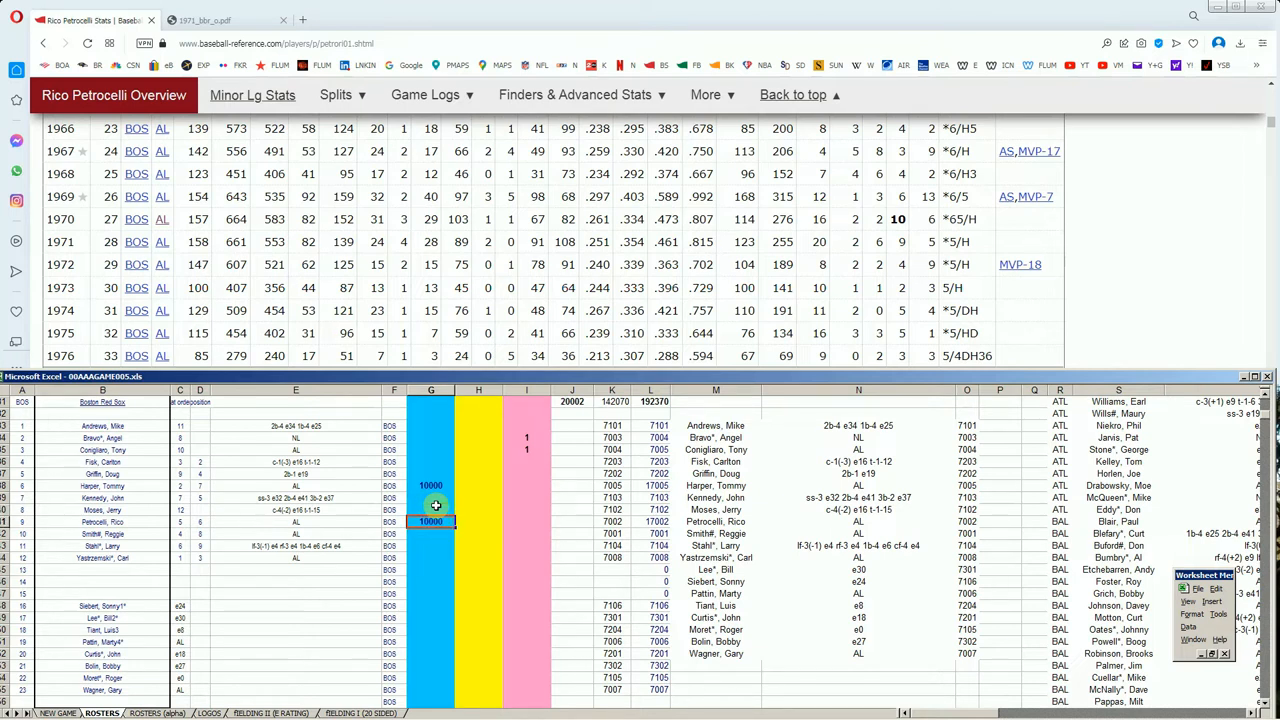
mouse_move(1256, 180)
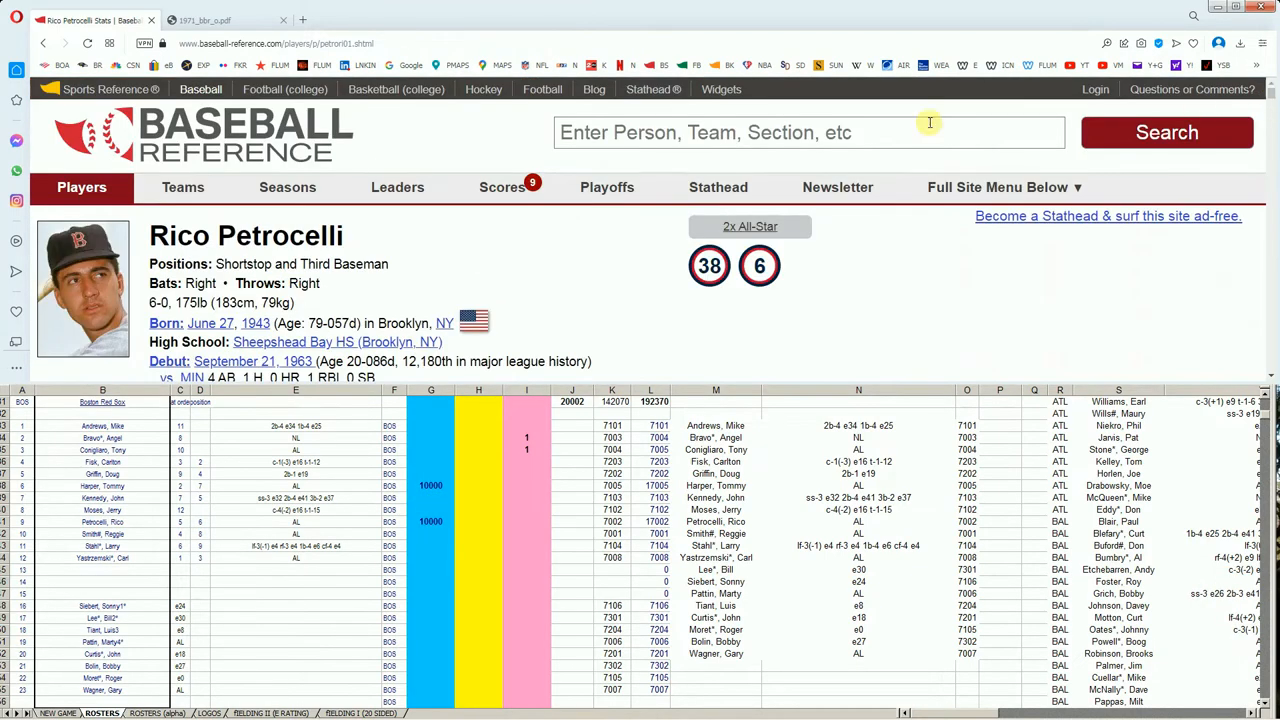
text(reggie jackson)
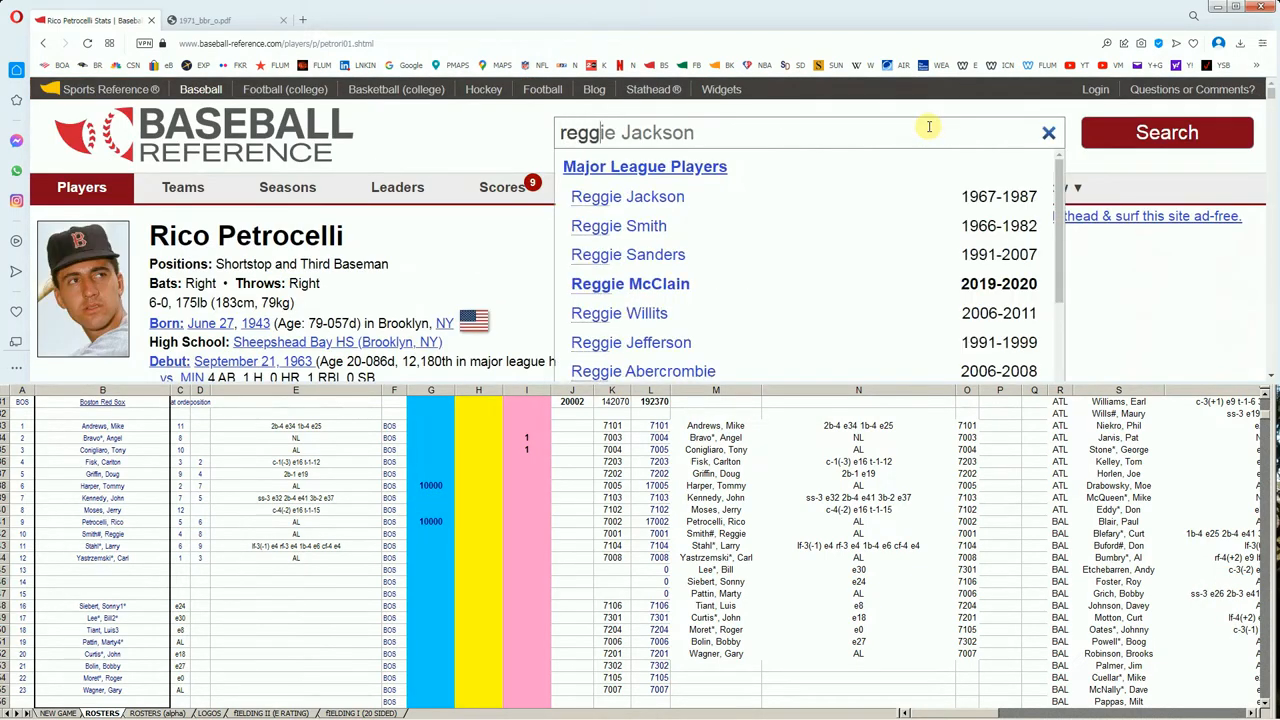
text(reggie smith)
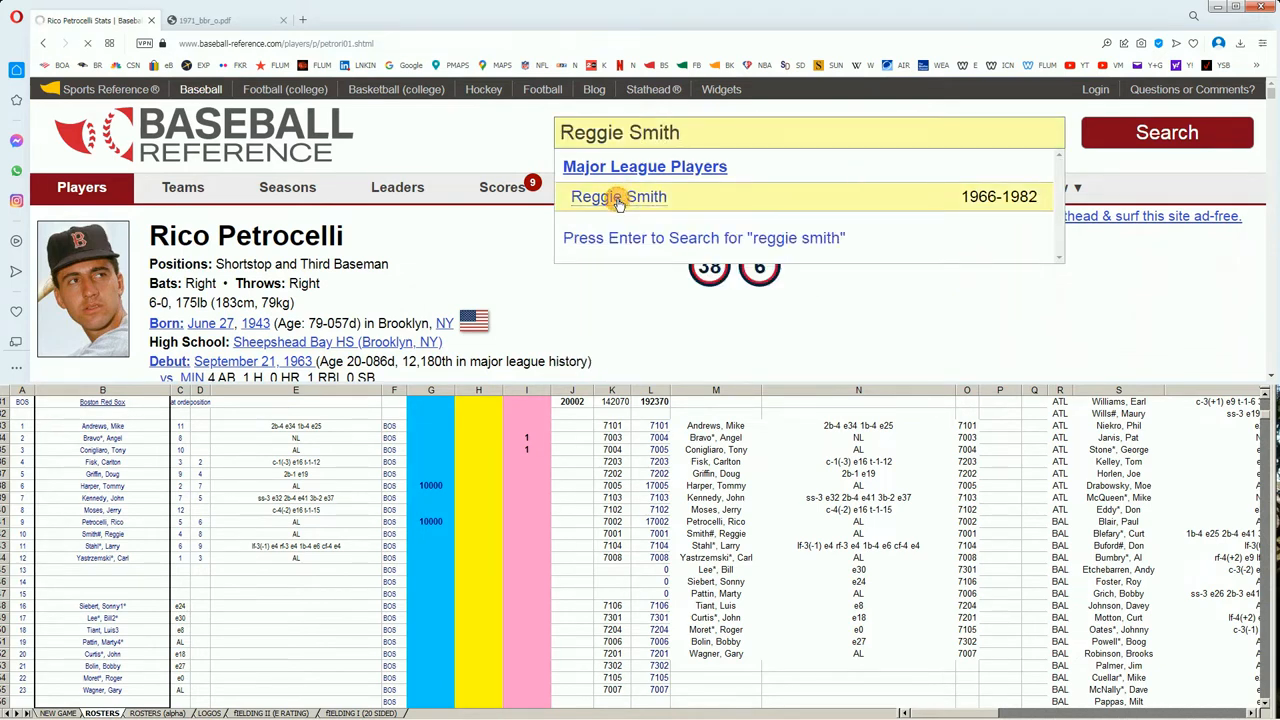
click(618, 196)
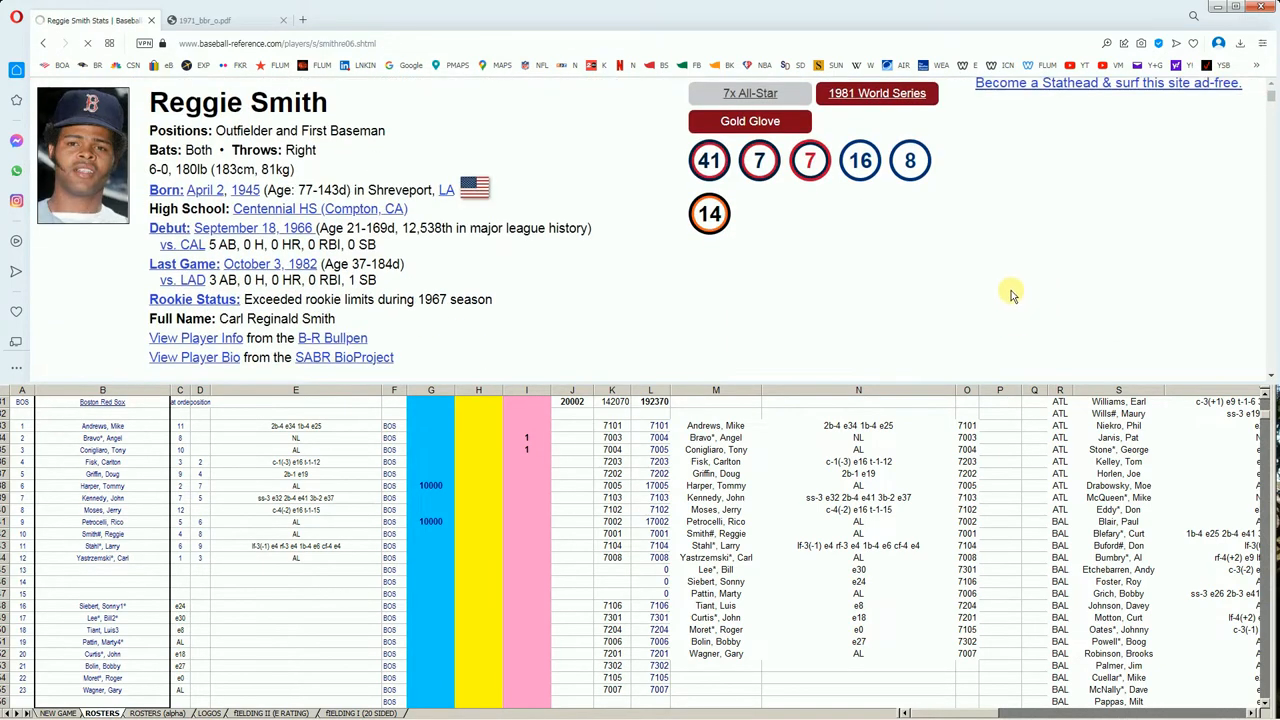
mouse_move(936, 278)
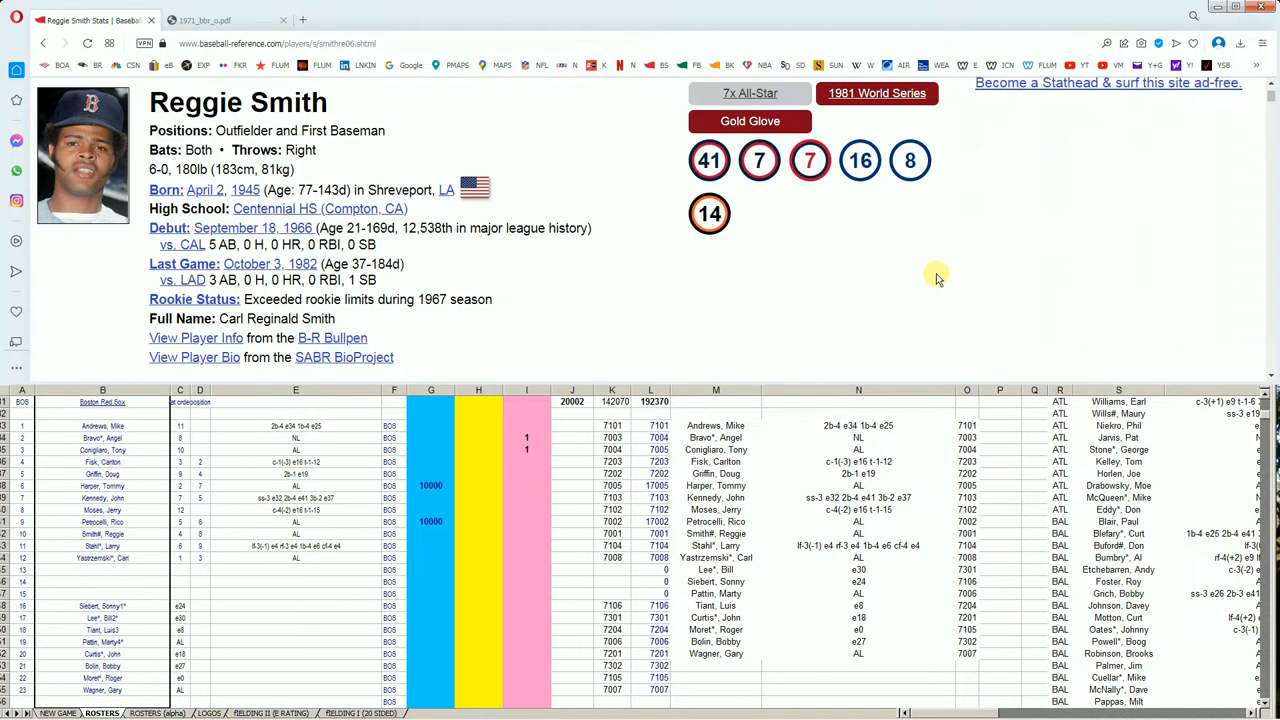
scroll(down, 3)
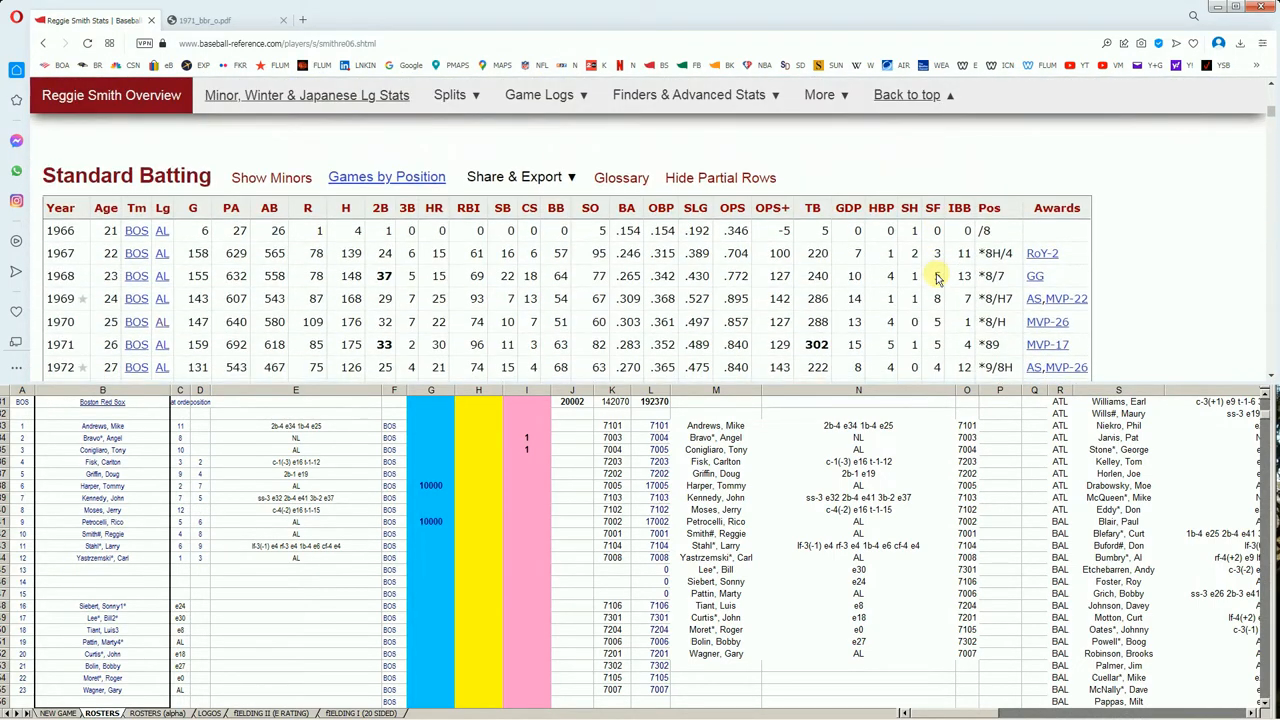
scroll(down, 3)
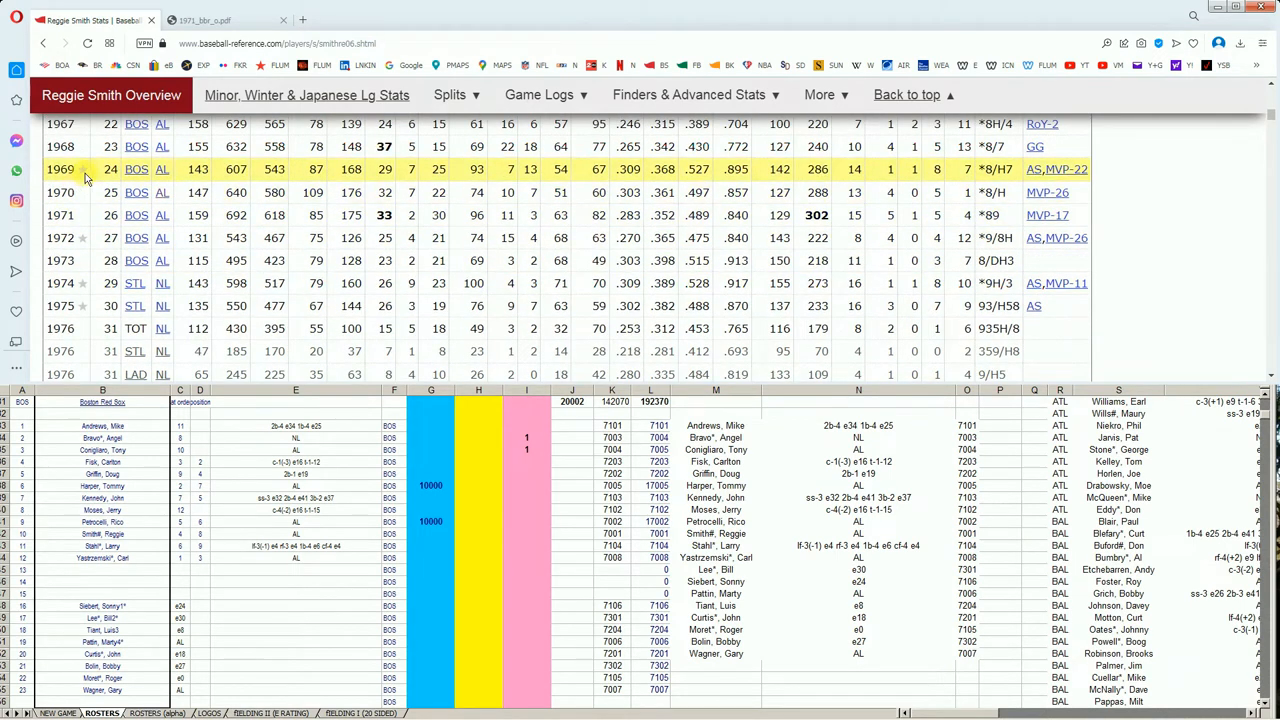
mouse_move(80, 192)
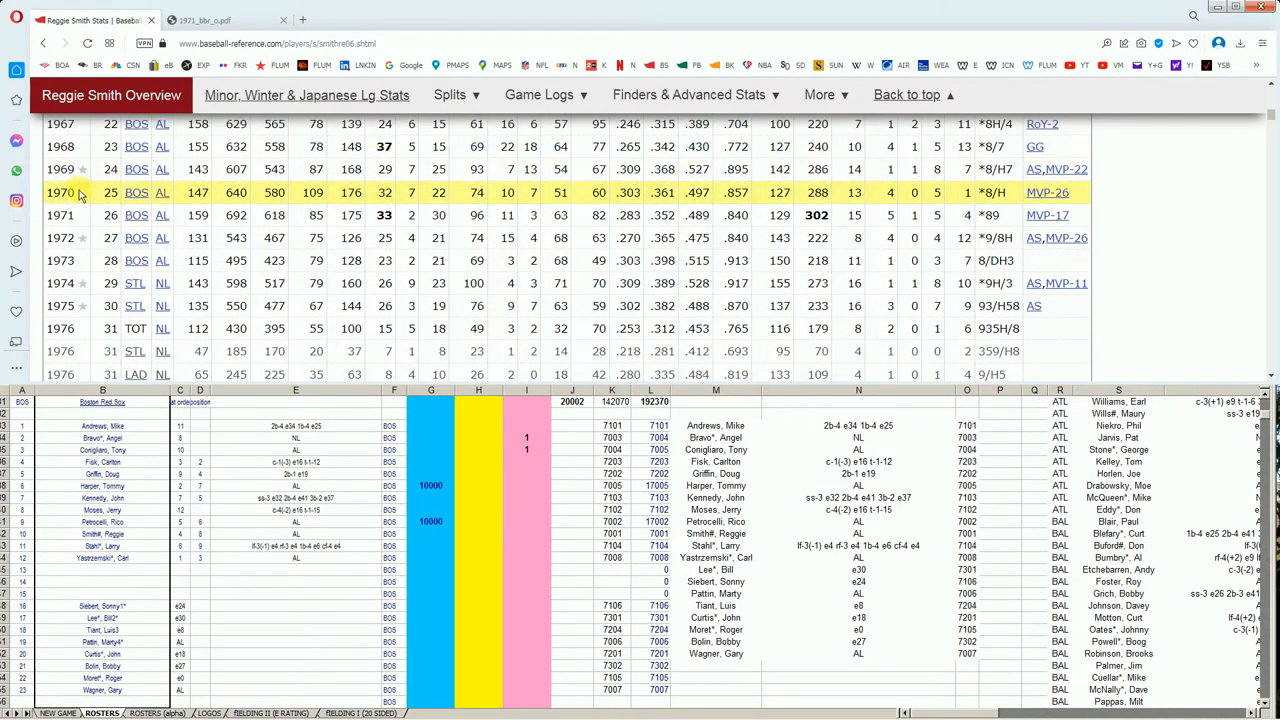
mouse_move(430, 216)
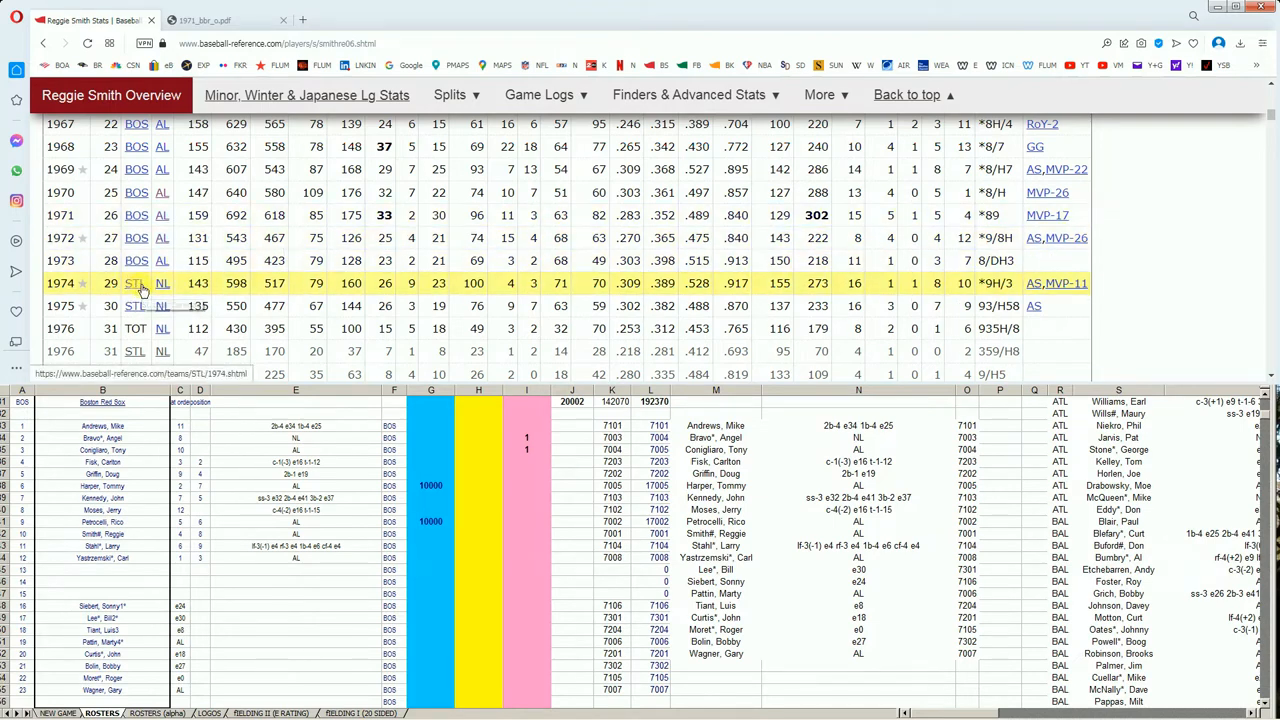
mouse_move(136, 304)
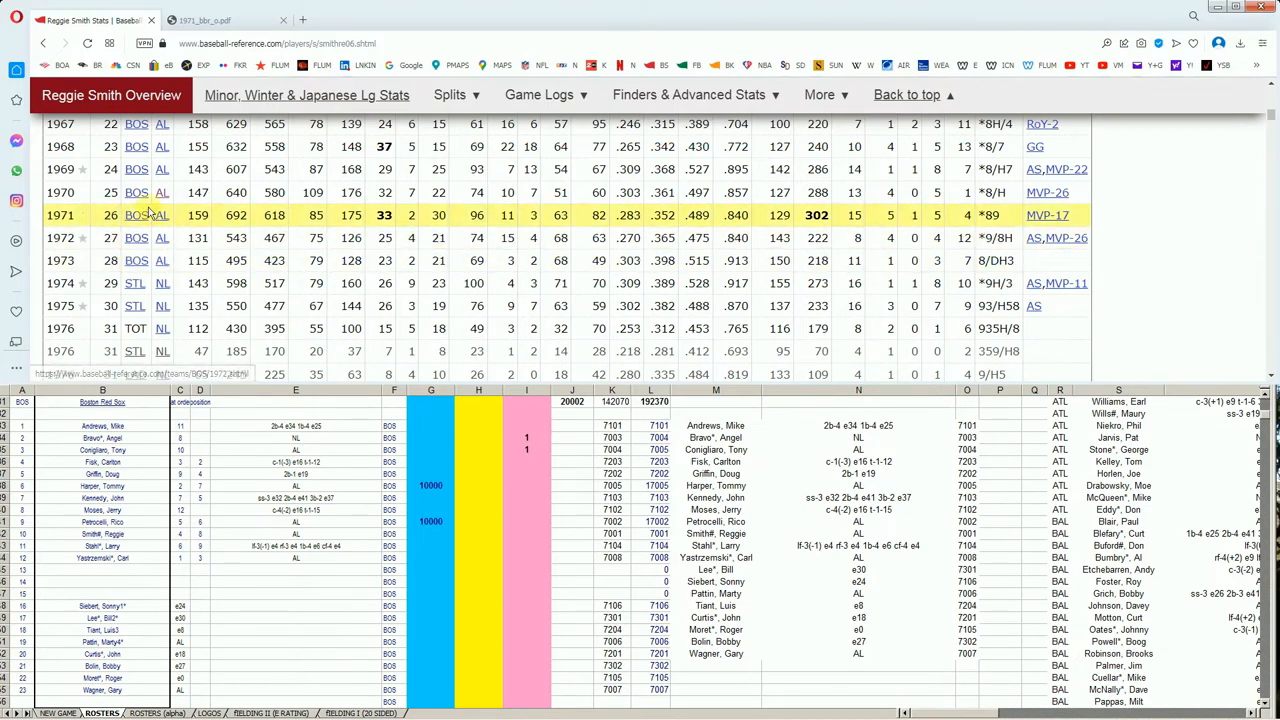
mouse_move(148, 238)
text(10000)
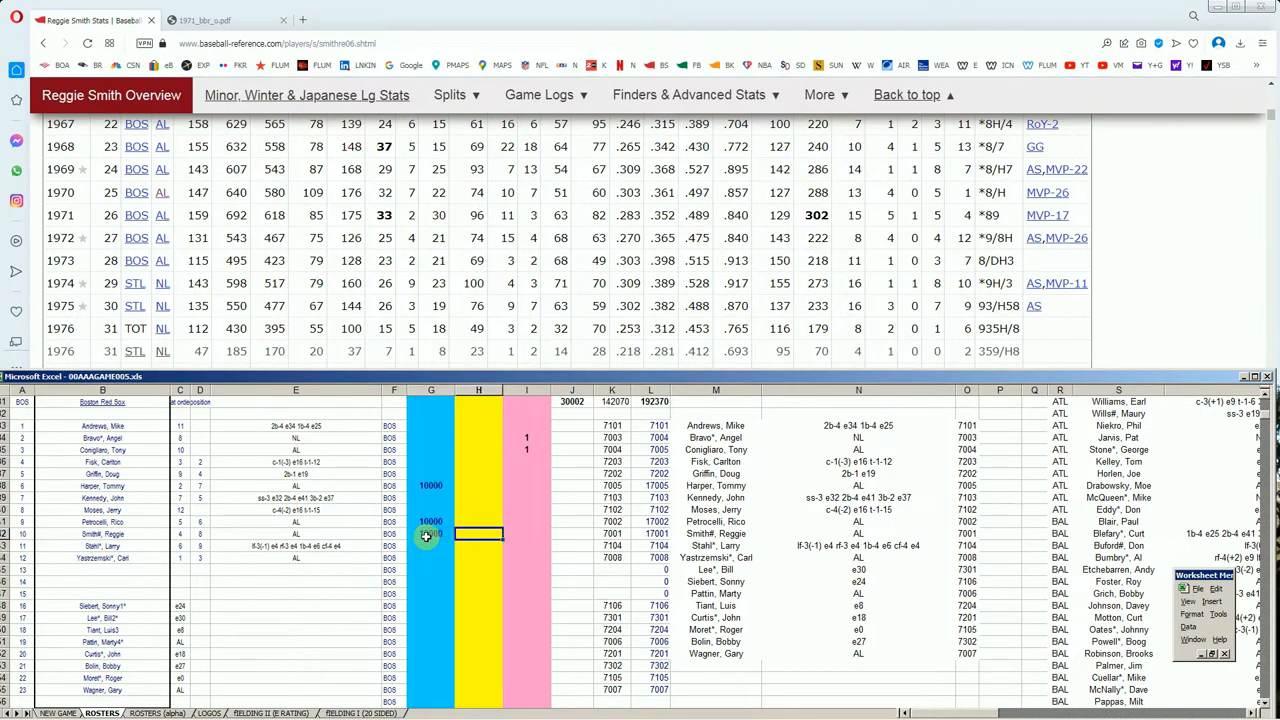
text(trade stl!)
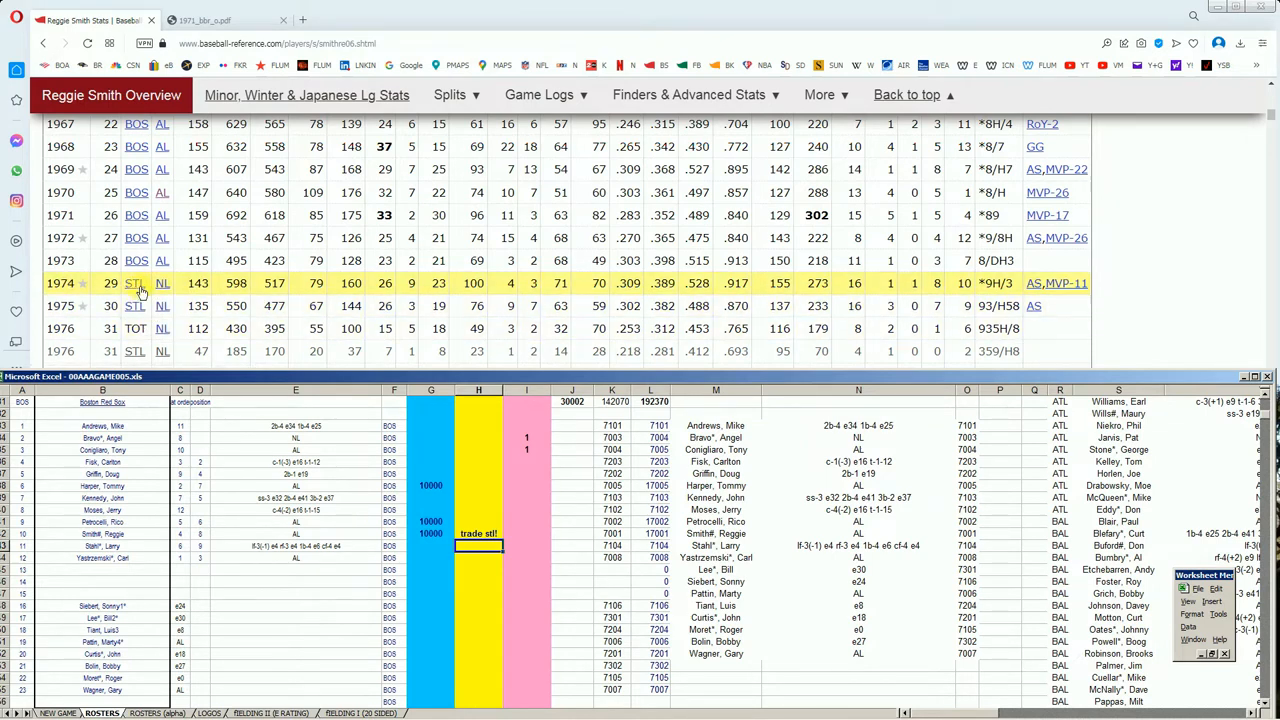
mouse_move(136, 306)
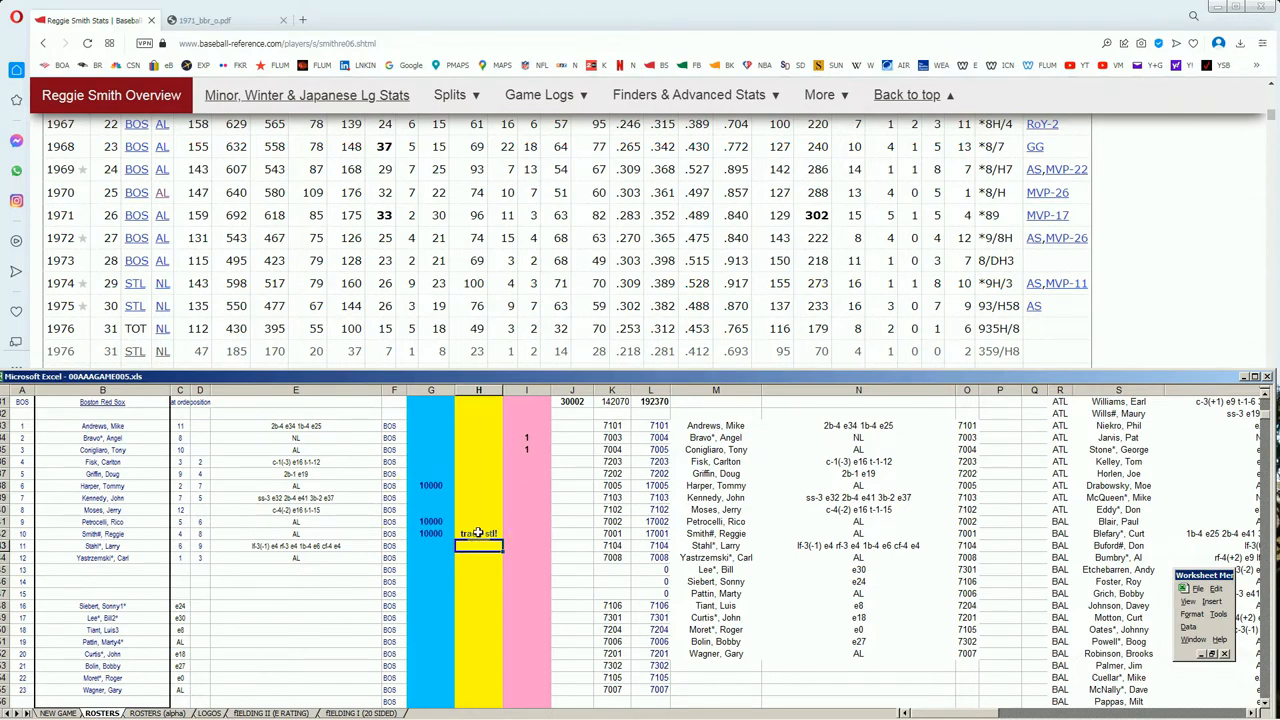
click(478, 546)
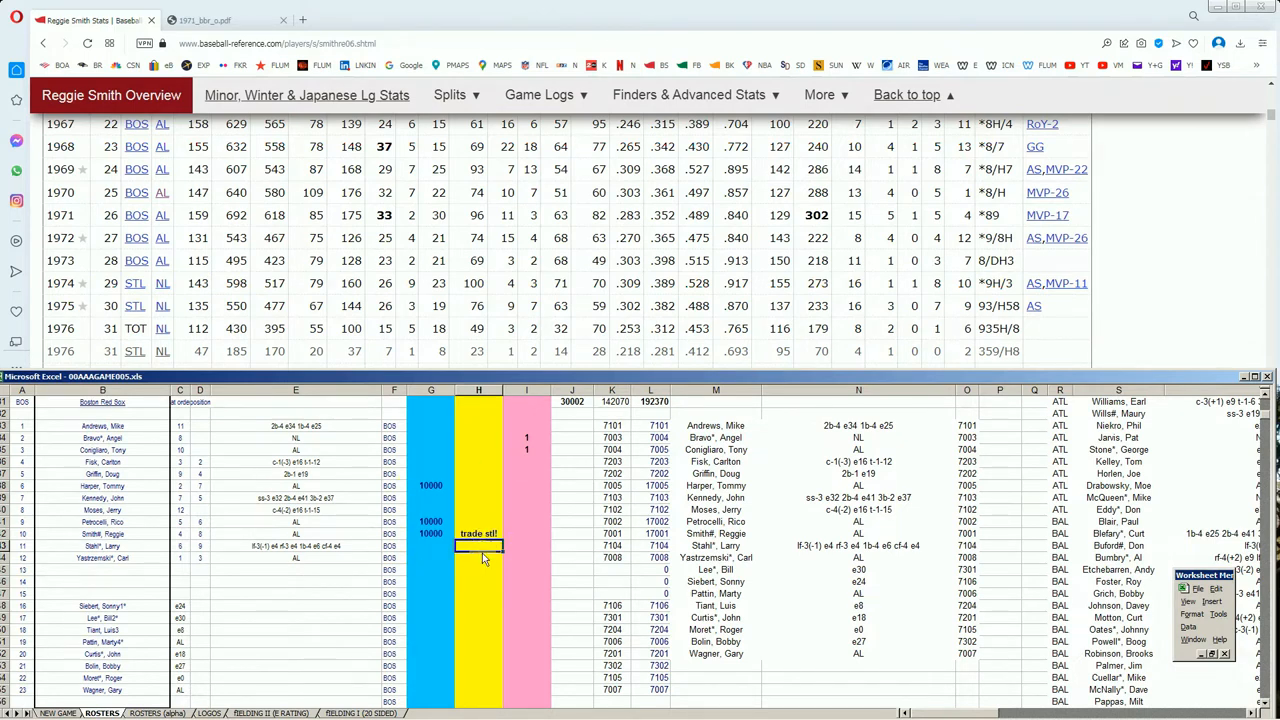
mouse_move(444, 564)
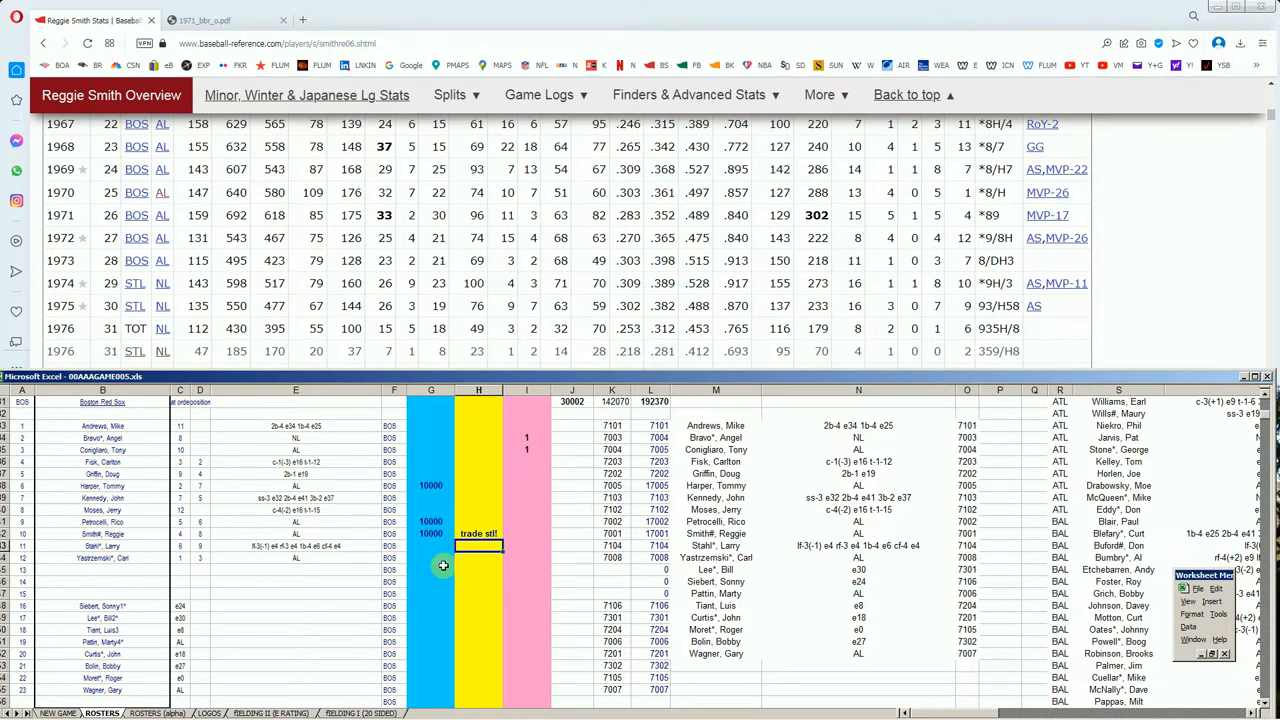
mouse_move(370, 572)
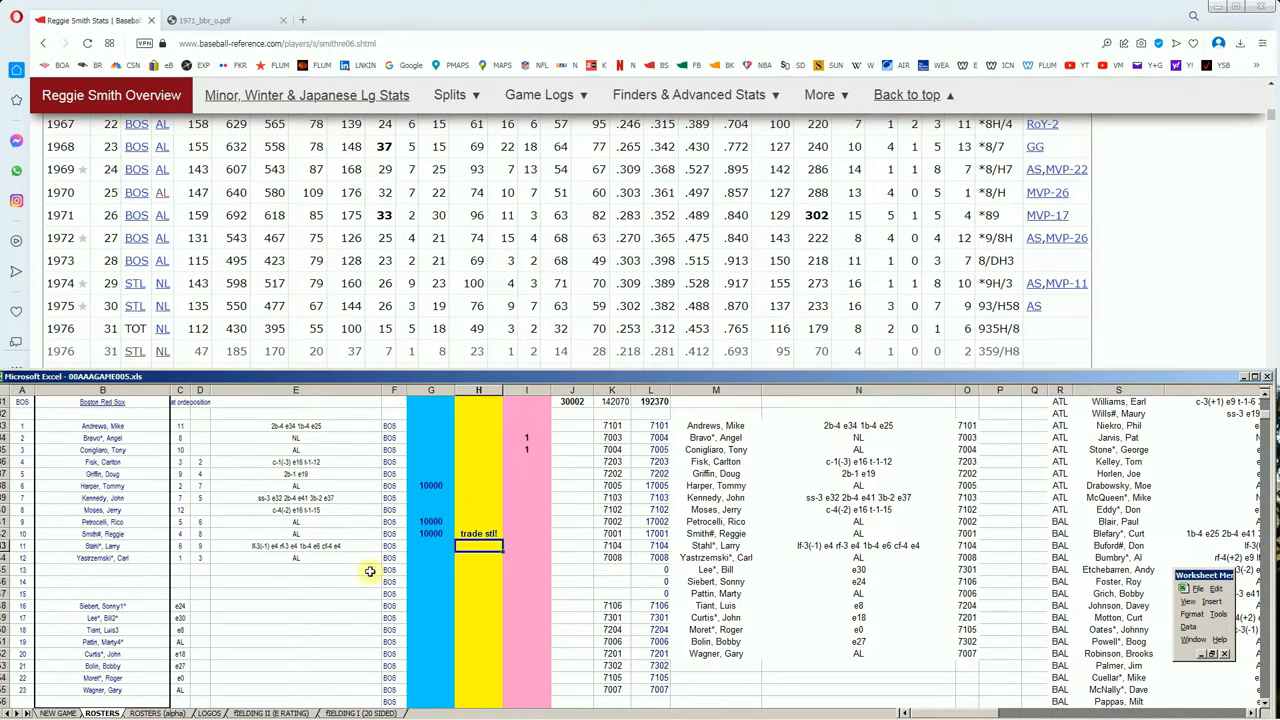
mouse_move(148, 536)
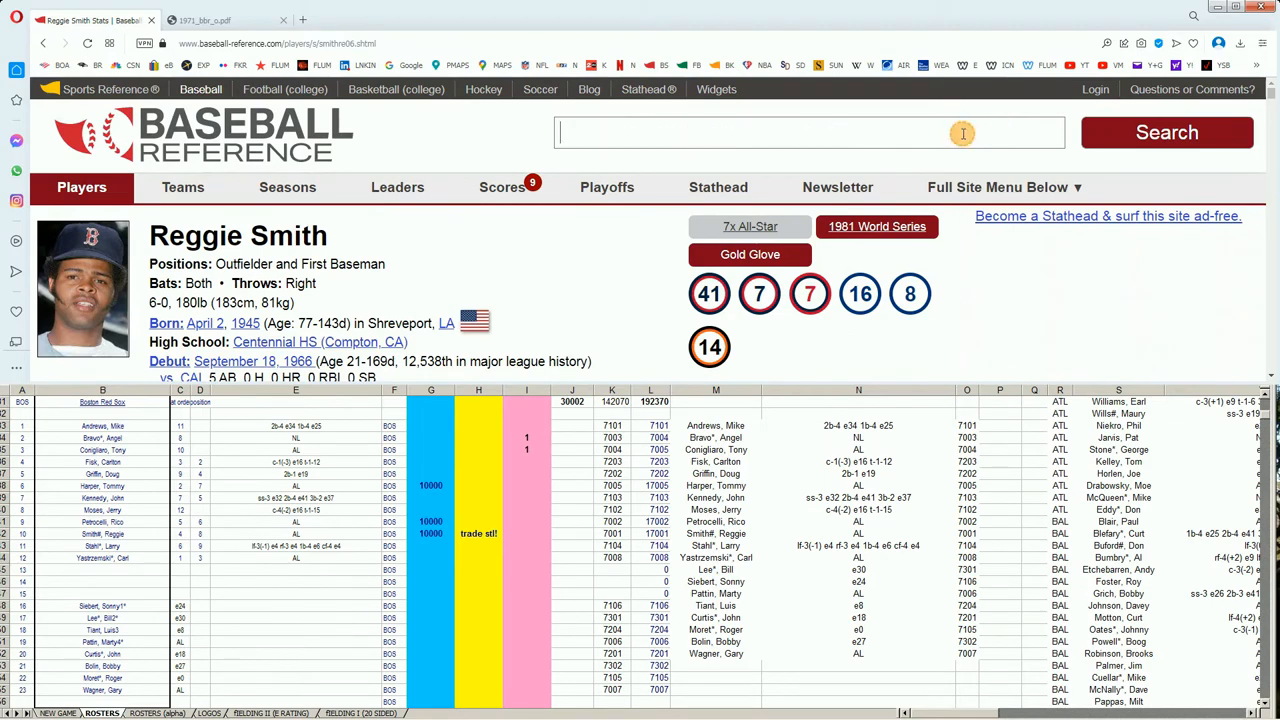
Search 'yas' and review Carl Yastrzemski's Standard Batting table through the mid-1970s
text(yas)
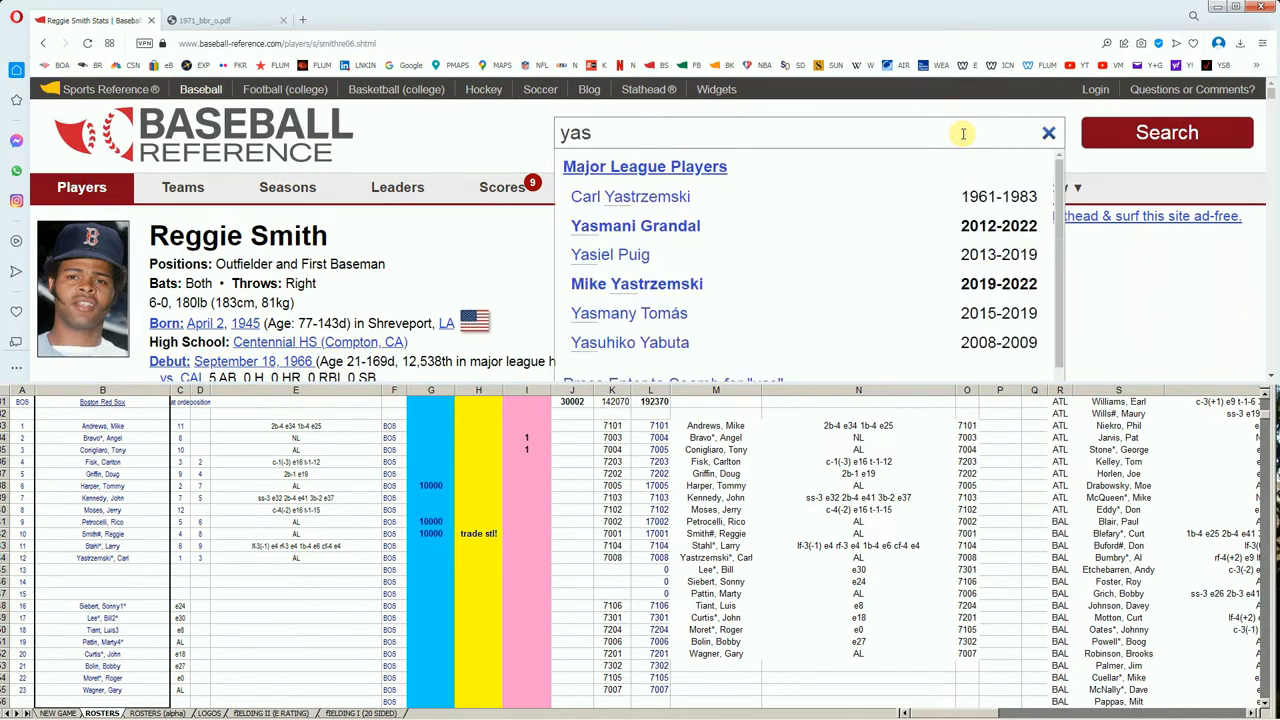
click(630, 196)
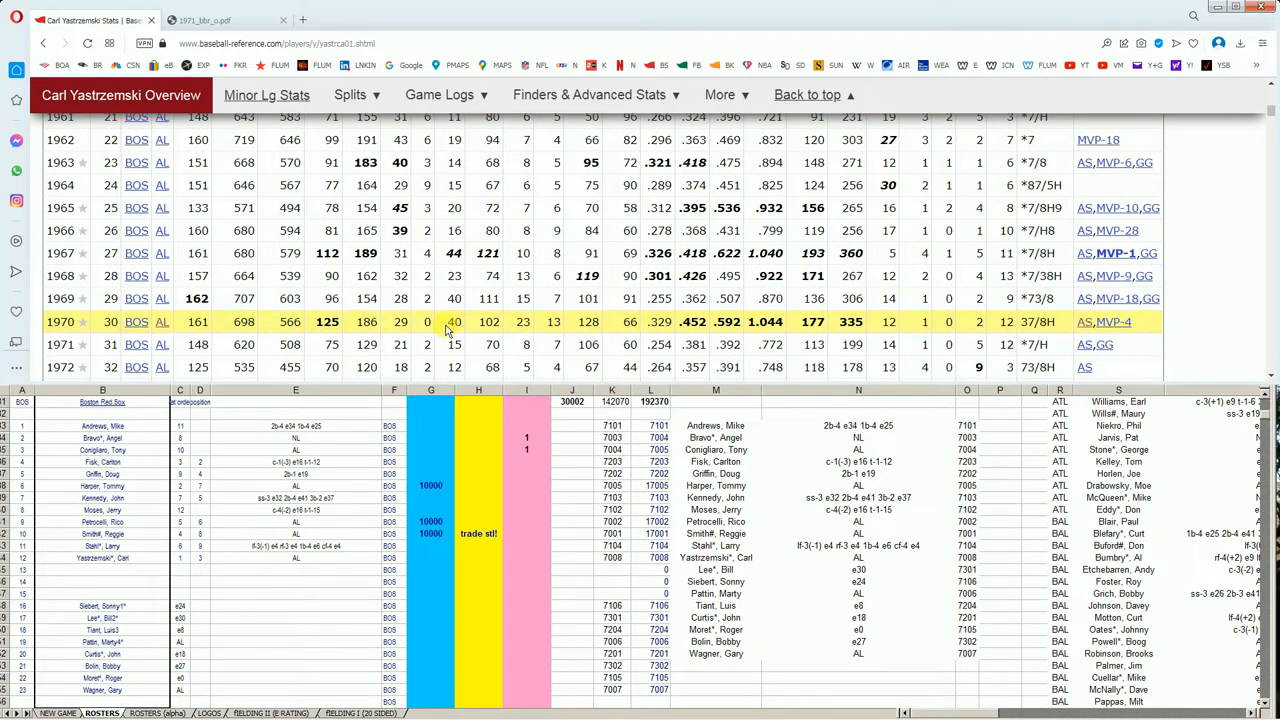
mouse_move(1104, 322)
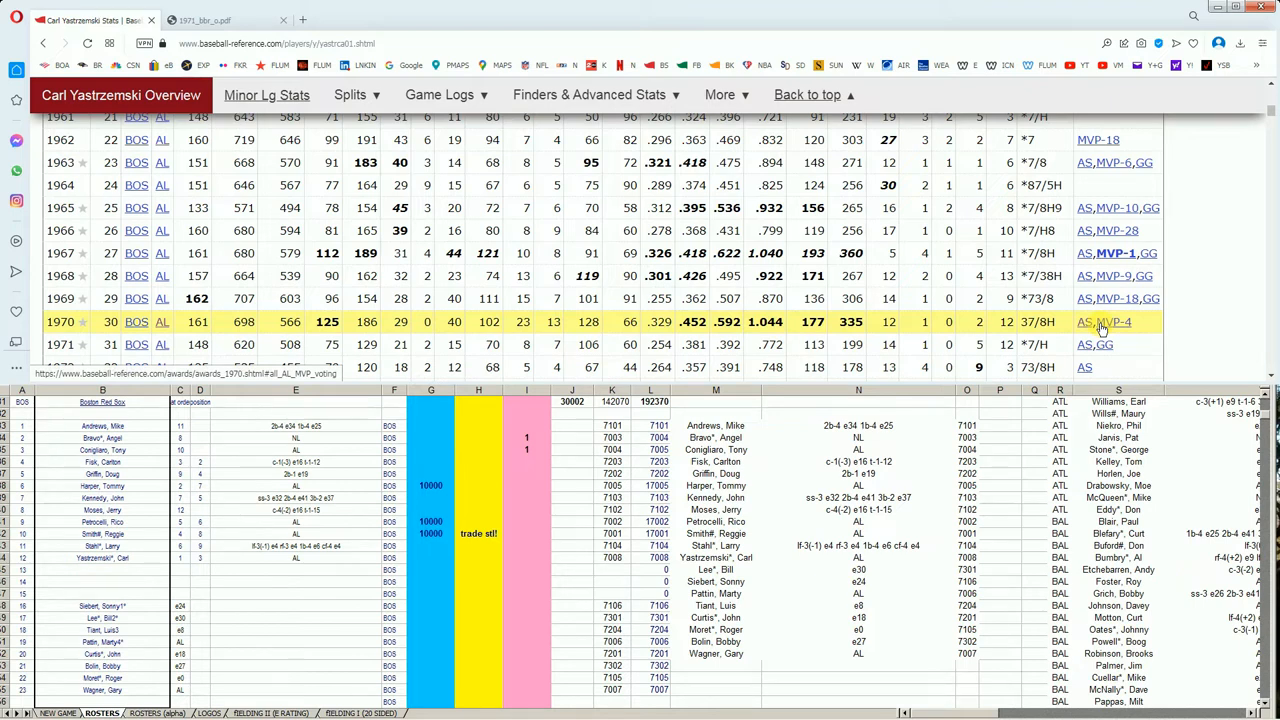
scroll(down, 3)
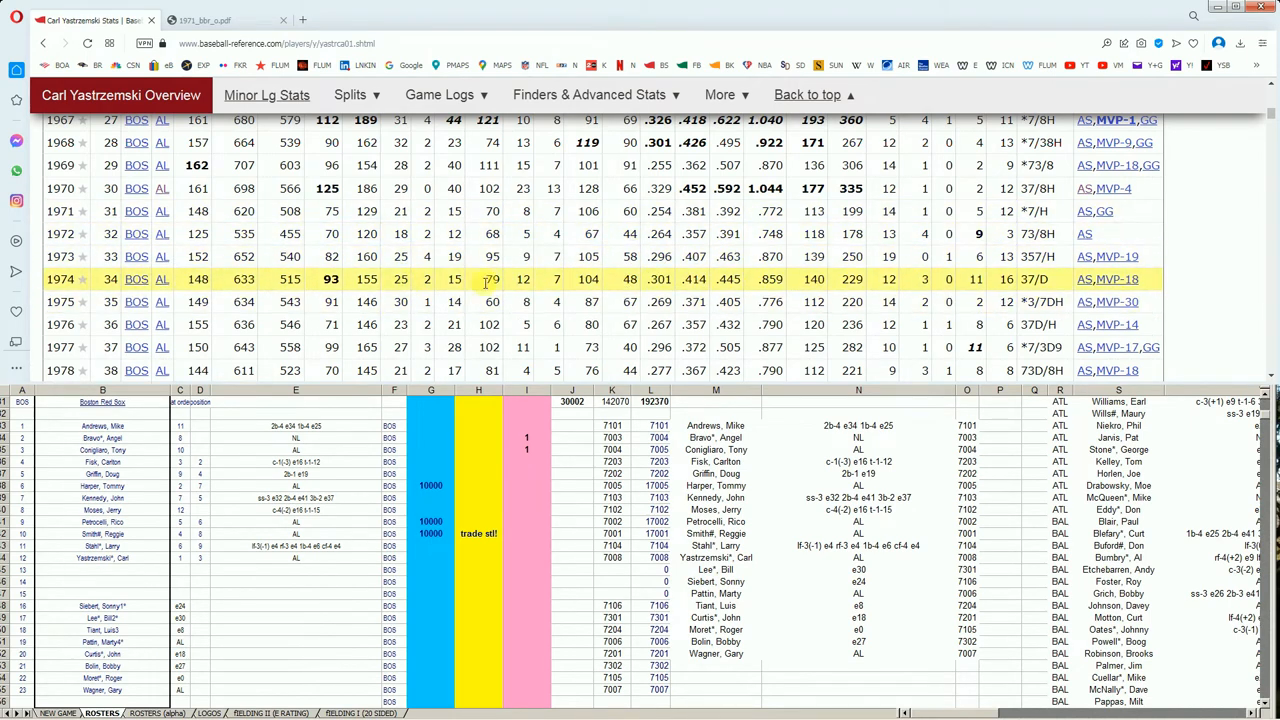
mouse_move(770, 256)
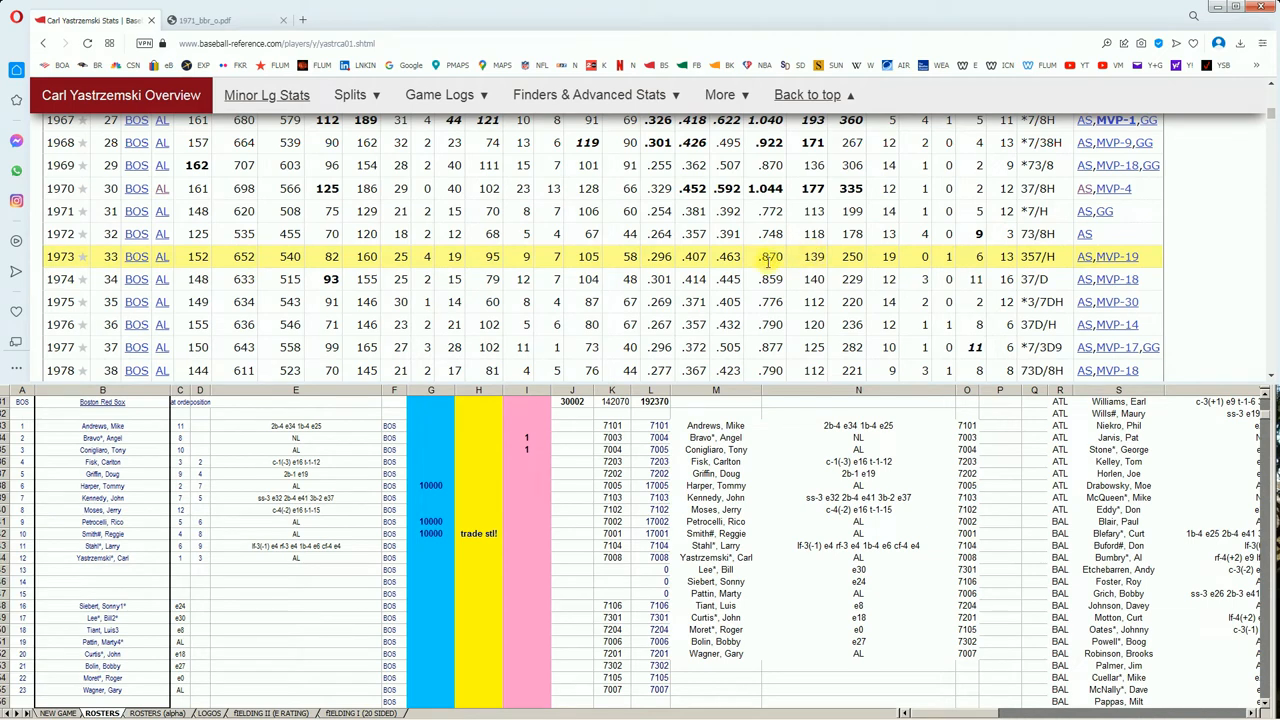
mouse_move(770, 232)
text(10000)
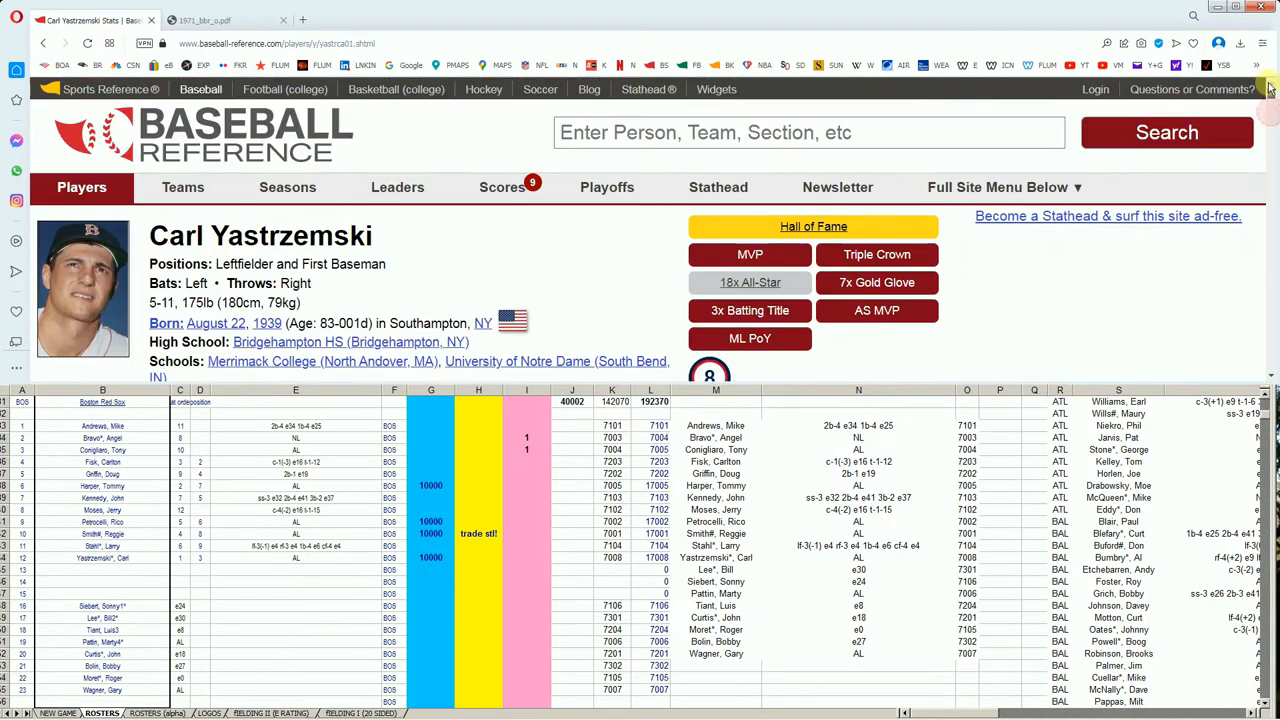
Search 'marty pattin' and open his Standard Pitching table from 1968 onward
text(m)
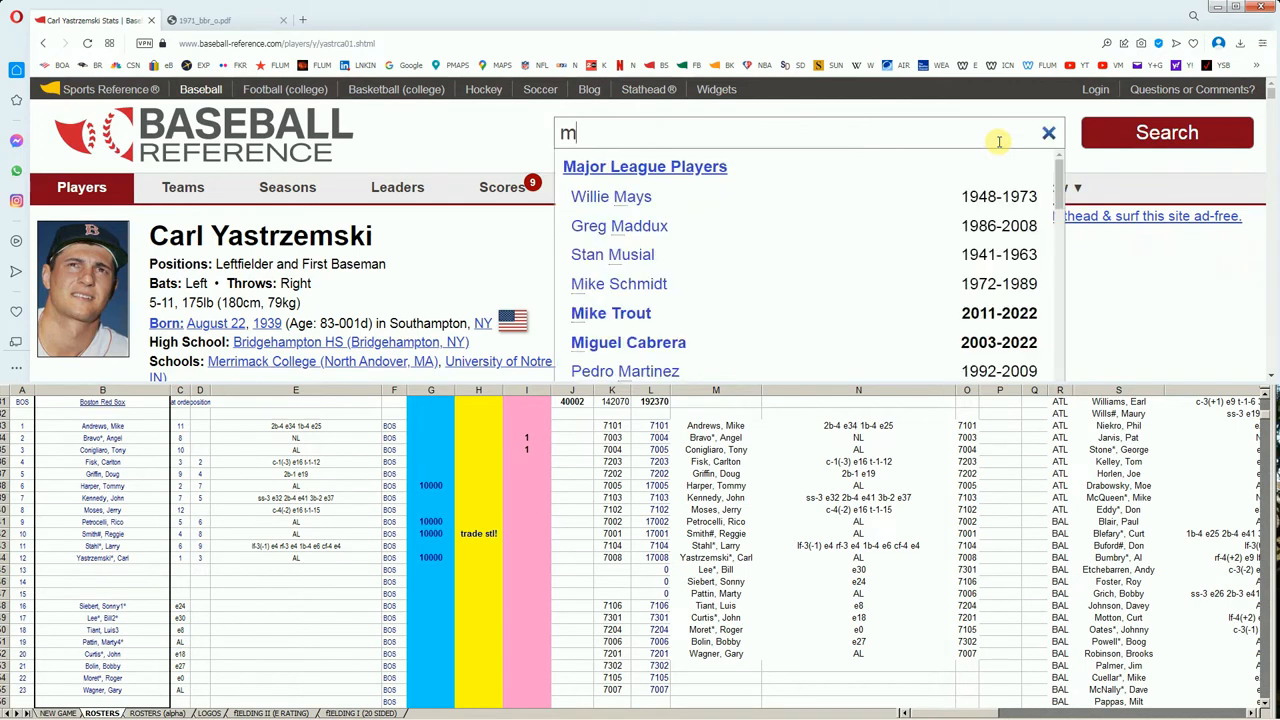
text(arty pattin)
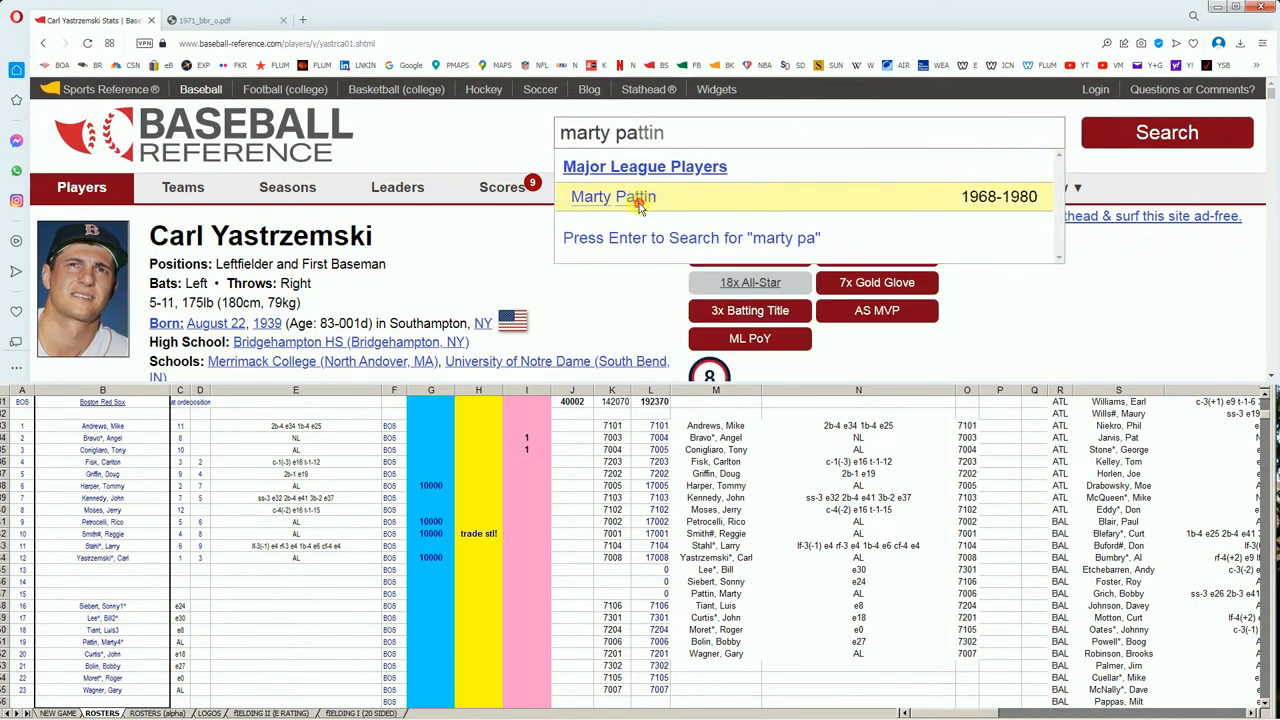
click(612, 196)
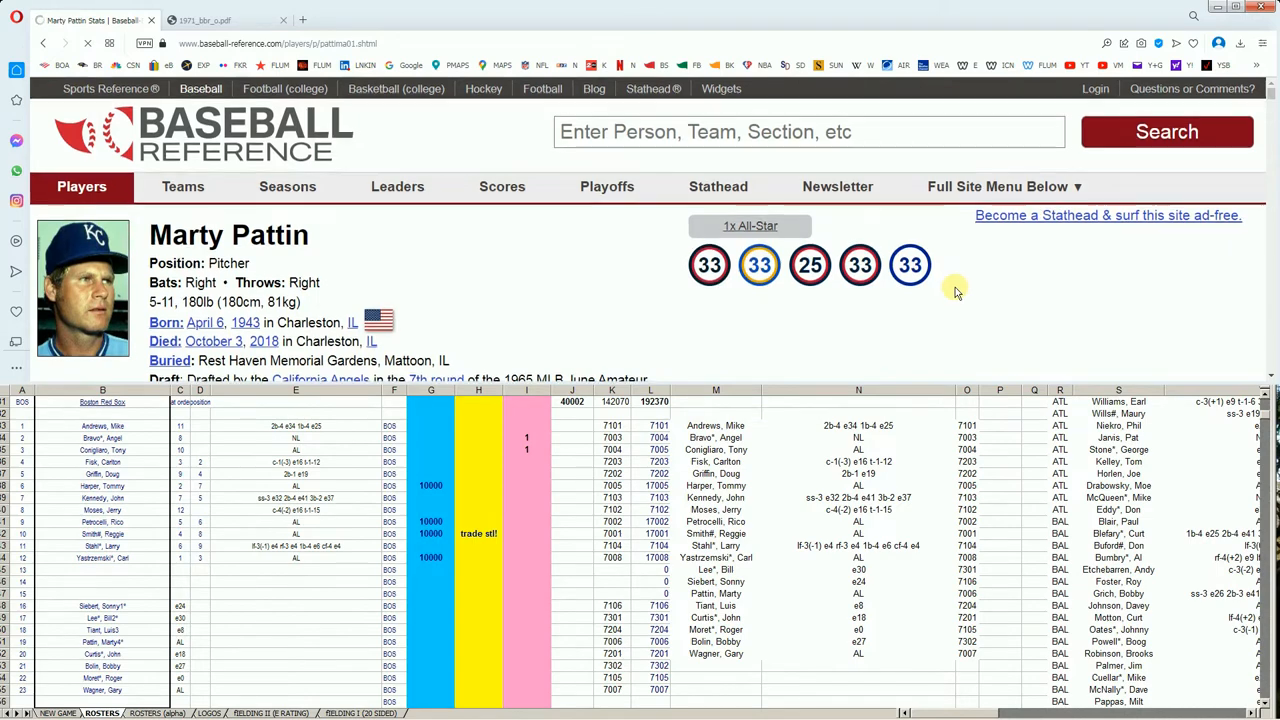
scroll(down, 3)
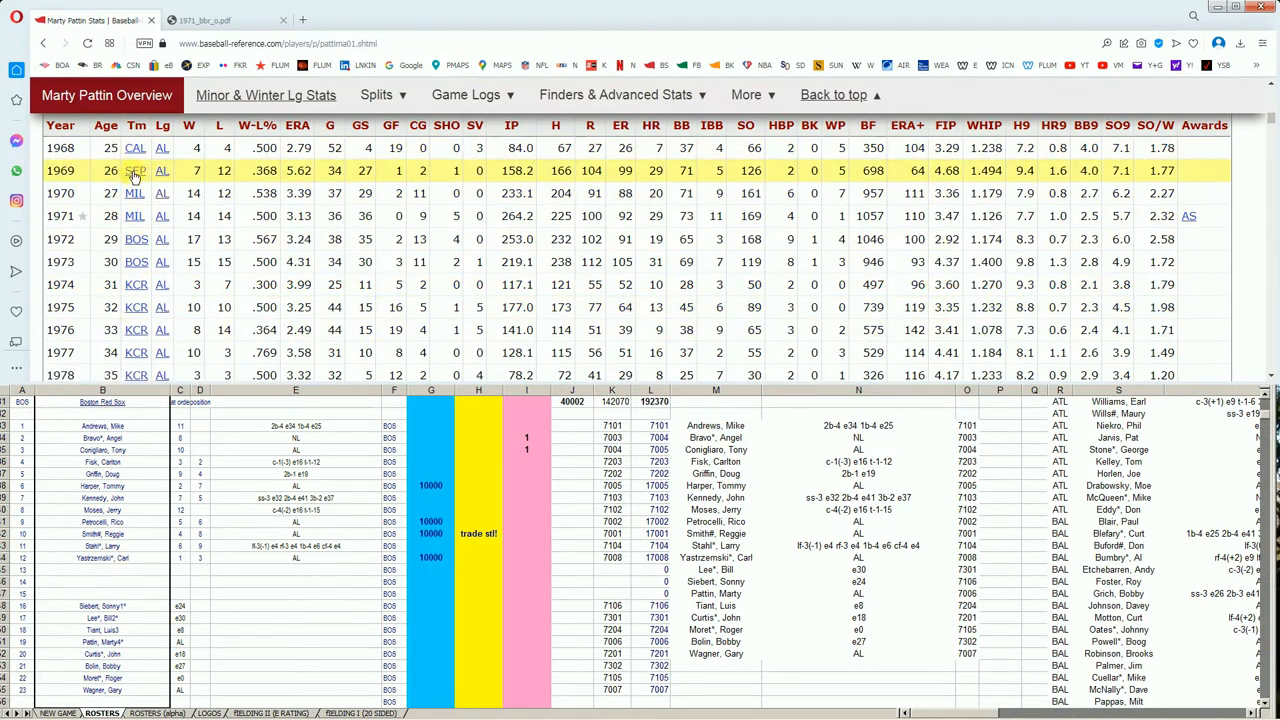
mouse_move(136, 216)
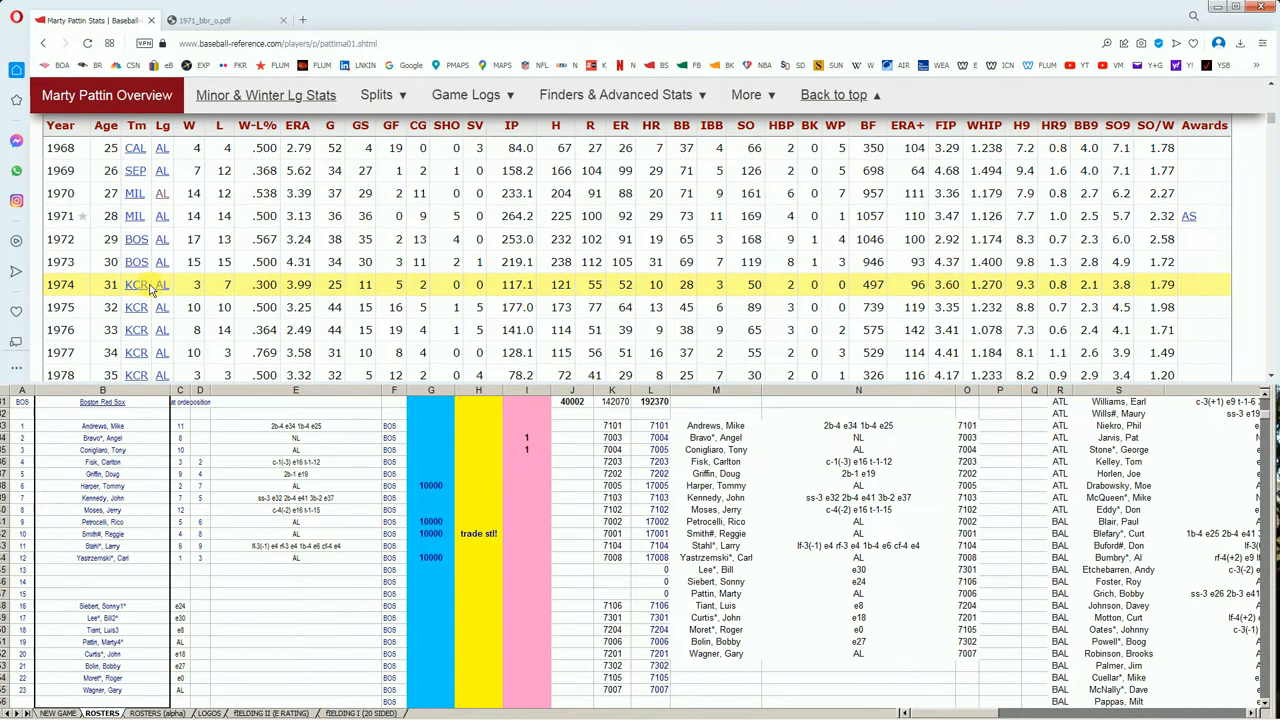
mouse_move(158, 352)
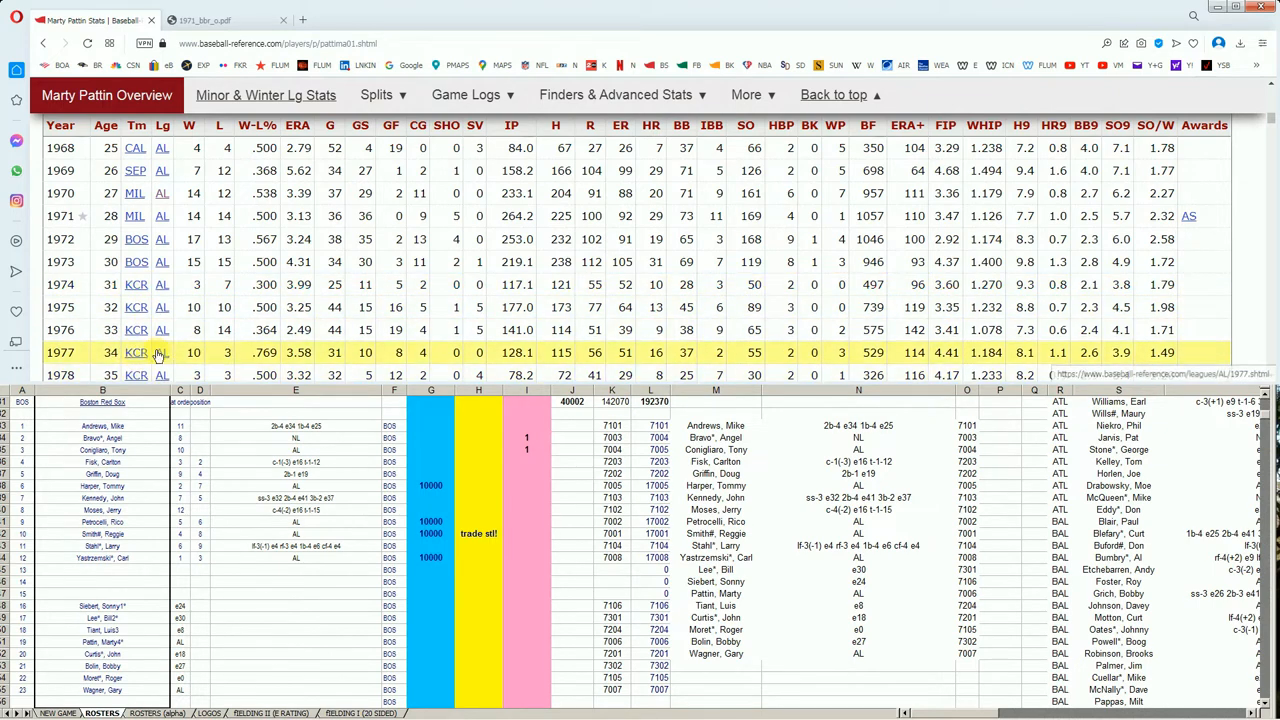
mouse_move(150, 328)
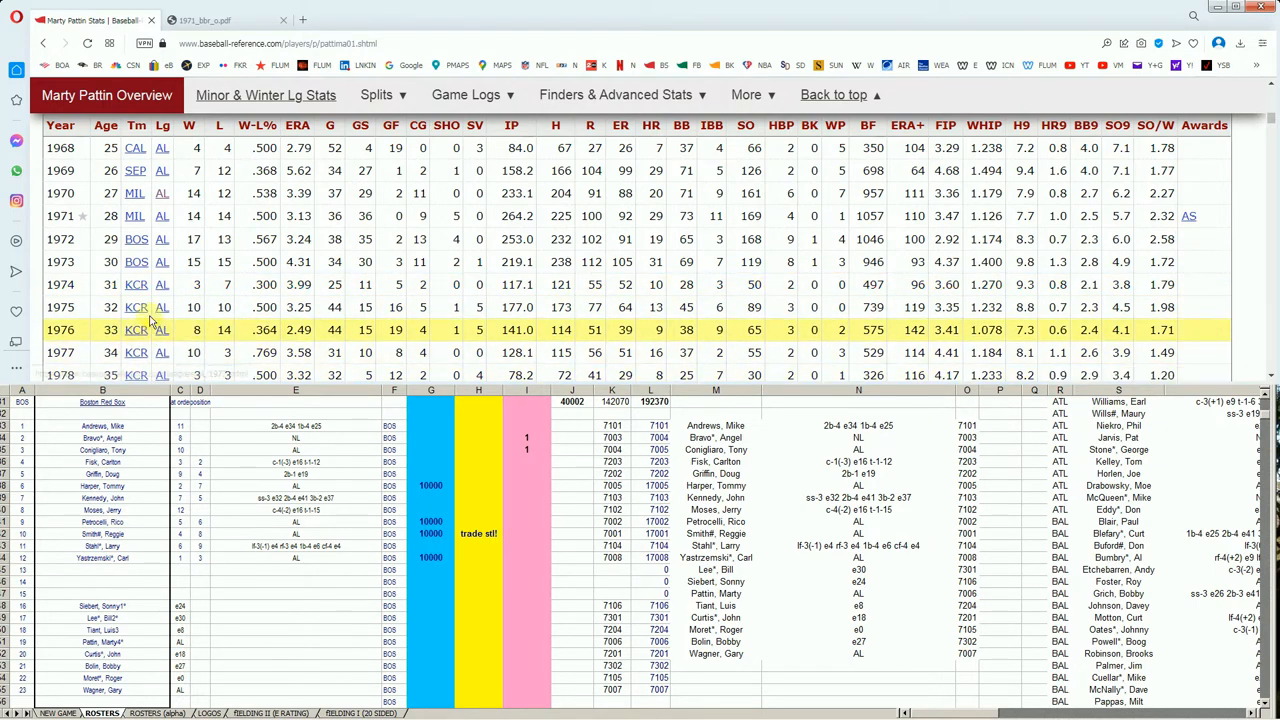
mouse_move(140, 290)
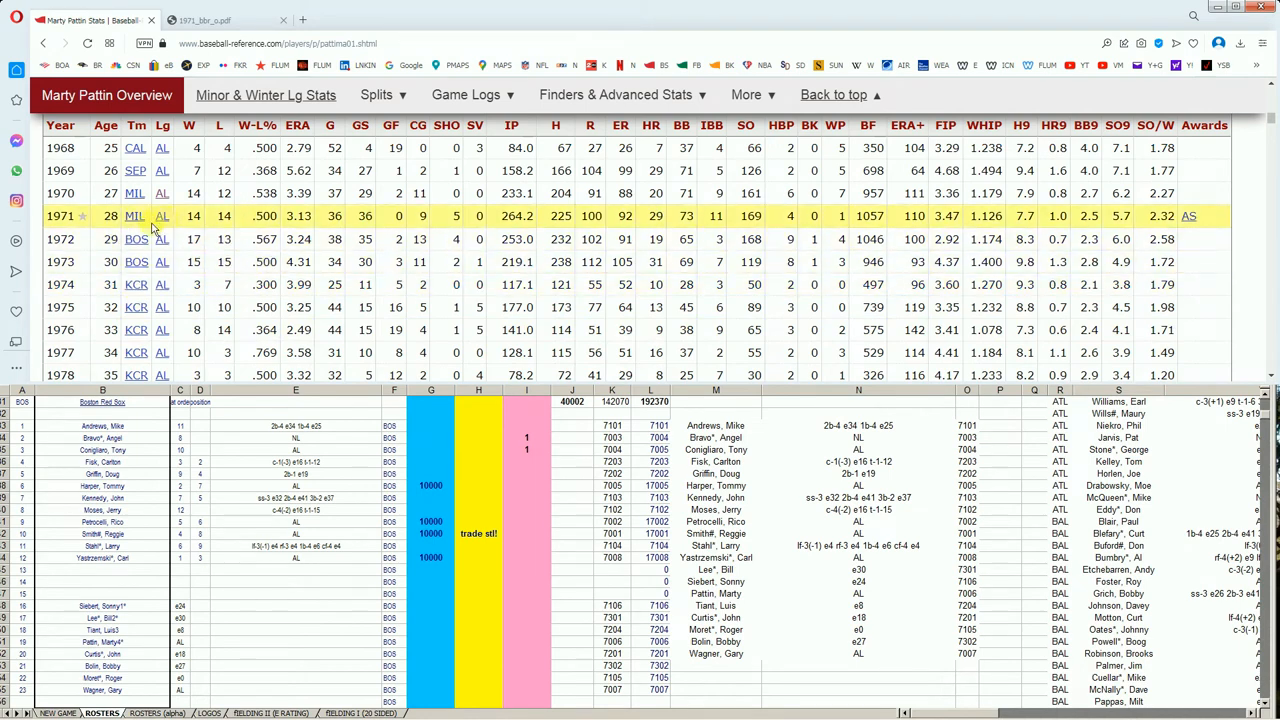
mouse_move(134, 192)
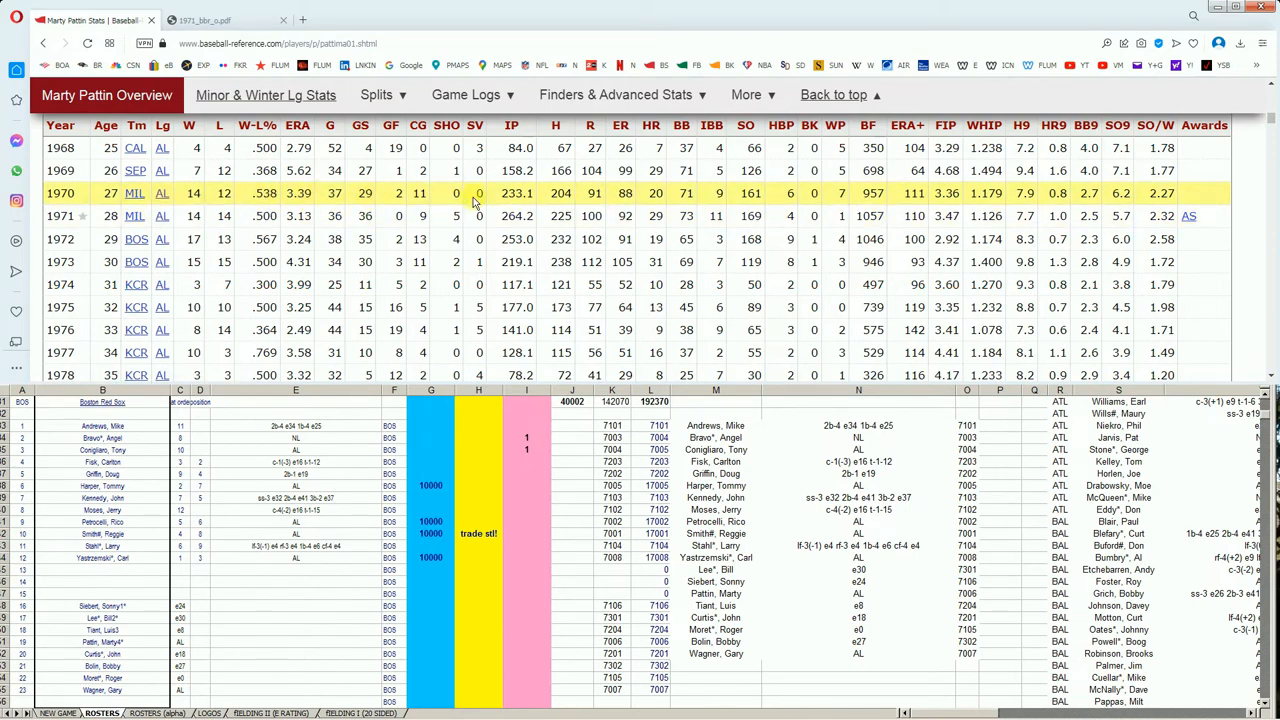
mouse_move(1004, 200)
text(10000)
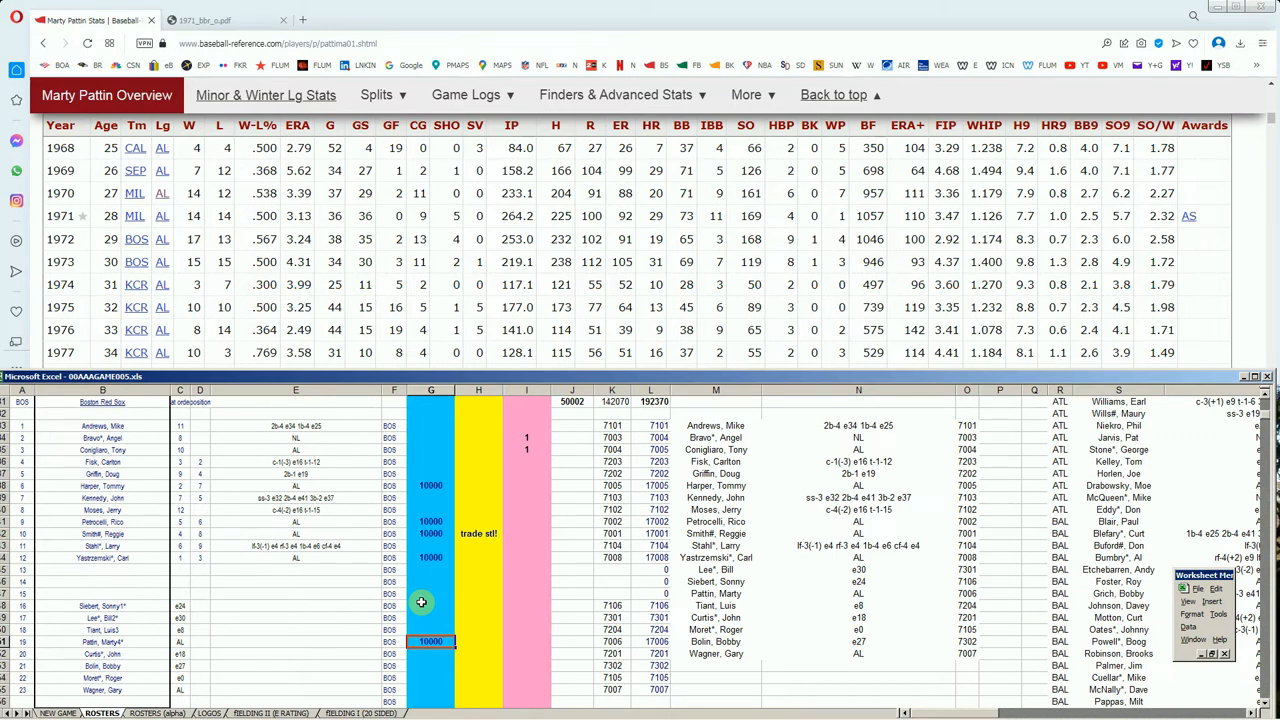
mouse_move(418, 458)
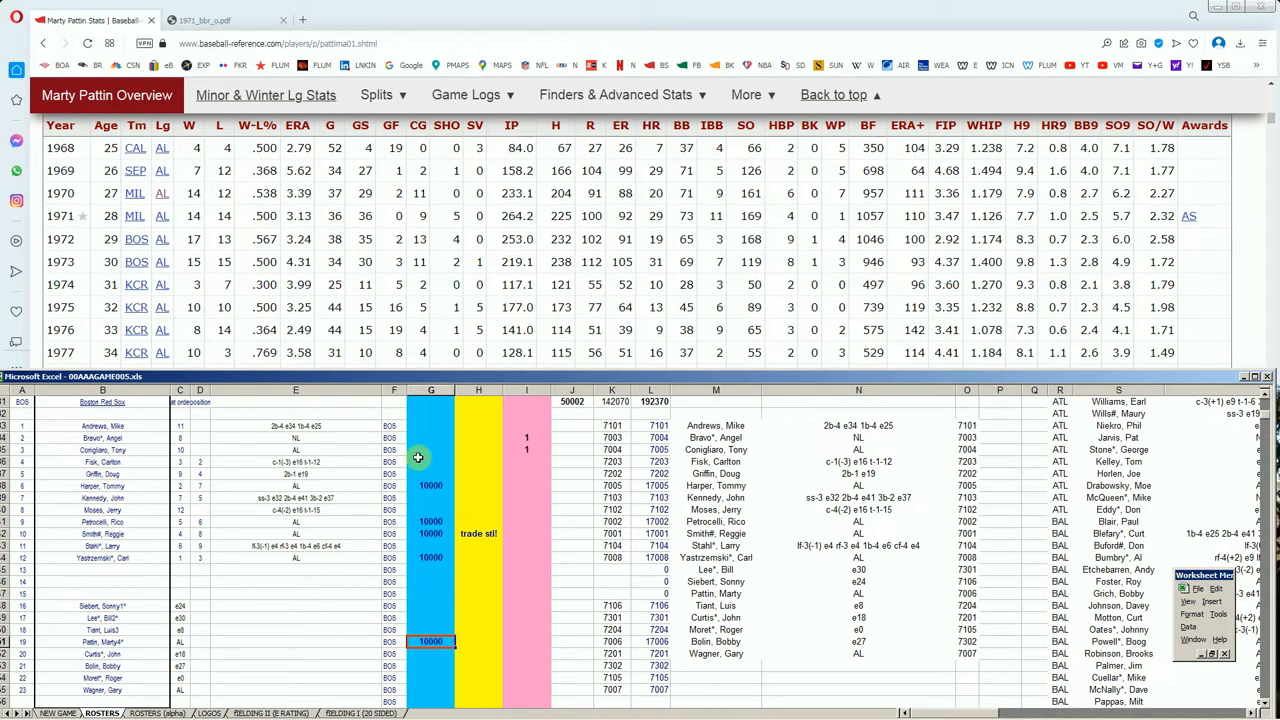
mouse_move(464, 538)
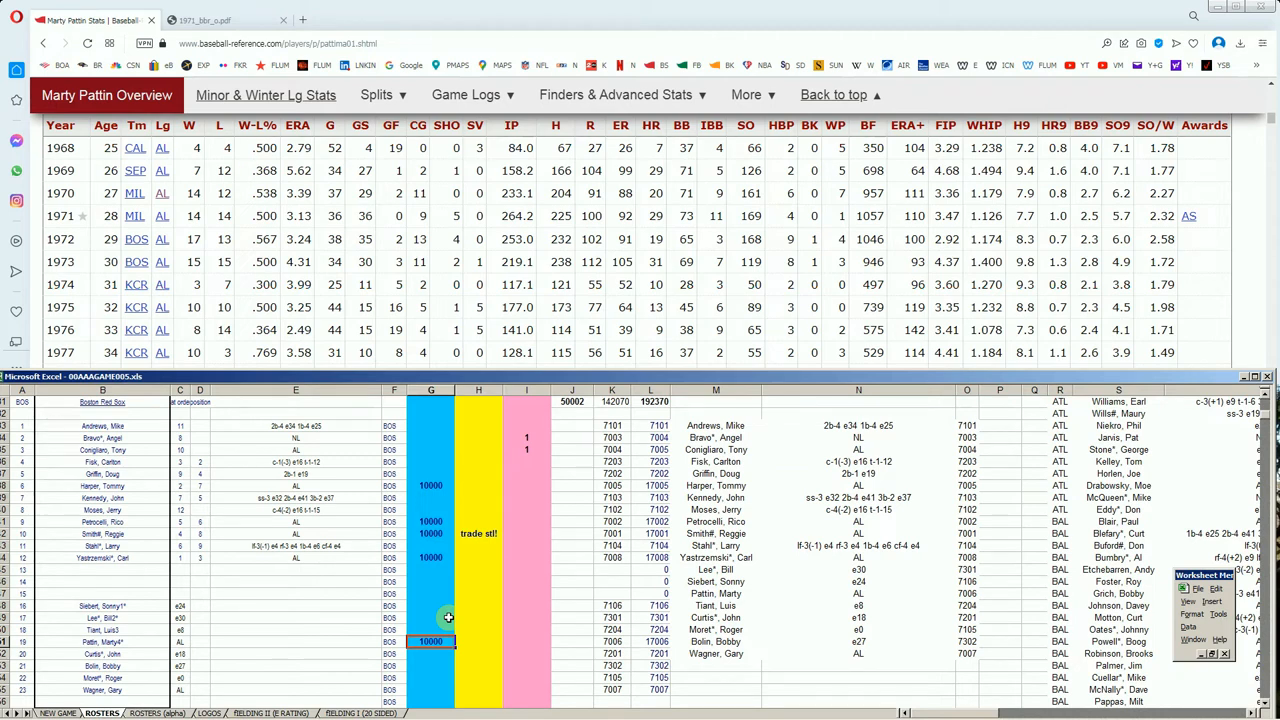
mouse_move(1252, 276)
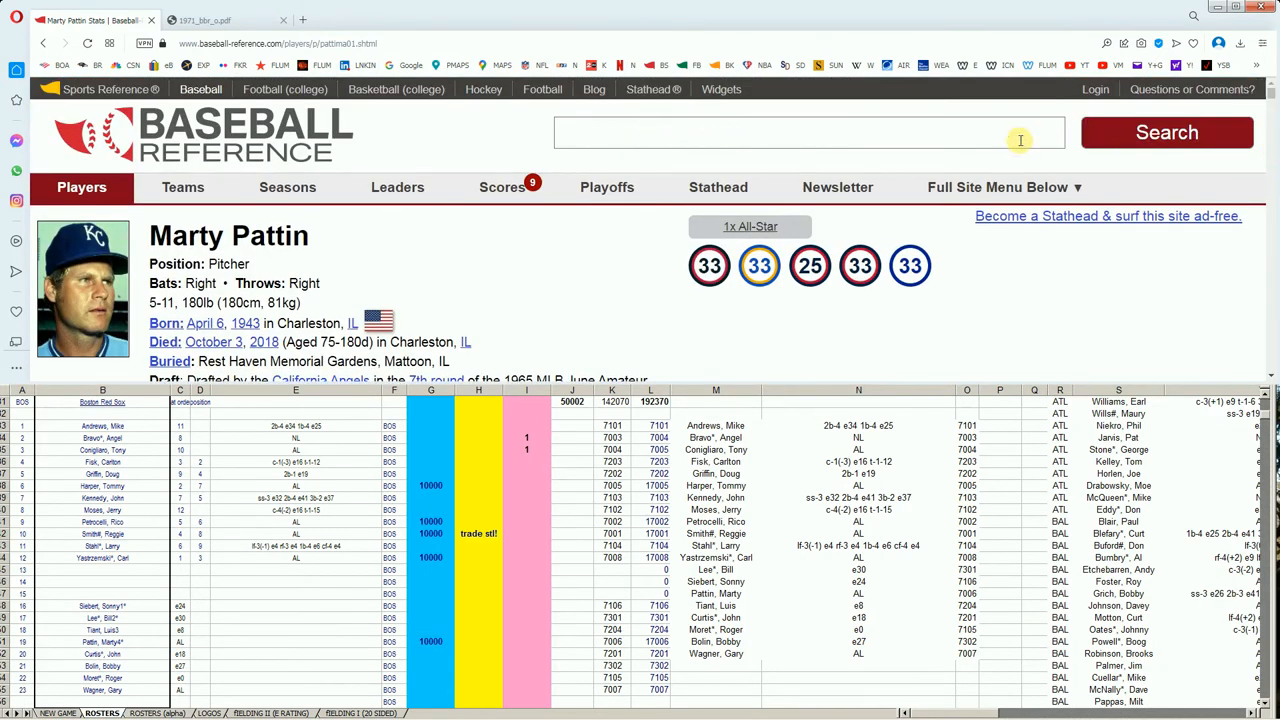
Search 'gary wa' and review Gary Wagner's Standard Pitching table through his 1970 Boston season
text(gary ward)
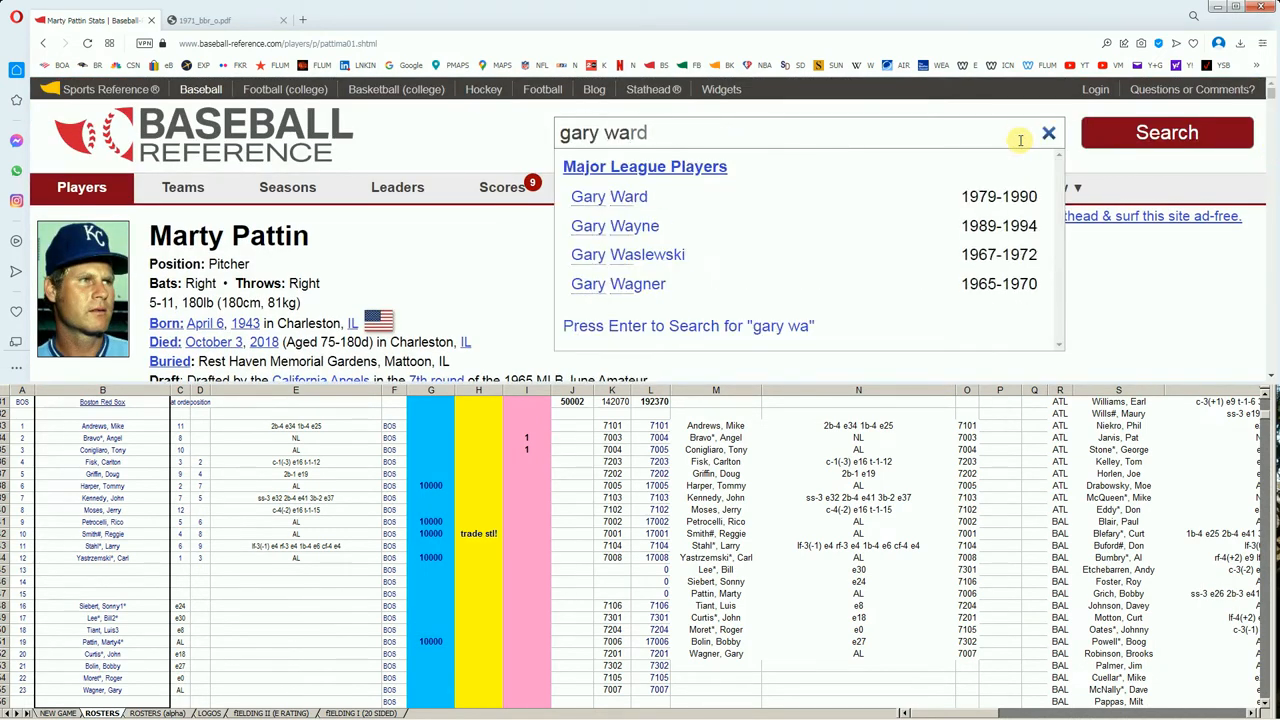
mouse_move(618, 284)
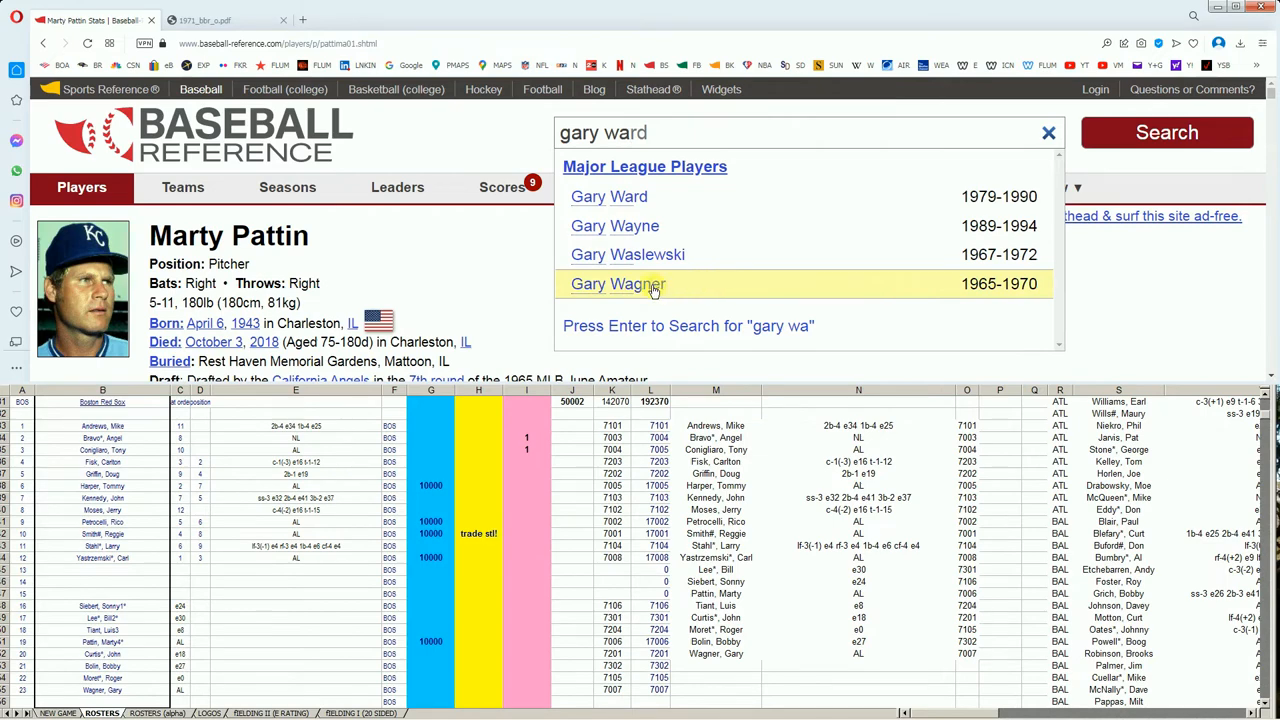
click(618, 284)
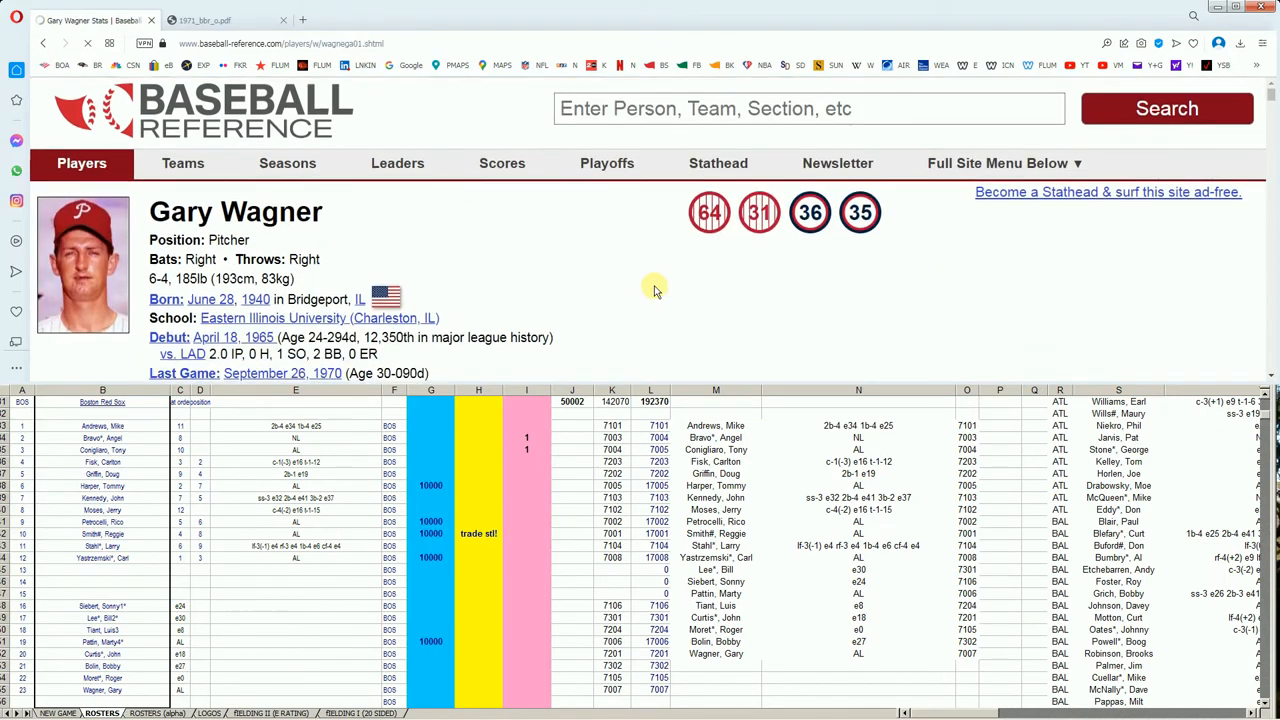
scroll(down, 3)
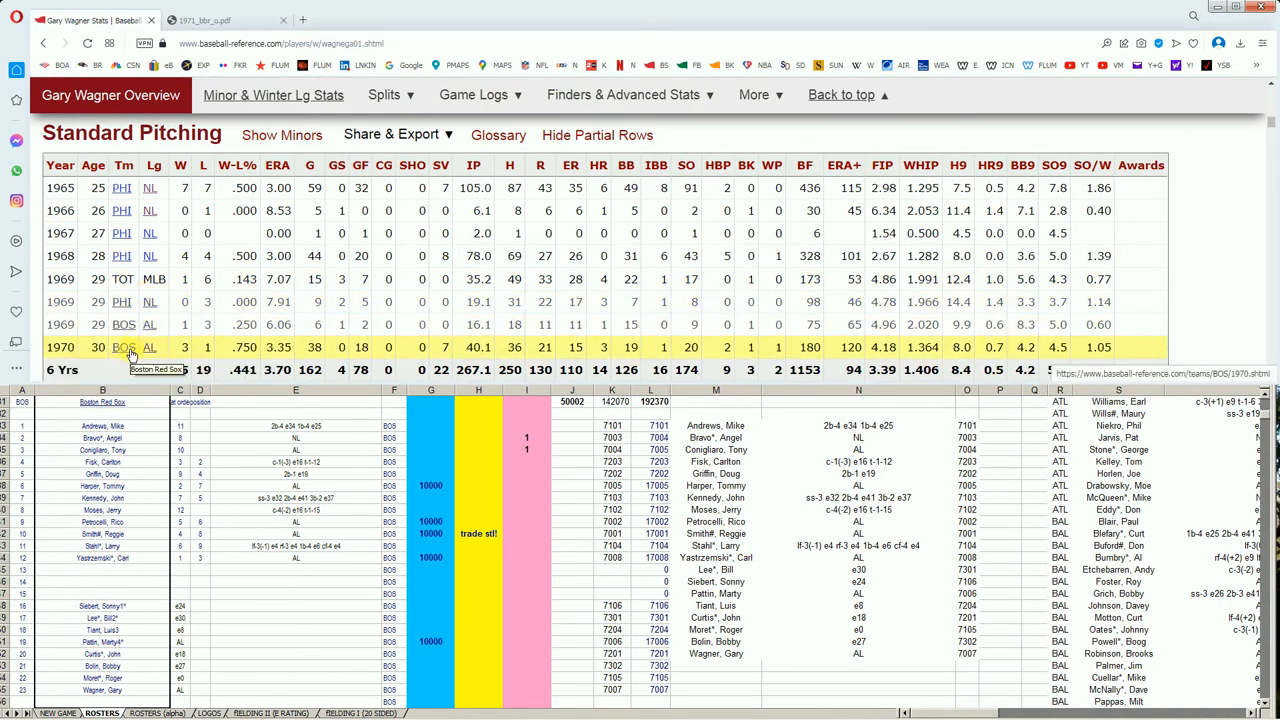
scroll(down, 3)
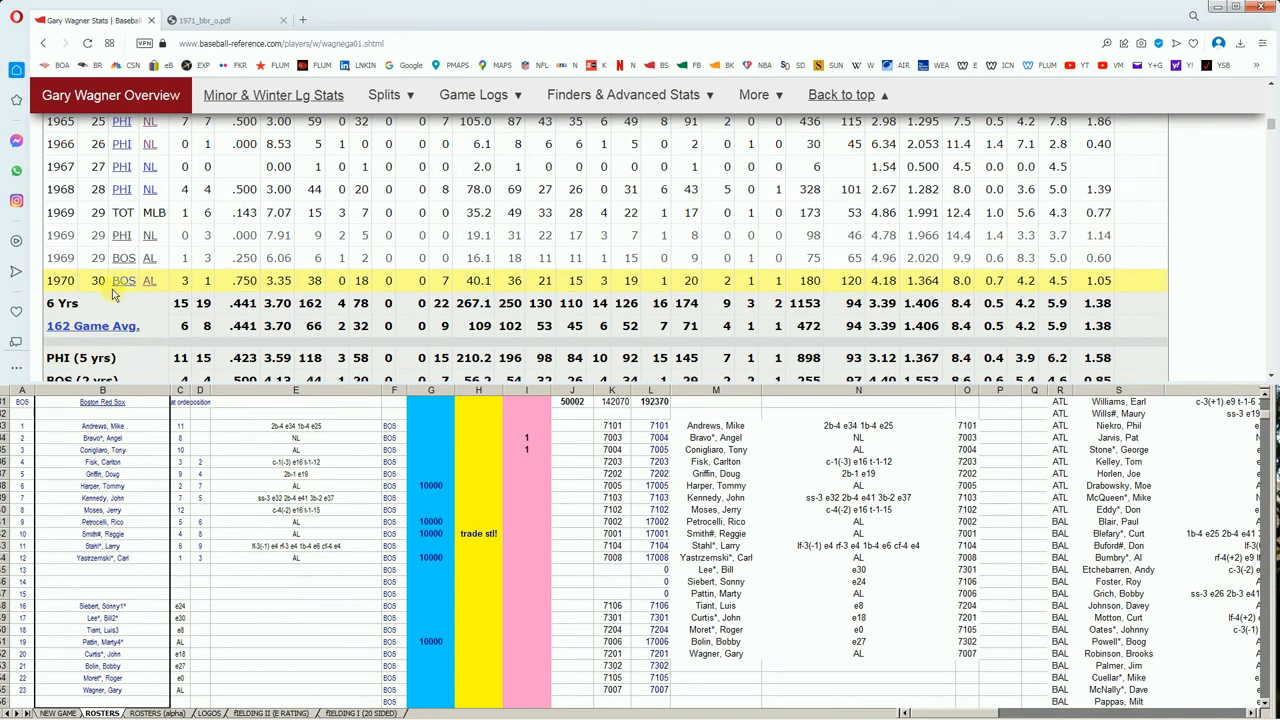
scroll(down, 3)
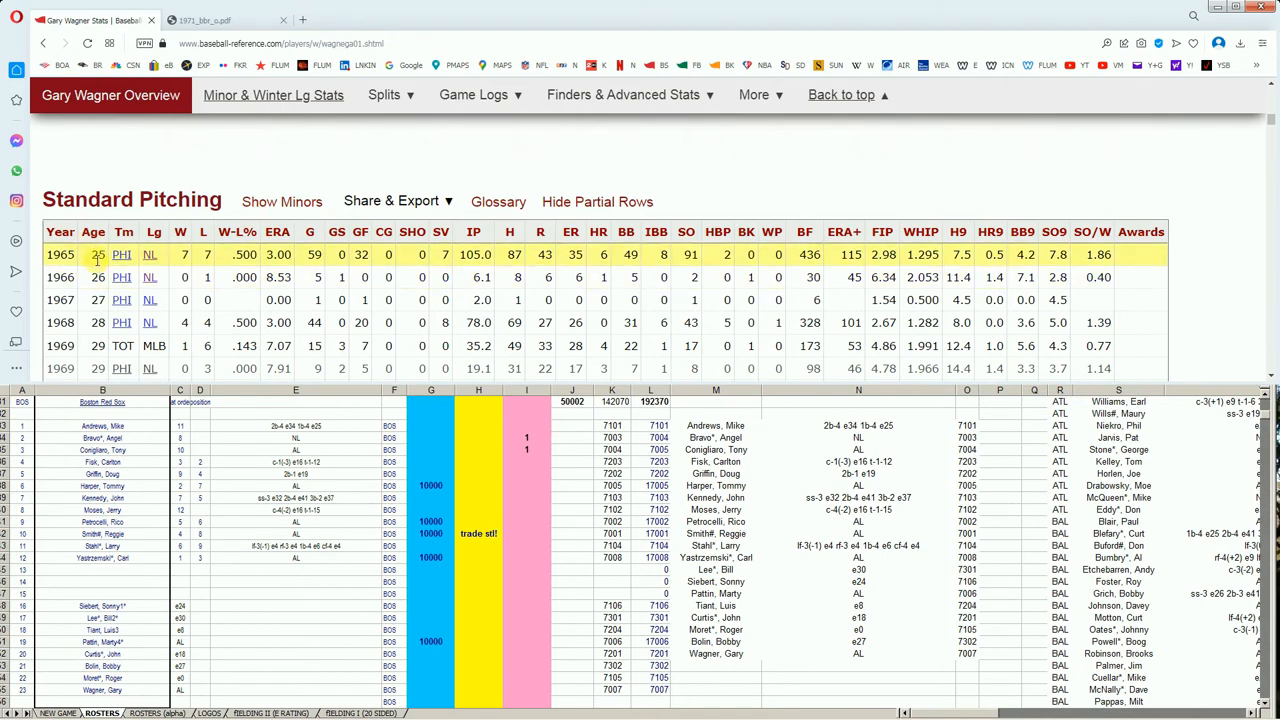
scroll(down, 3)
text(1)
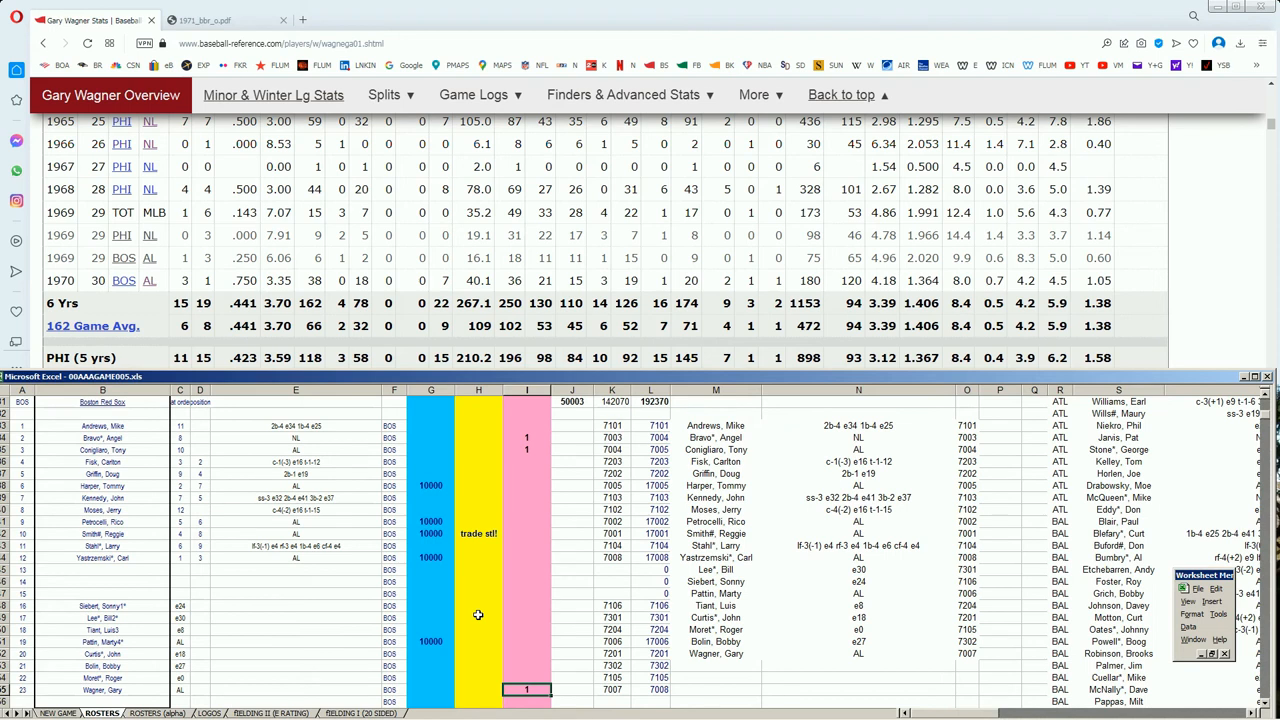
mouse_move(492, 564)
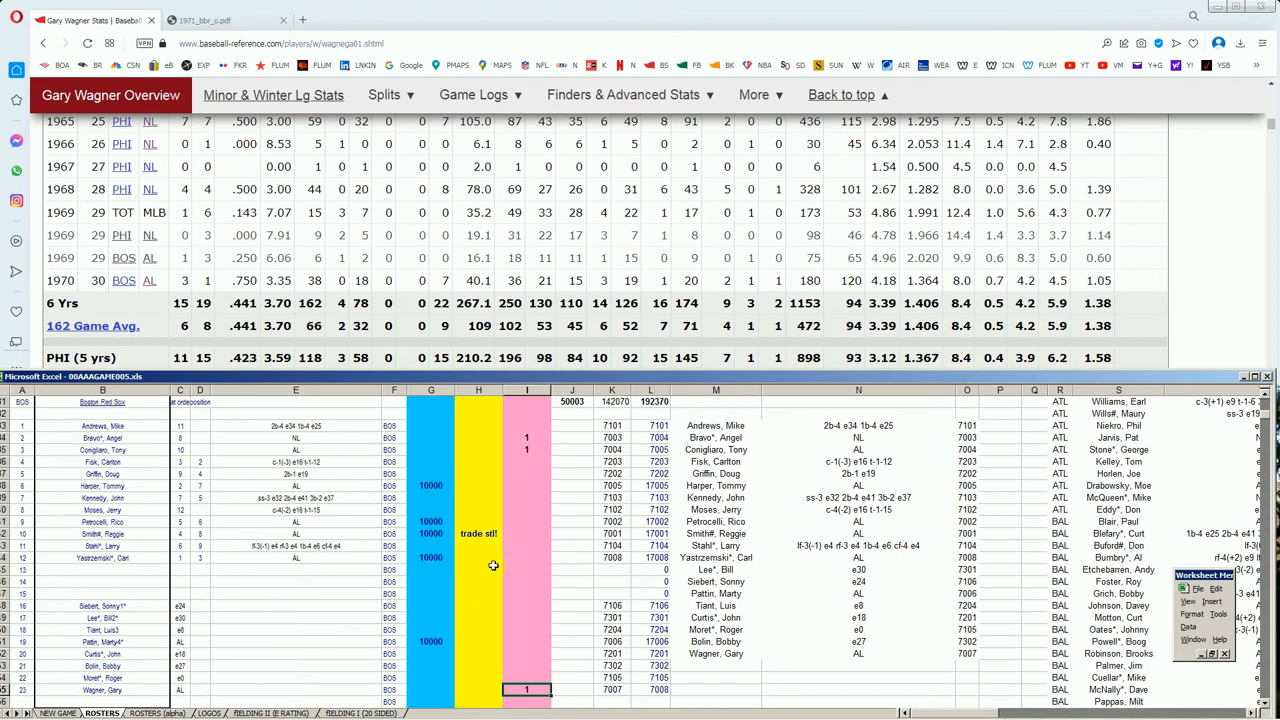
mouse_move(540, 464)
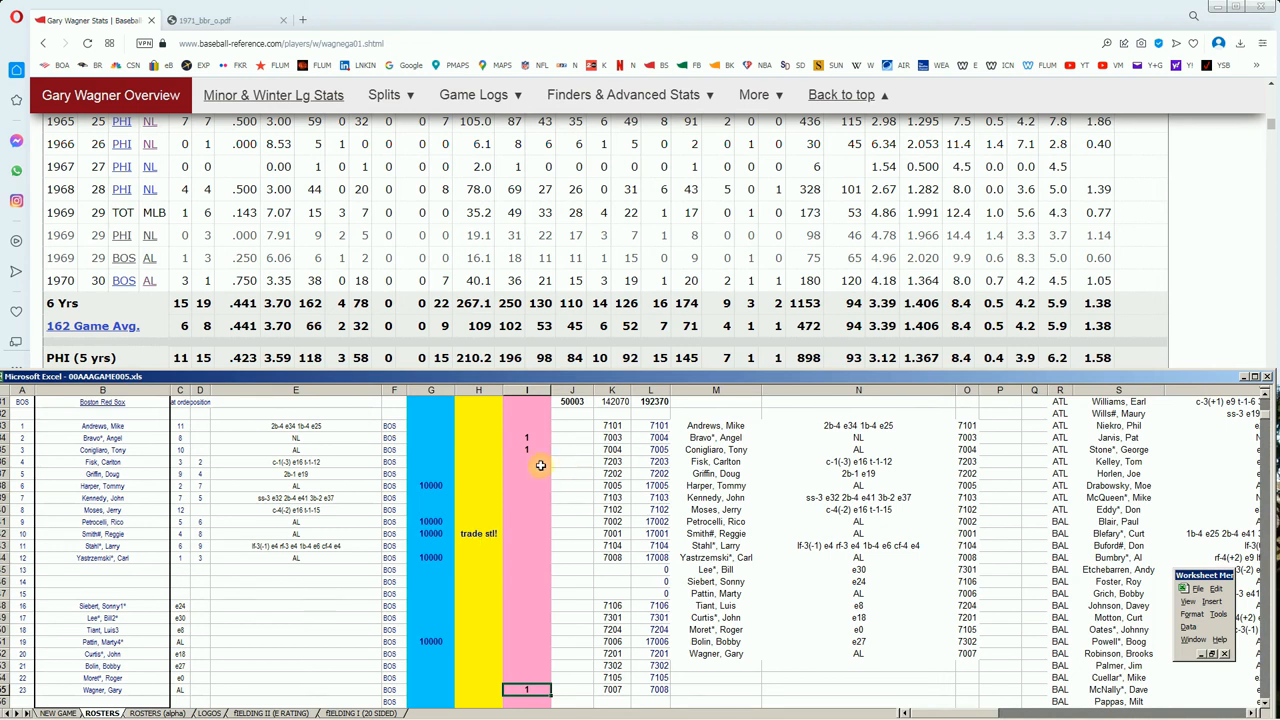
mouse_move(532, 506)
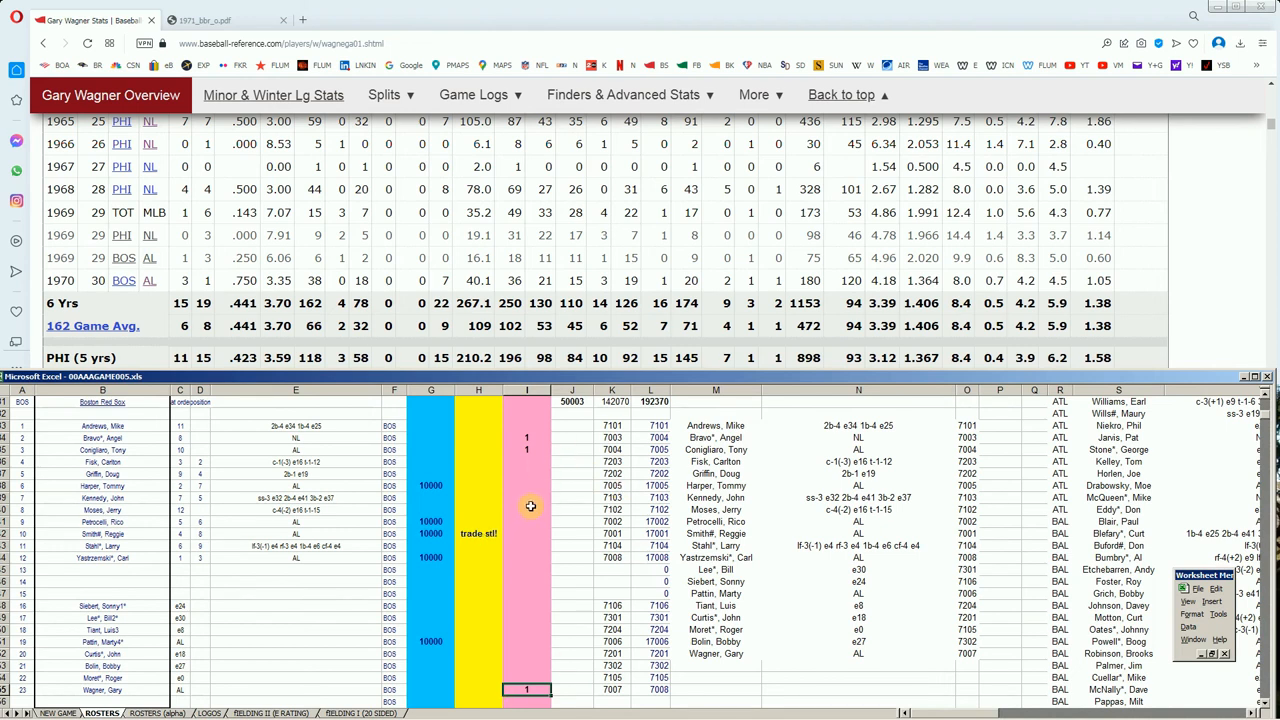